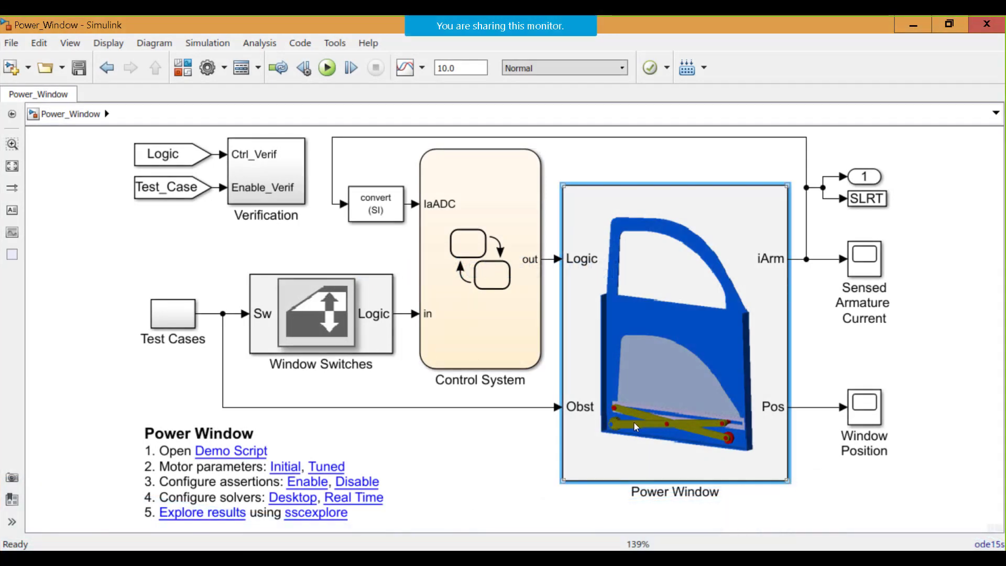
mouse_move(631, 427)
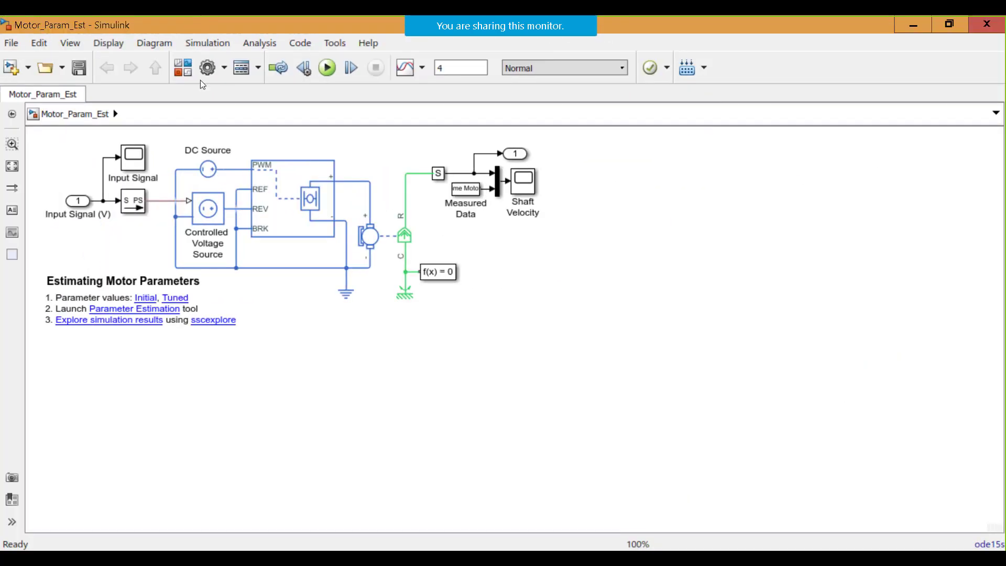
mouse_move(460, 382)
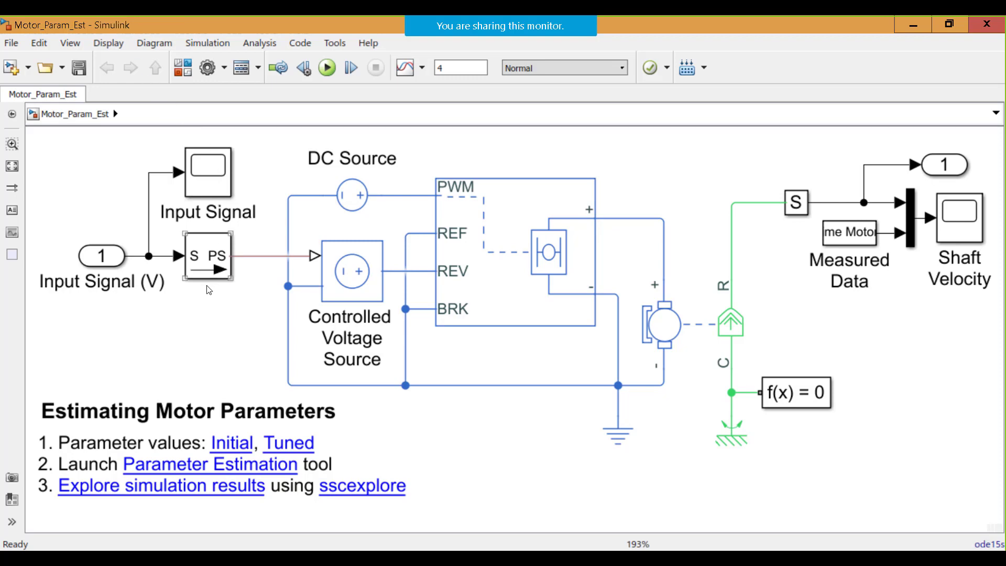
click(215, 436)
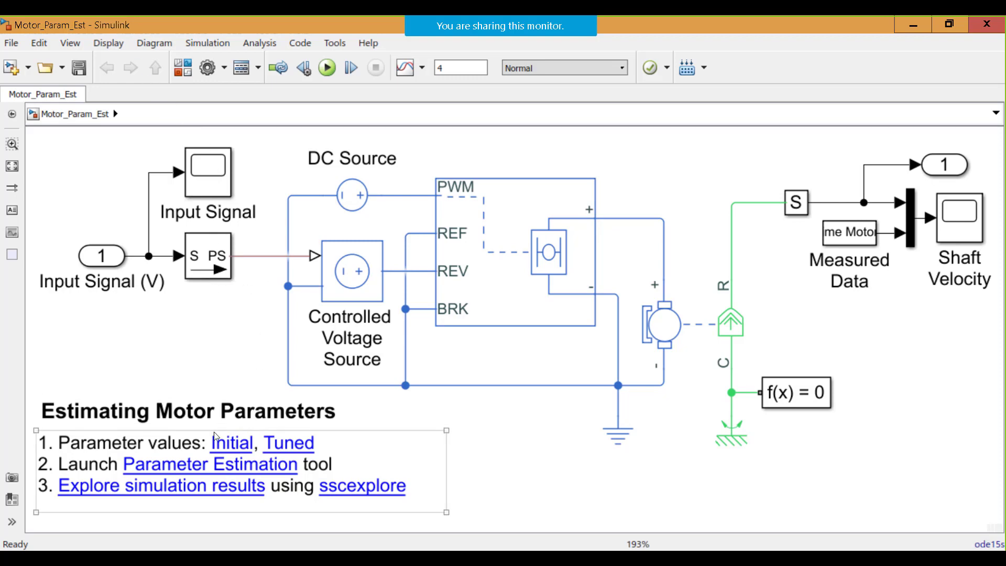
mouse_move(186, 464)
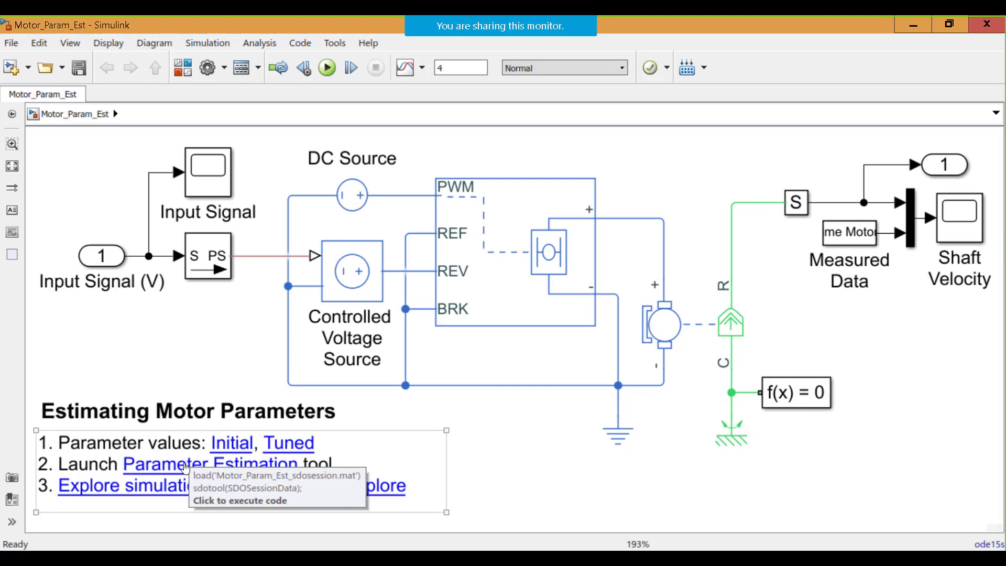
mouse_move(166, 485)
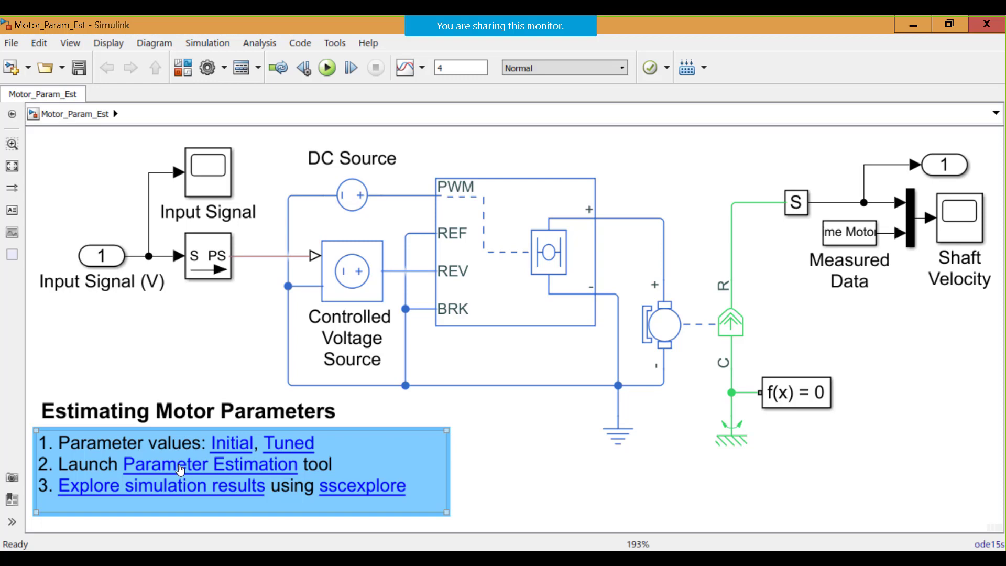
Load the saved motor estimation session and plot the MeasuredData1 experiment's signals
click(209, 463)
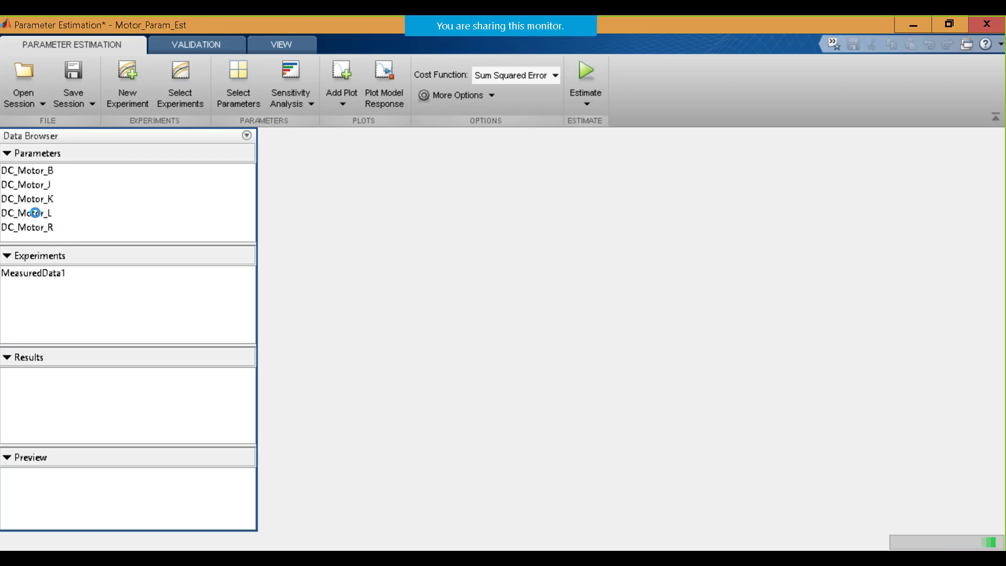
mouse_move(63, 226)
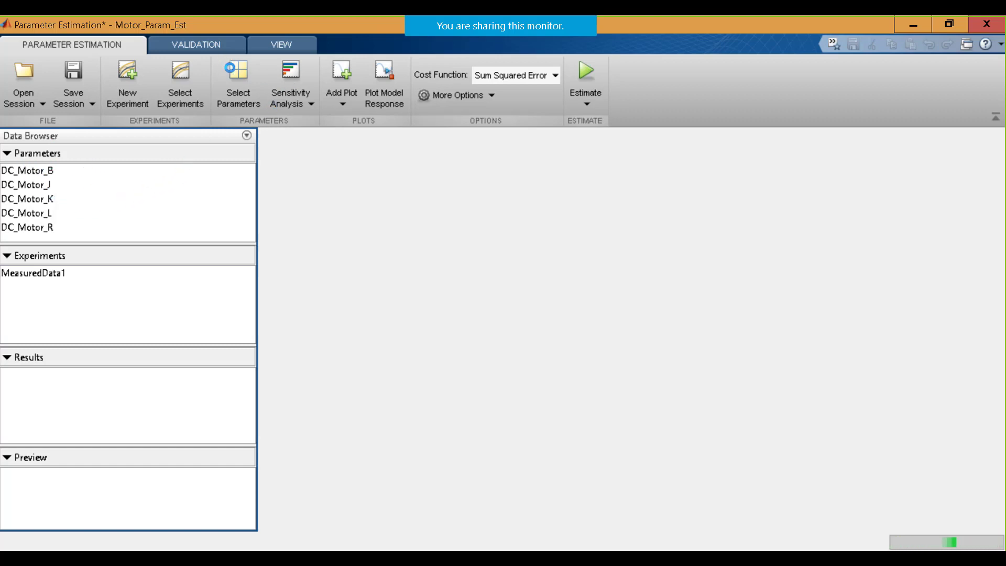
double_click(34, 273)
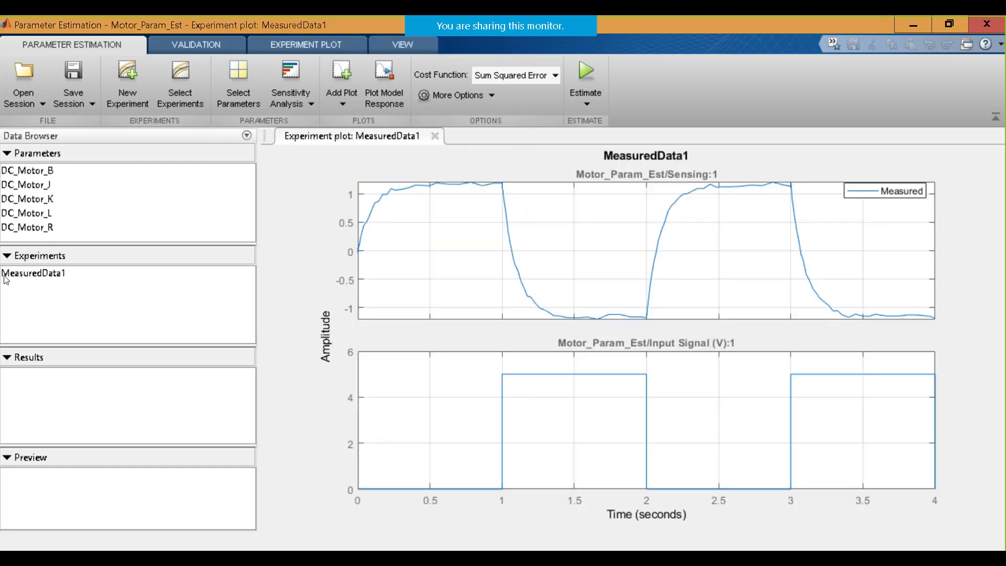
Preview MeasuredData1's Sensing:1 output and Input Signal (V):1 input signals
click(35, 272)
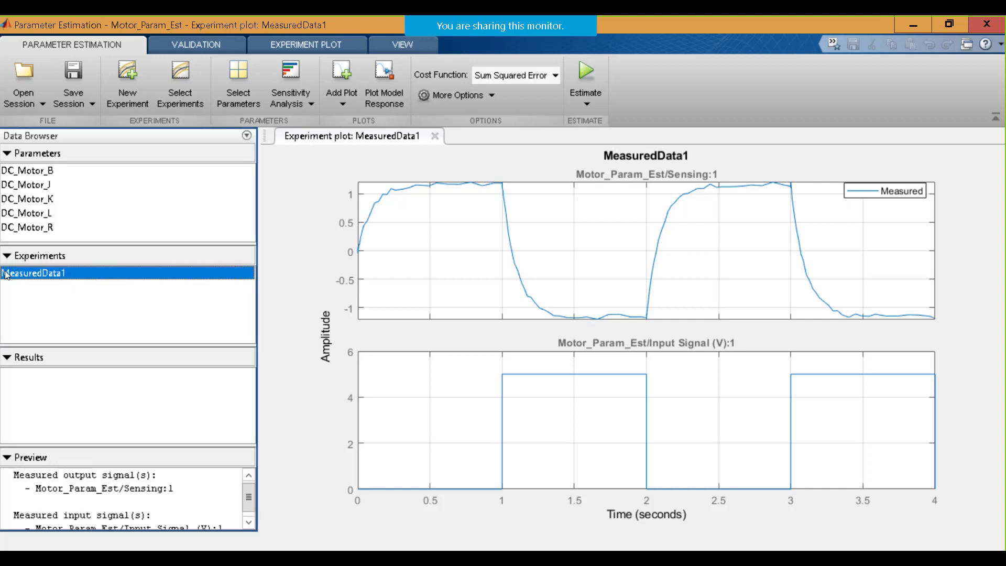
mouse_move(57, 267)
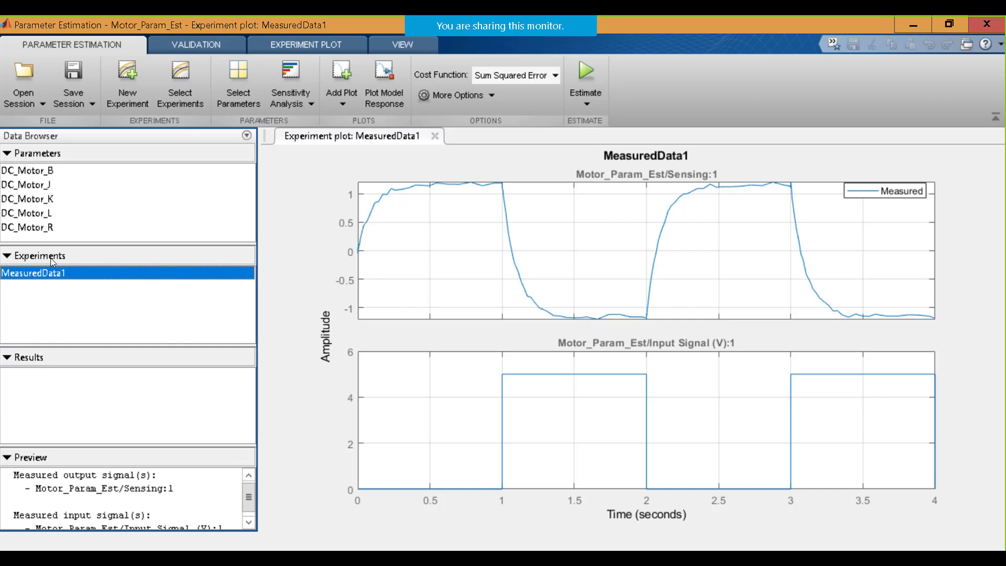
mouse_move(100, 266)
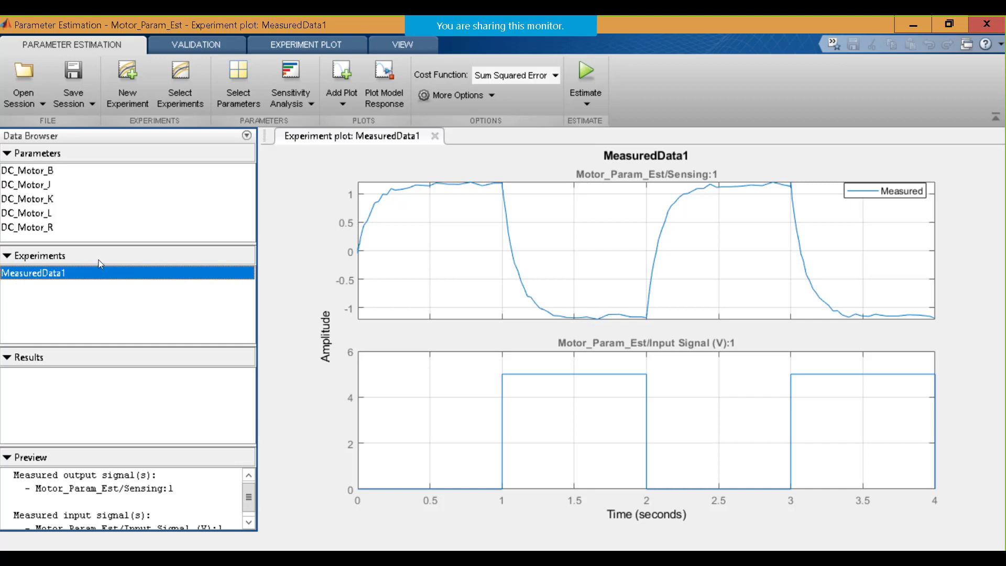
mouse_move(335, 323)
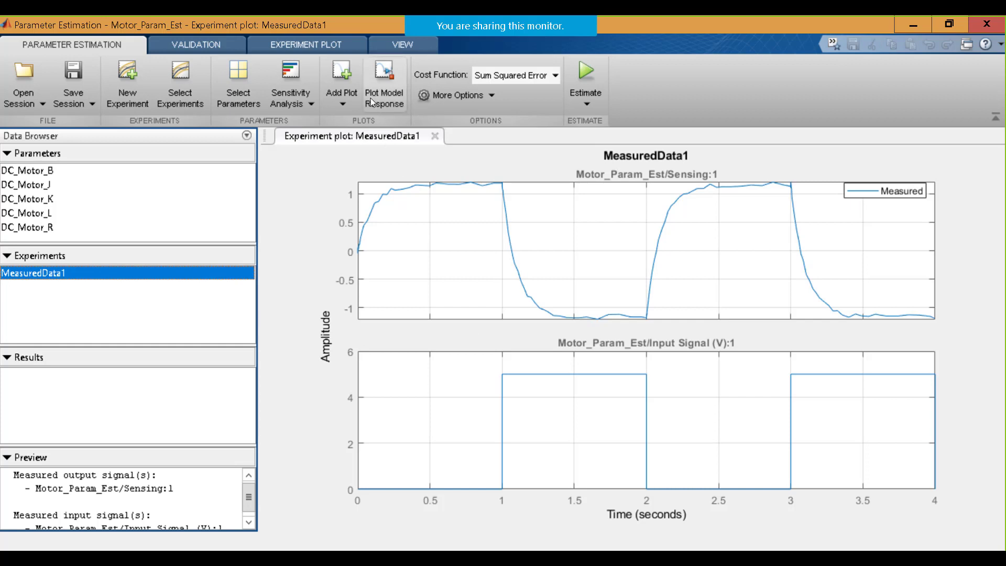
mouse_move(377, 150)
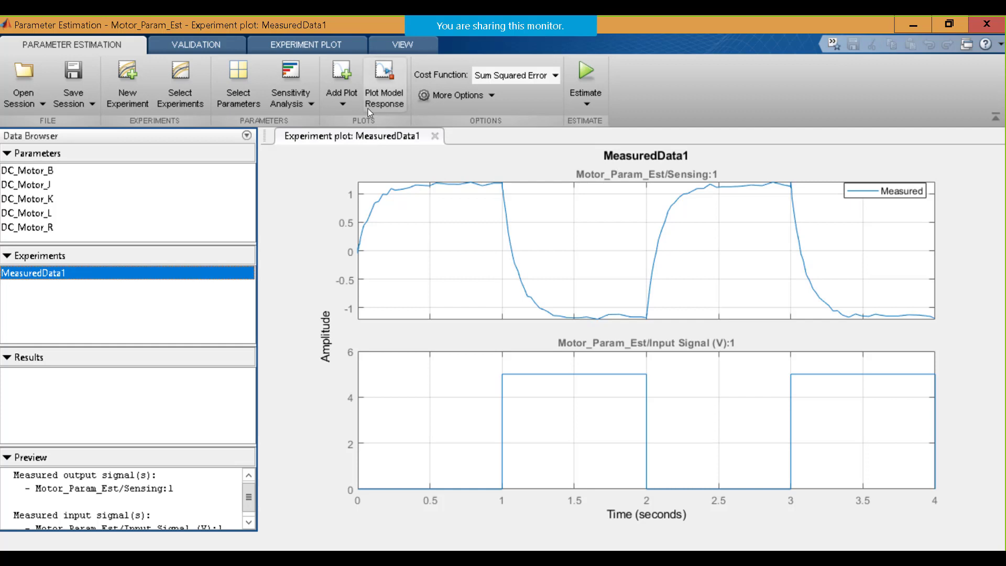
mouse_move(385, 109)
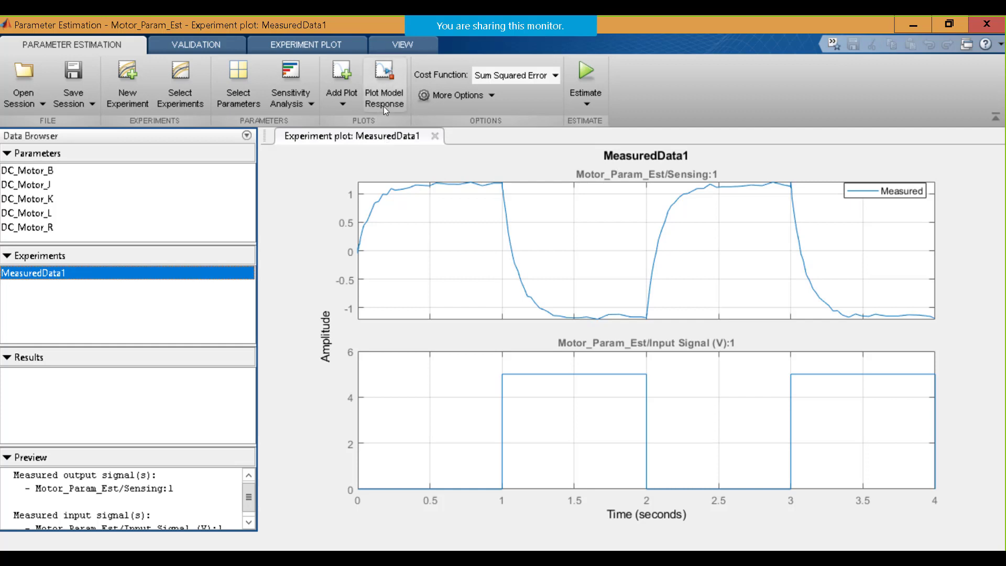
mouse_move(379, 105)
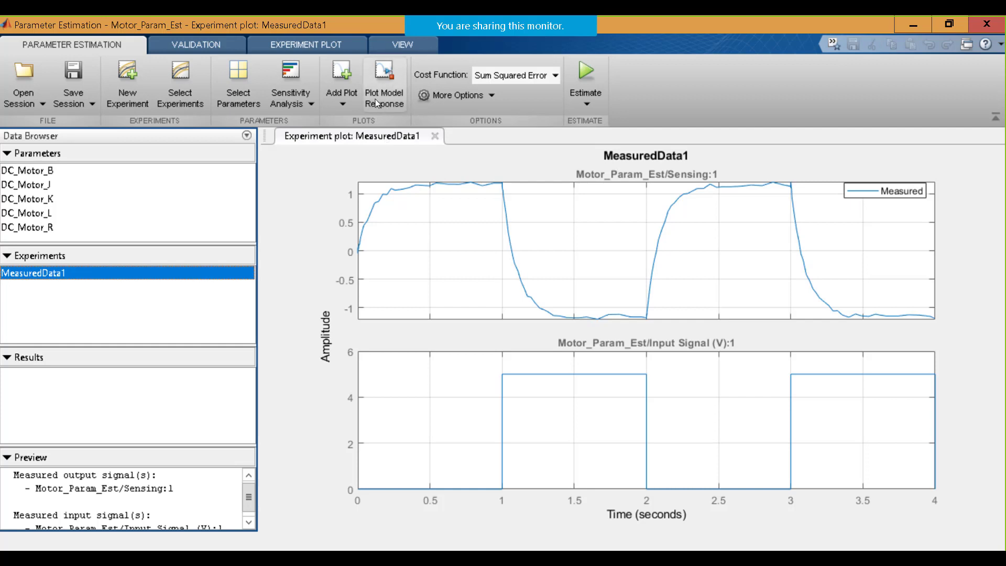
Overlay the simulated model response on MeasuredData1's measured Sensing:1 plot
click(383, 84)
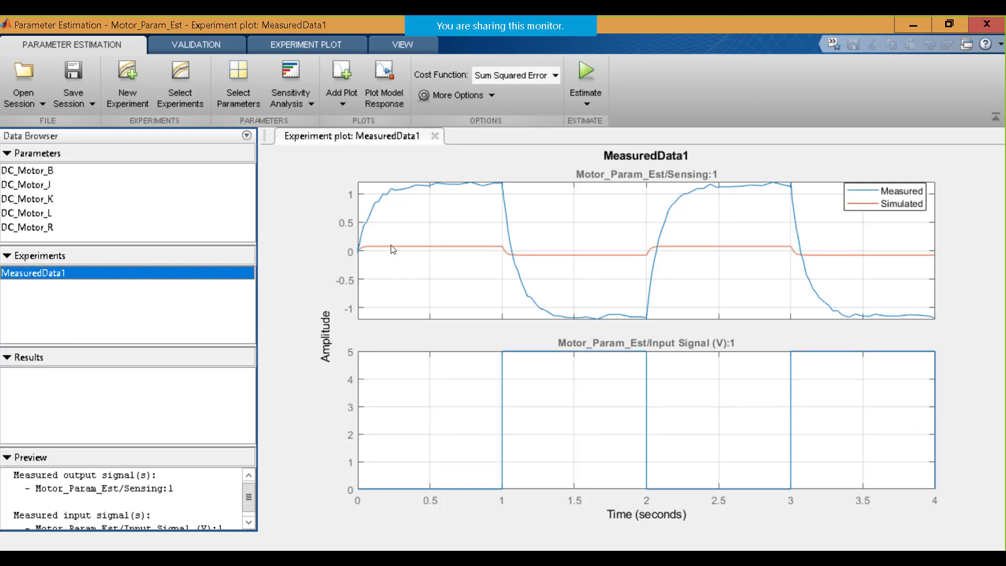
mouse_move(475, 250)
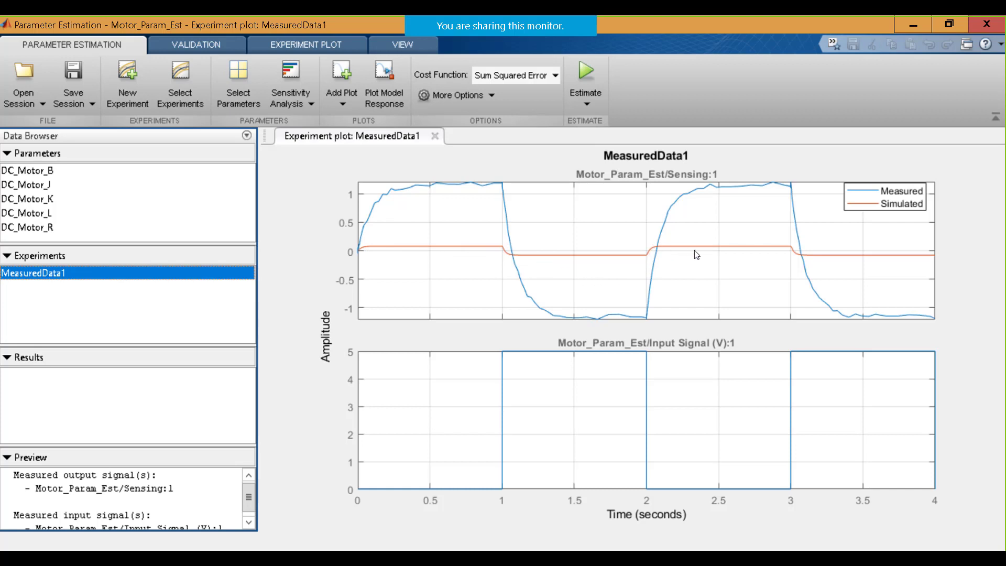
mouse_move(361, 166)
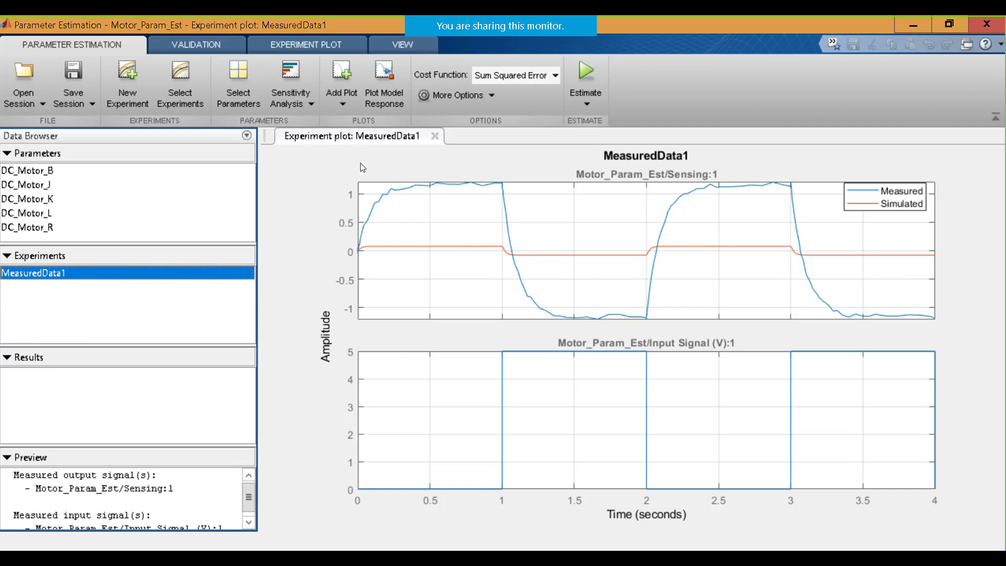
mouse_move(526, 199)
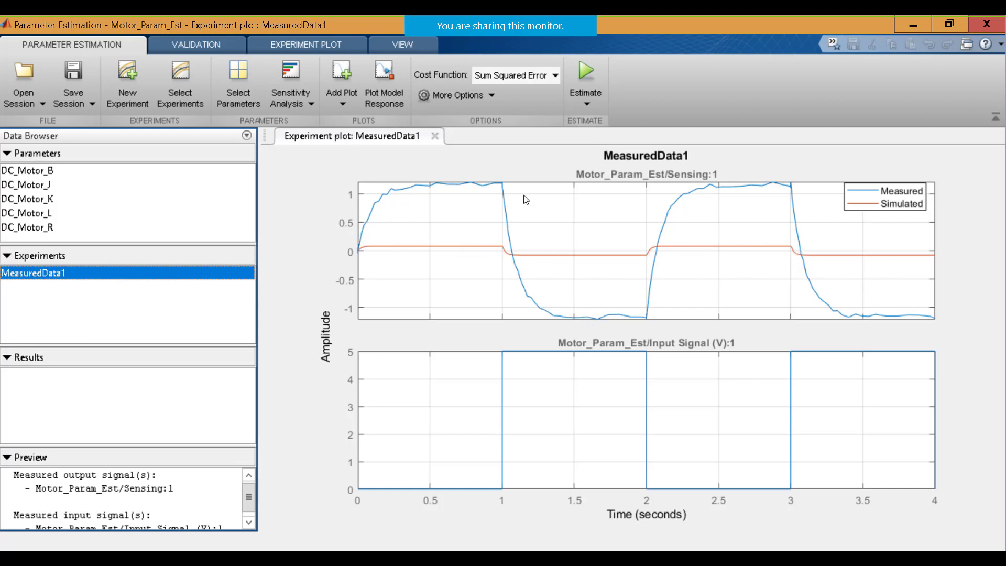
mouse_move(776, 203)
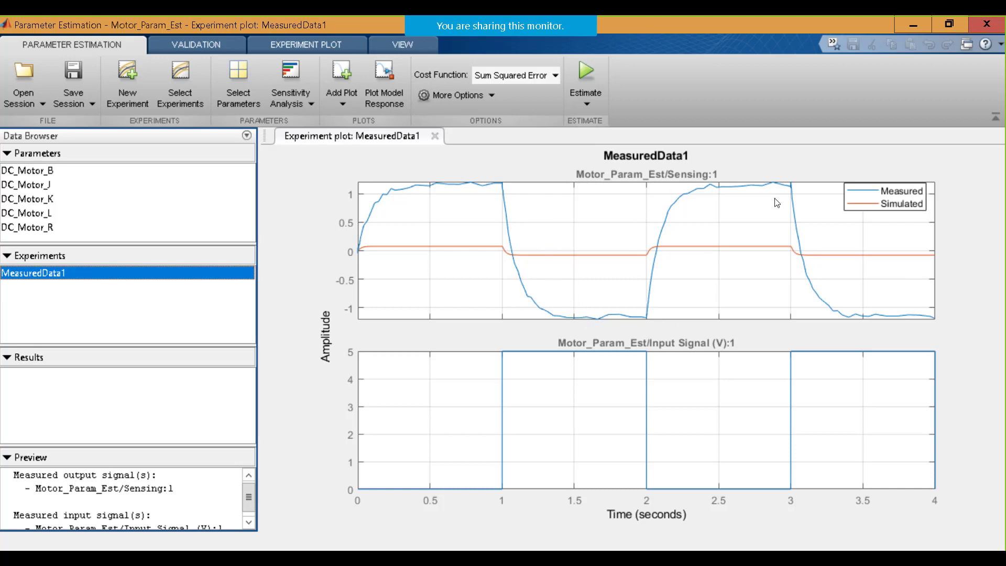
mouse_move(388, 199)
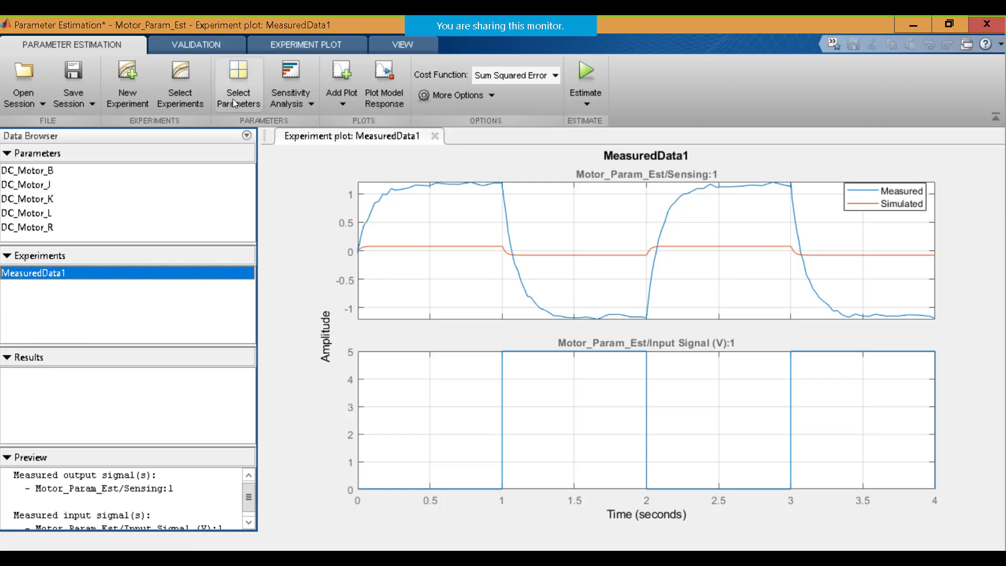
Show the five estimated parameters, expanding DC_Motor_B bounded 0 to Inf, with MeasuredData1 kept
click(237, 84)
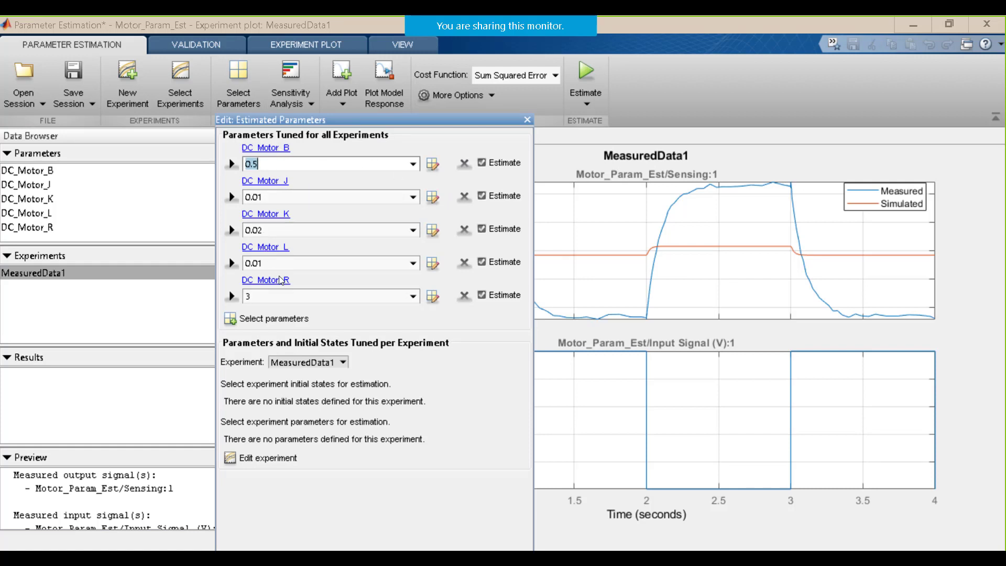
mouse_move(230, 163)
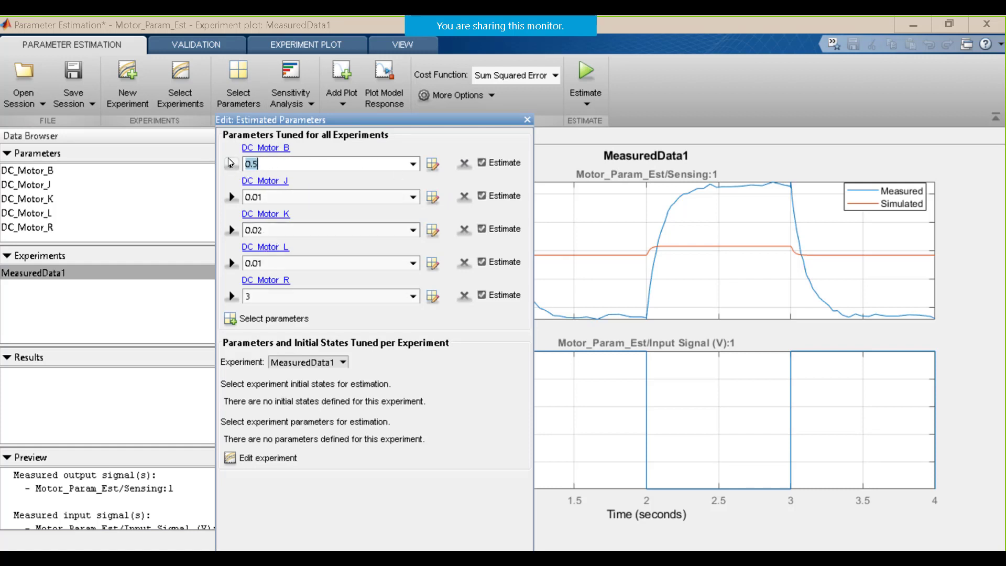
click(232, 164)
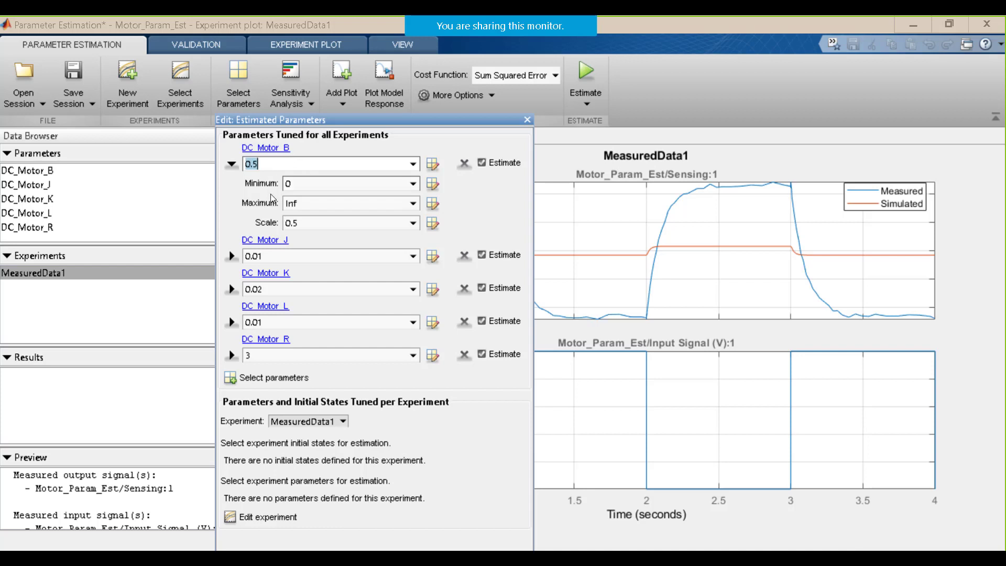
mouse_move(279, 206)
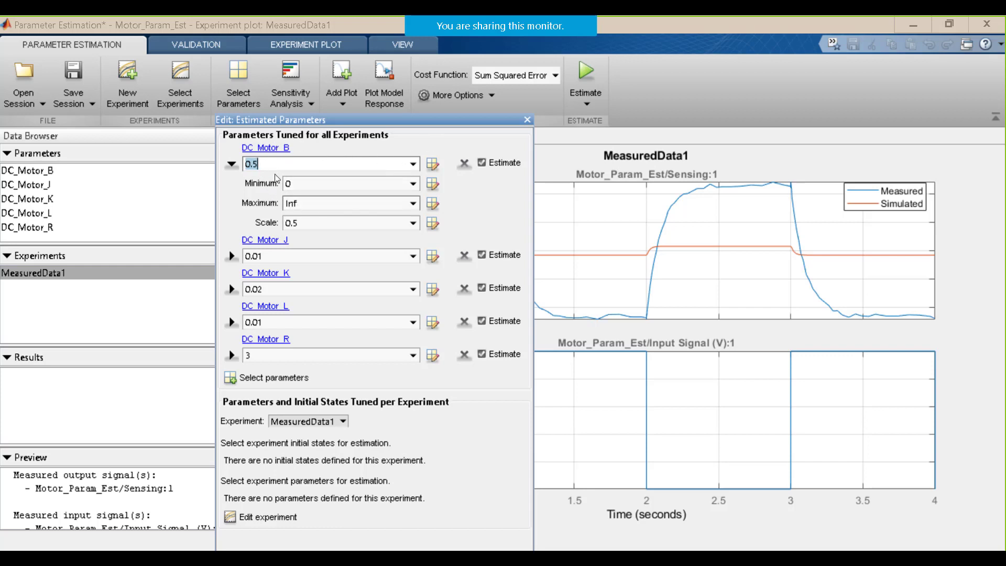
mouse_move(238, 423)
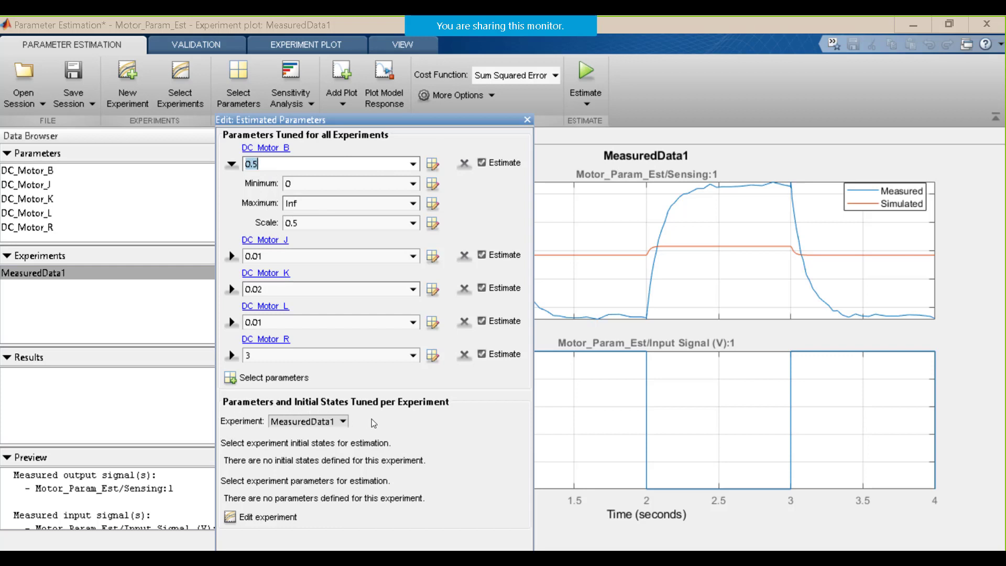
mouse_move(344, 425)
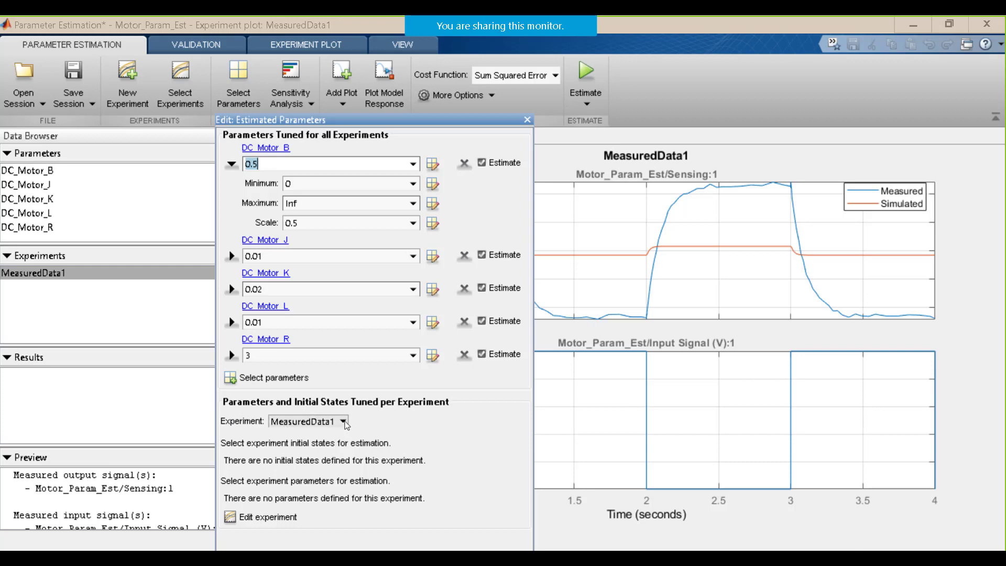
click(340, 420)
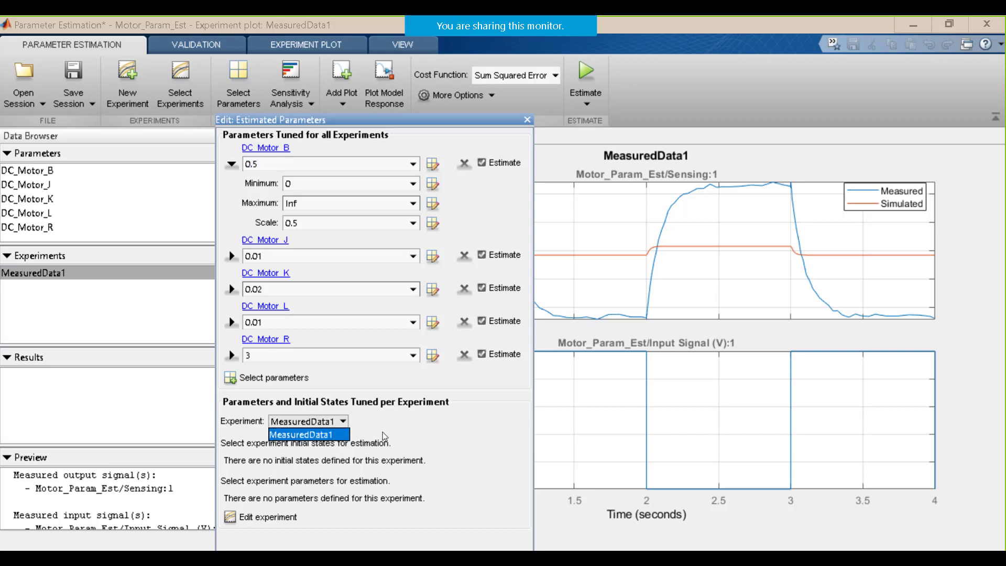
click(308, 434)
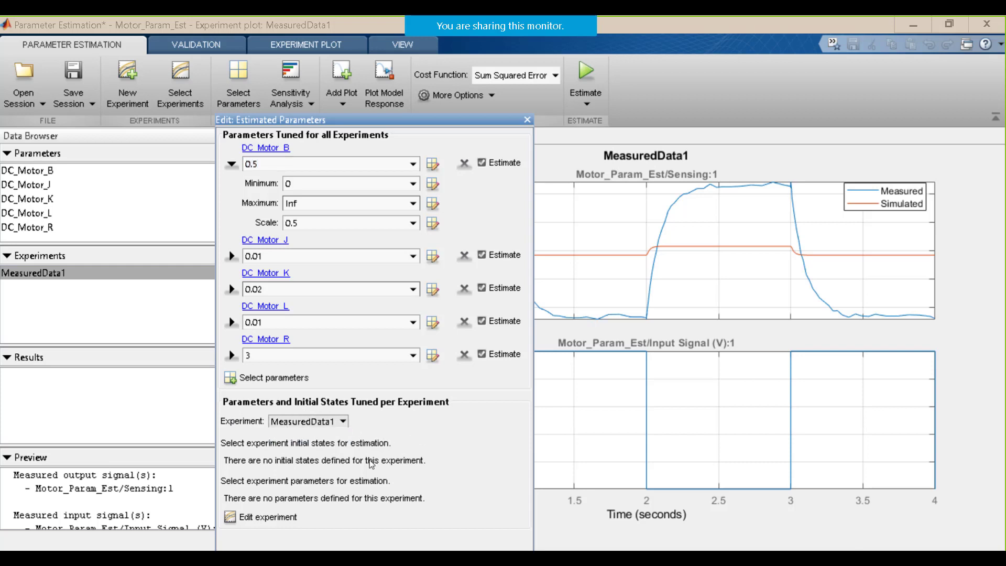
mouse_move(536, 131)
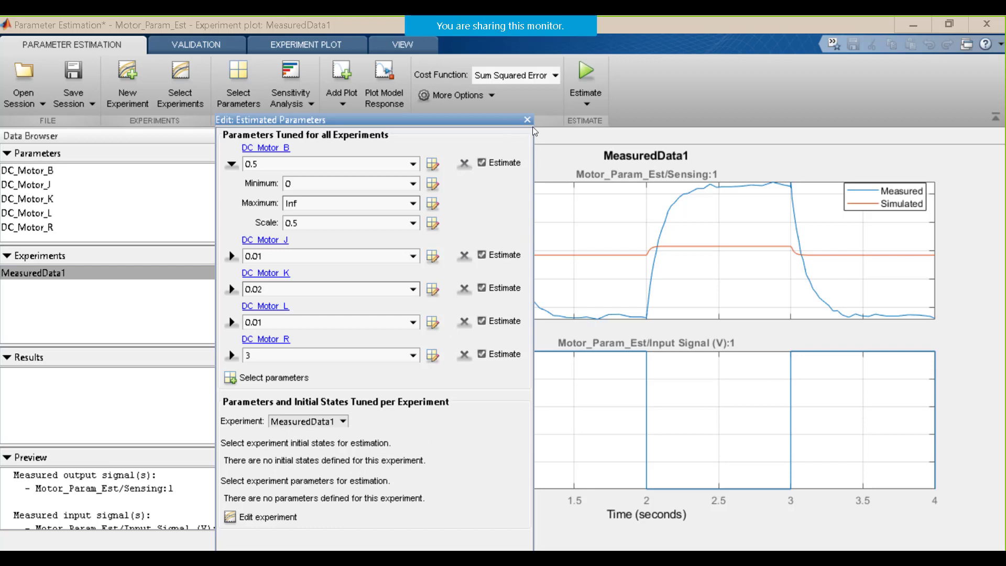
click(526, 119)
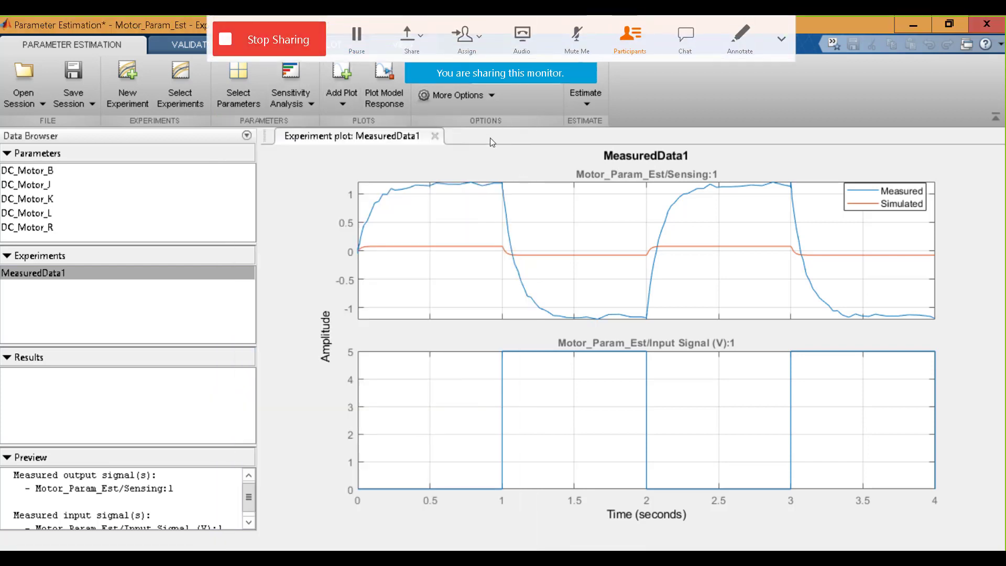
click(457, 95)
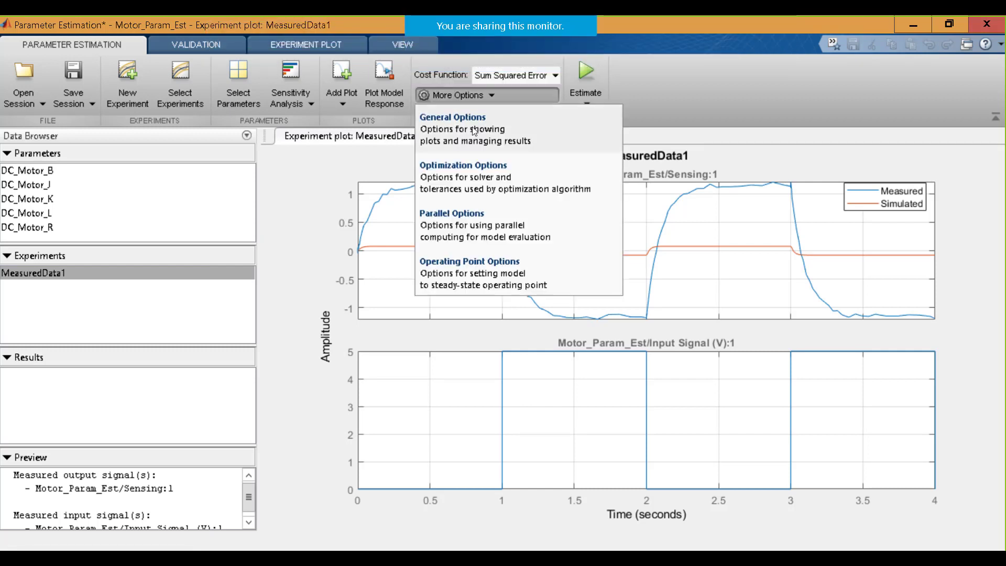
click(451, 117)
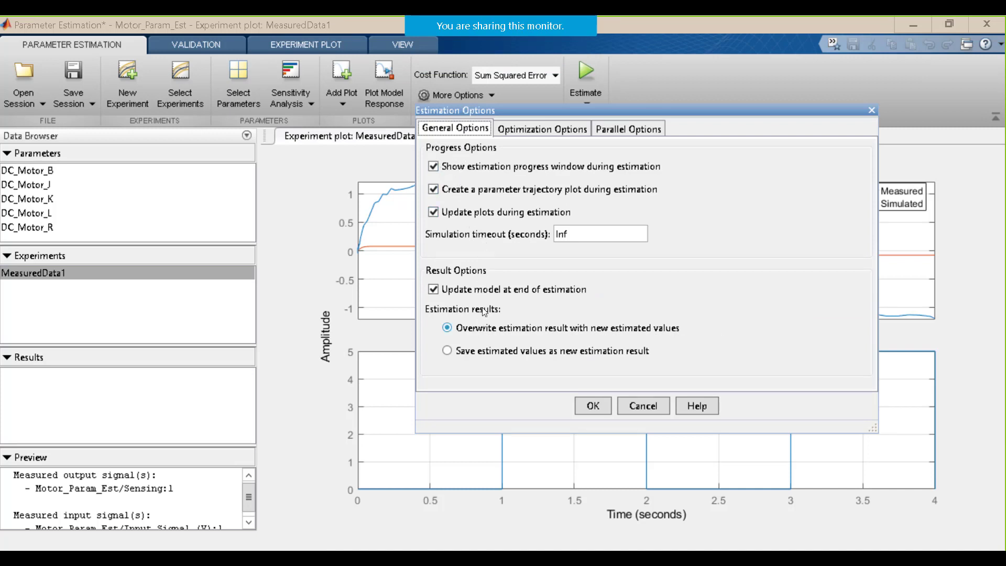
click(540, 128)
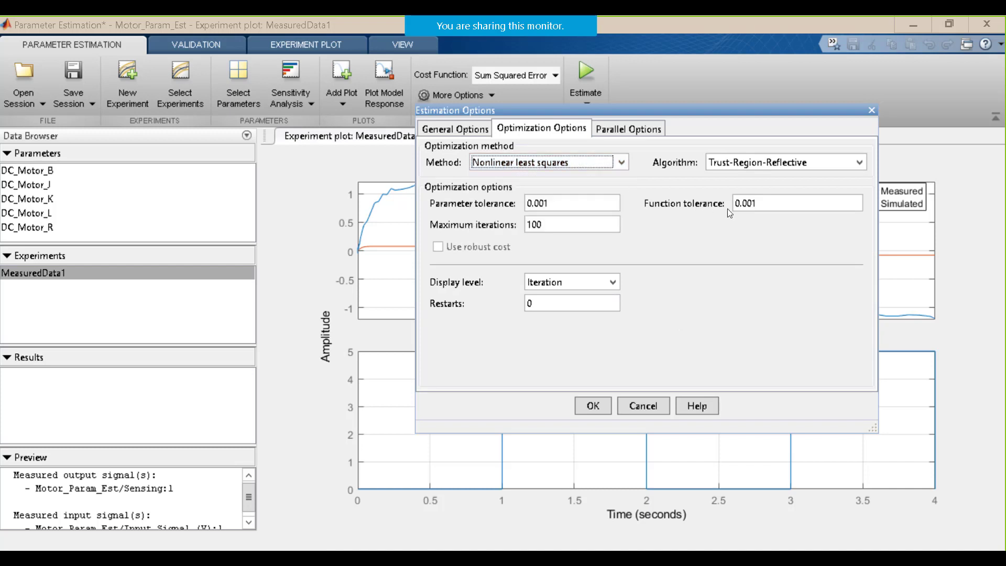
click(628, 128)
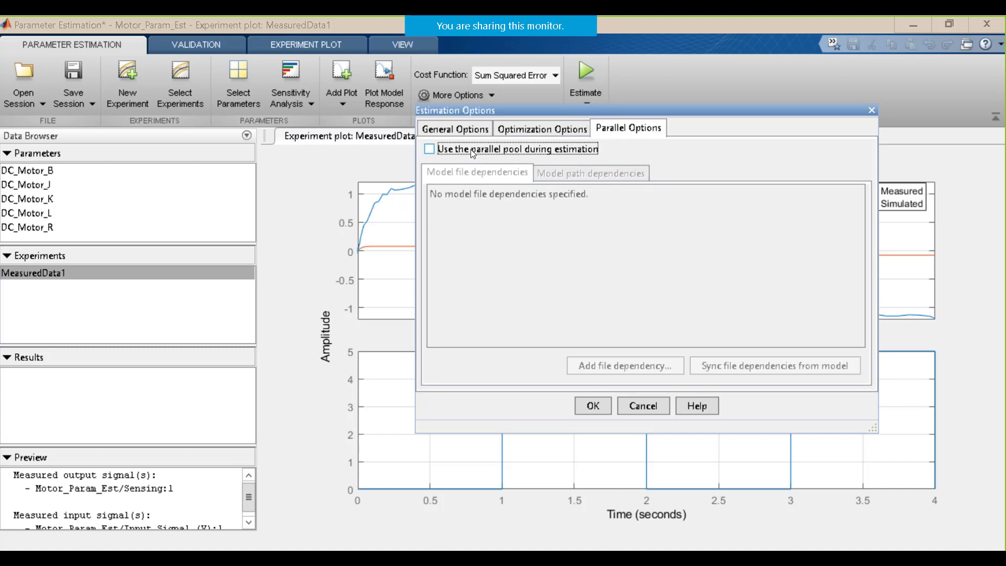
click(643, 406)
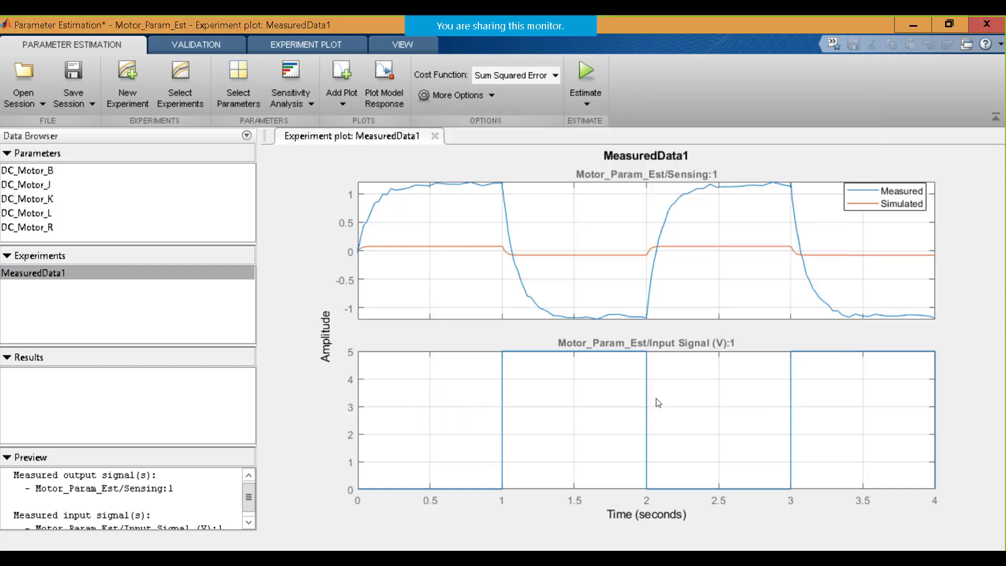
mouse_move(404, 169)
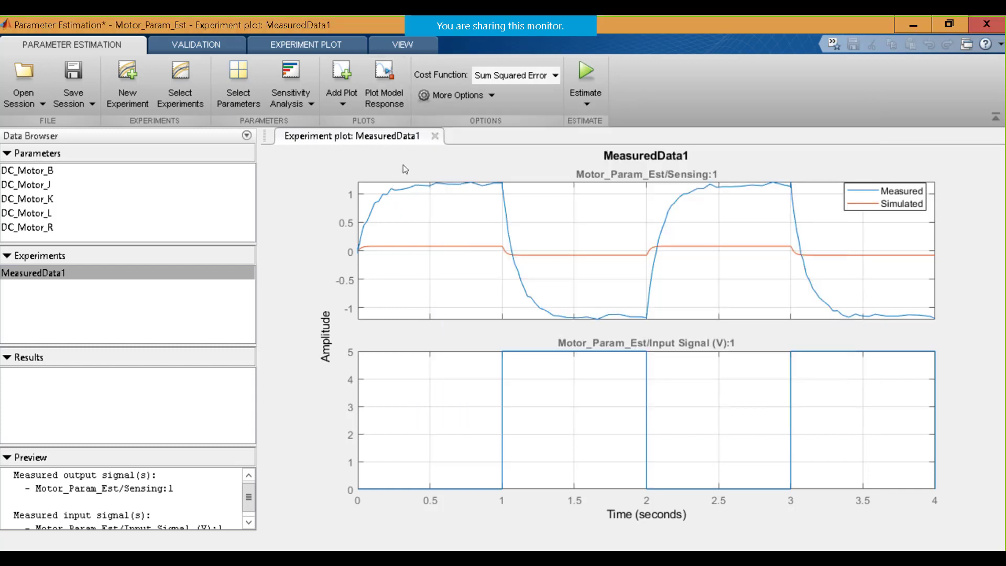
mouse_move(502, 115)
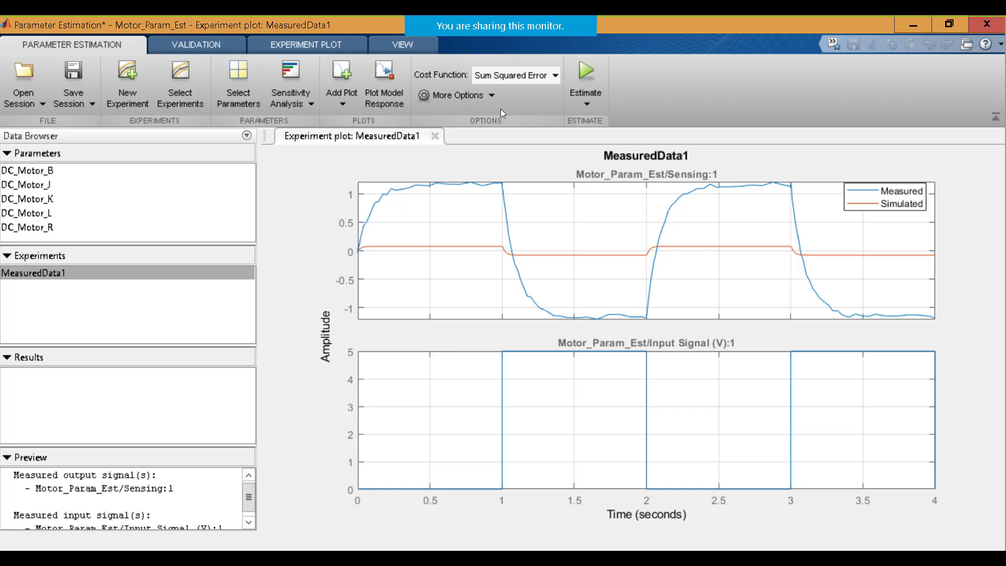
mouse_move(465, 78)
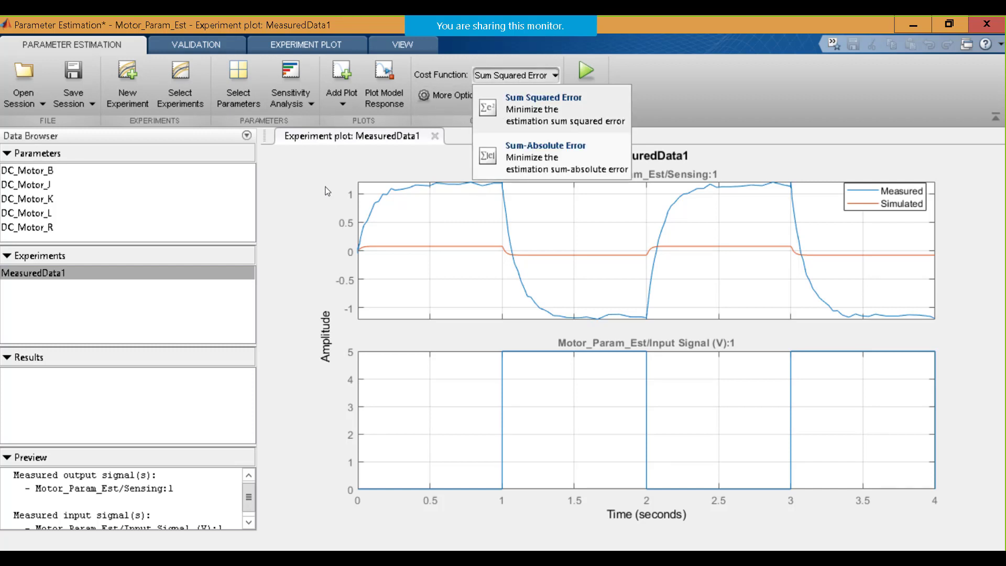
Keep Sum Squared Error as the cost function and start estimating the motor parameters
click(542, 97)
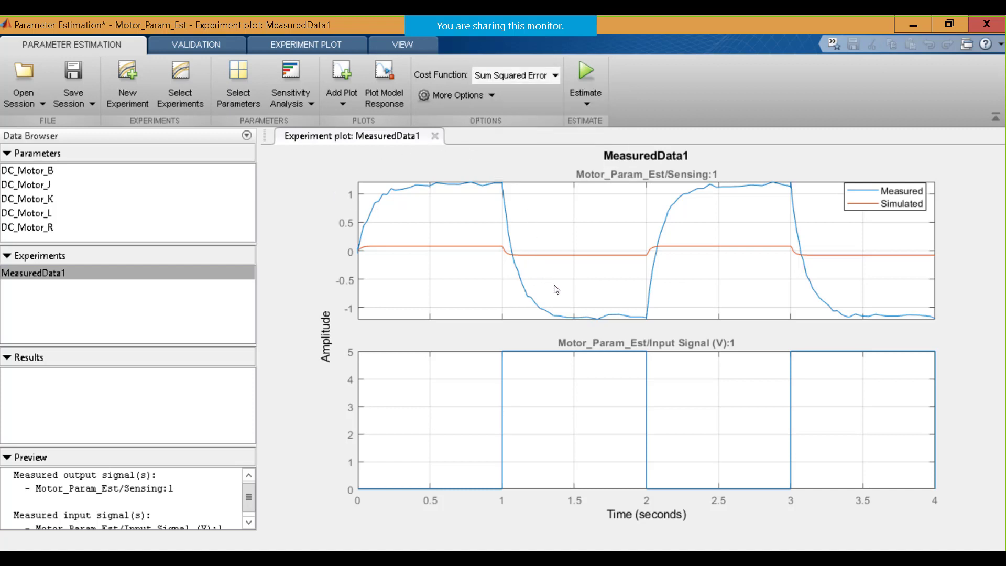
mouse_move(635, 175)
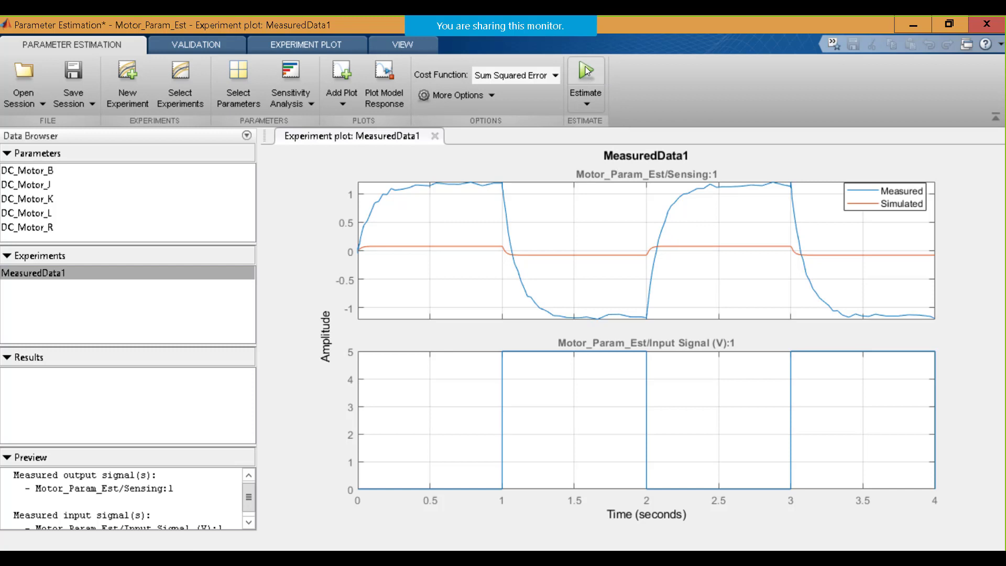
click(584, 71)
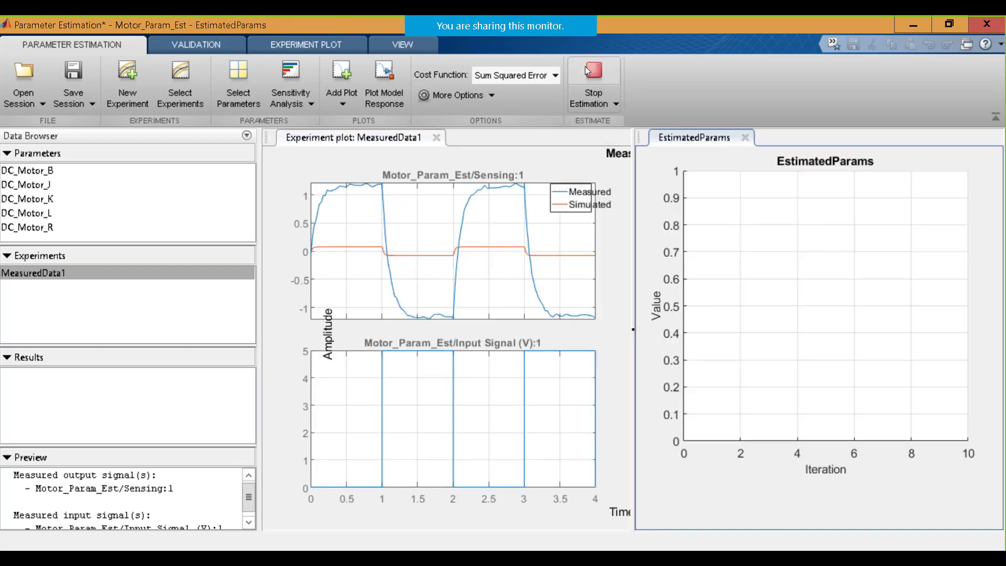
Let the estimation start and move its progress window to the lower left
click(593, 71)
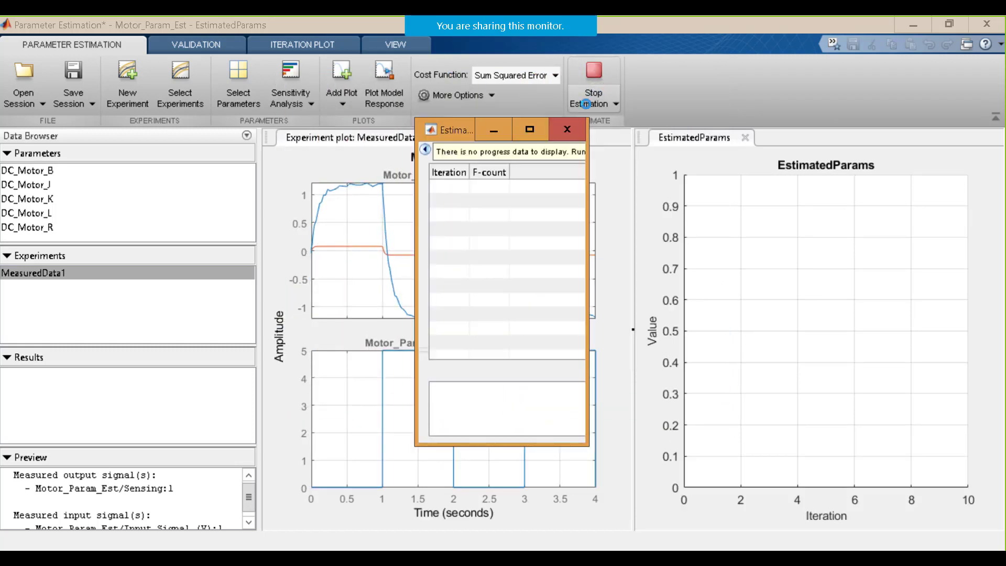
drag(456, 129, 114, 321)
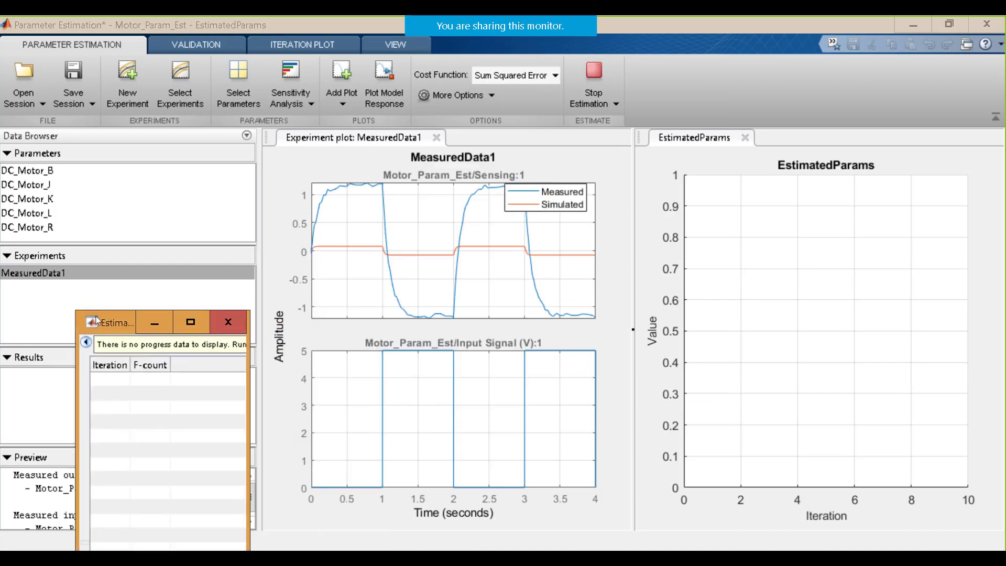
Move the progress window further aside while the estimation iterates
drag(115, 323, 61, 222)
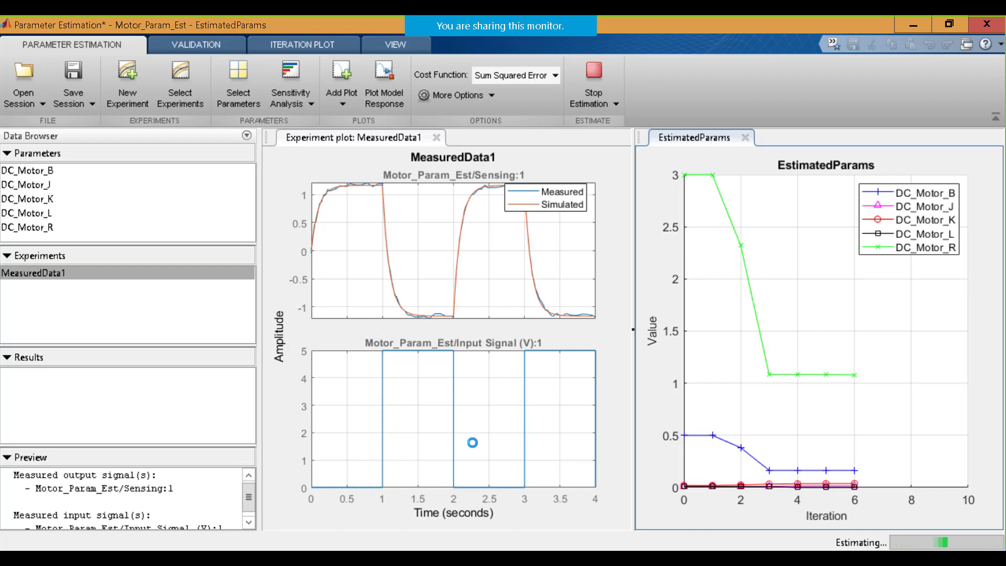
mouse_move(463, 340)
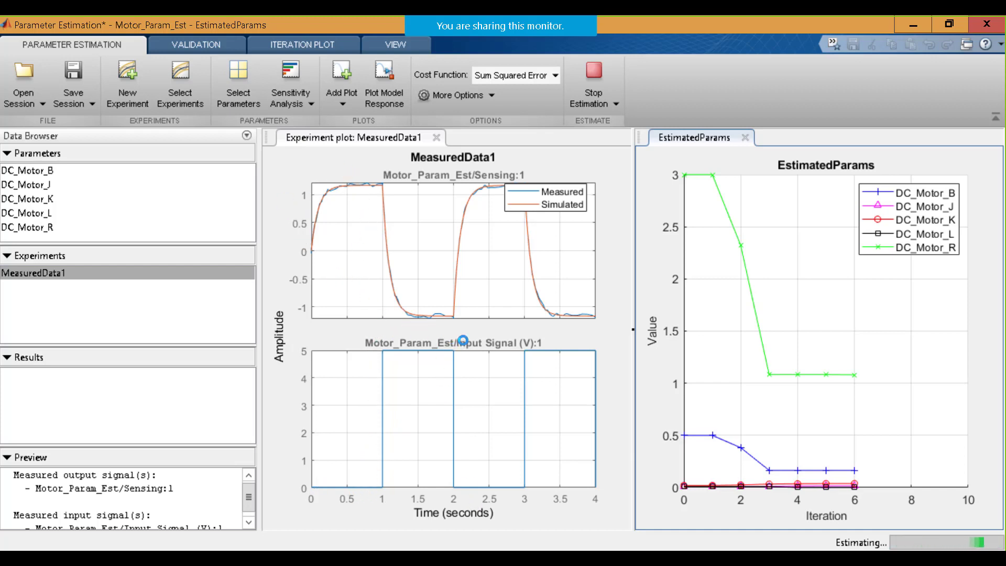
mouse_move(550, 262)
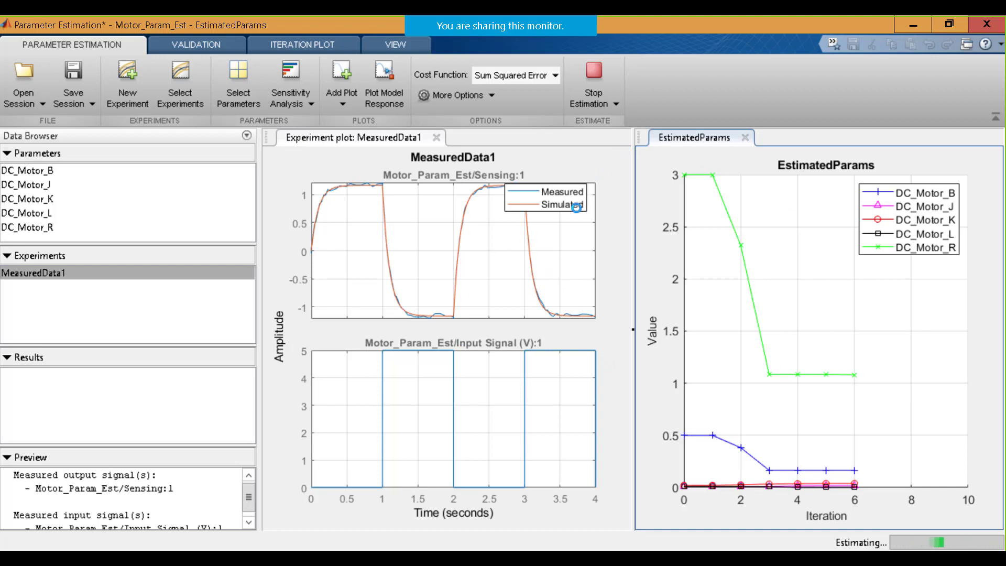
mouse_move(617, 299)
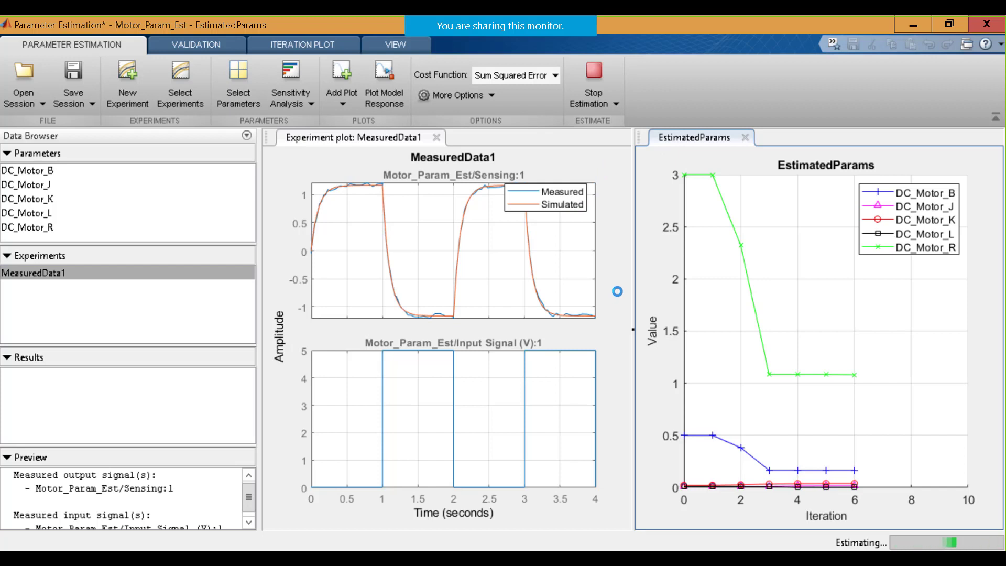
mouse_move(746, 312)
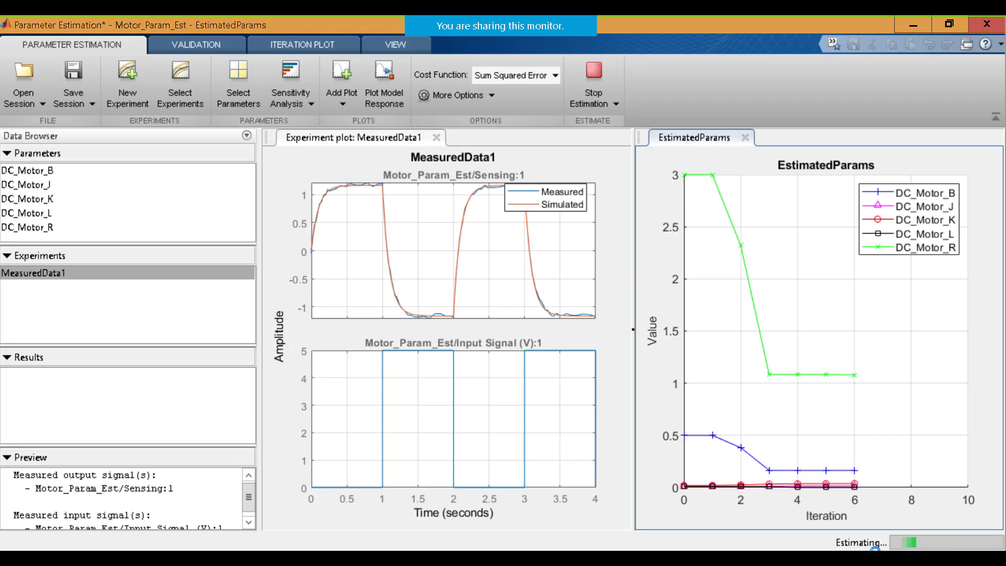
mouse_move(781, 339)
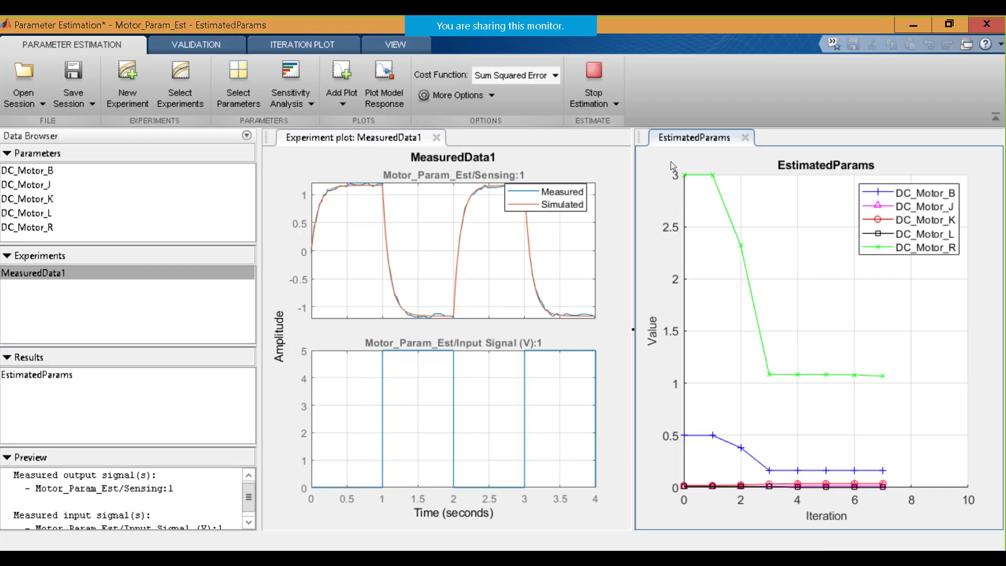
click(590, 86)
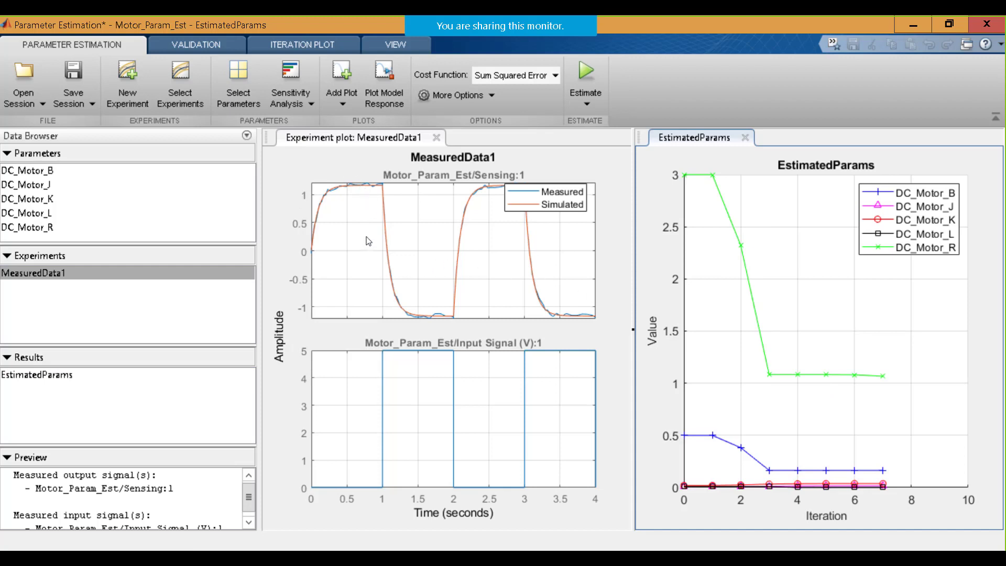
mouse_move(513, 212)
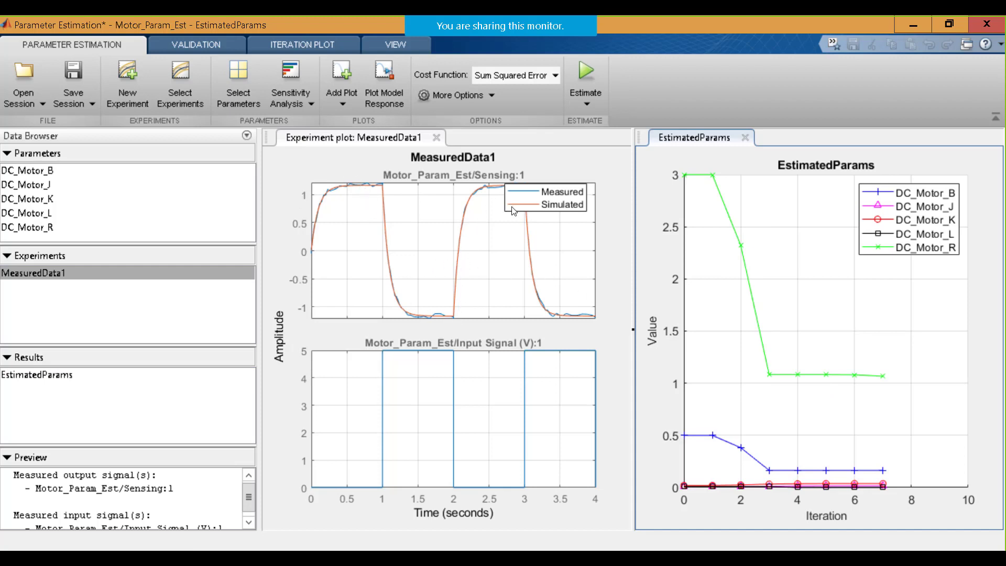
mouse_move(574, 323)
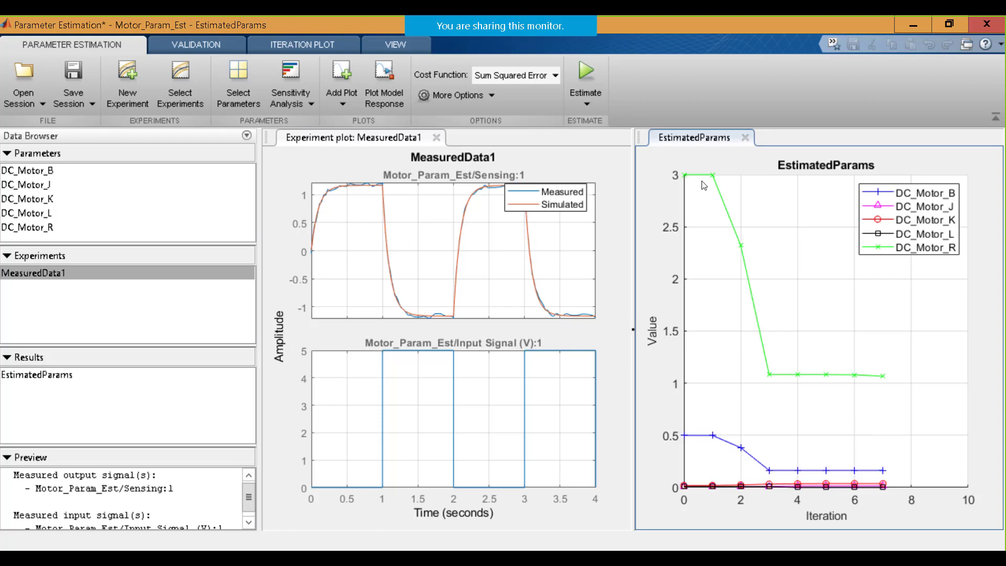
mouse_move(890, 392)
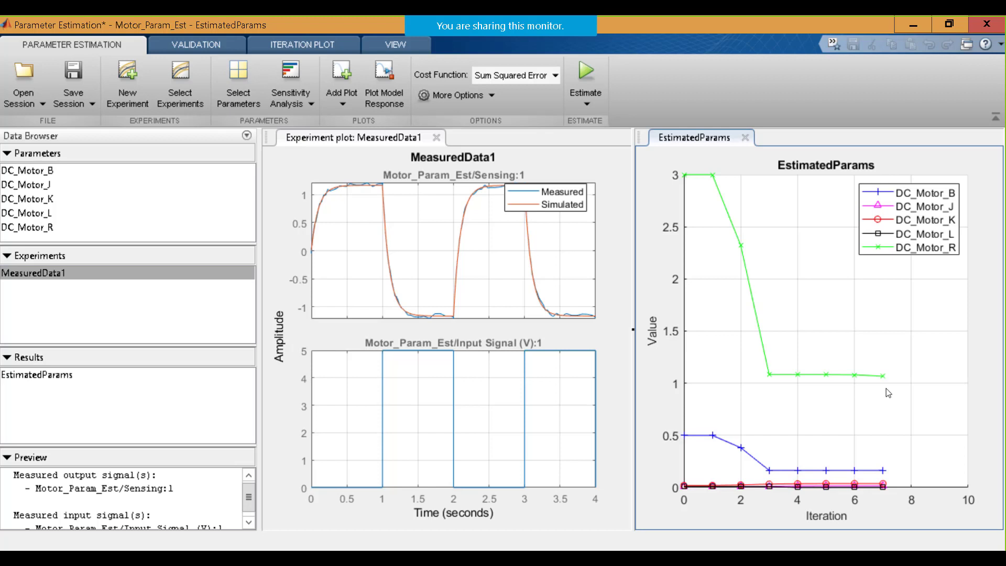
mouse_move(742, 394)
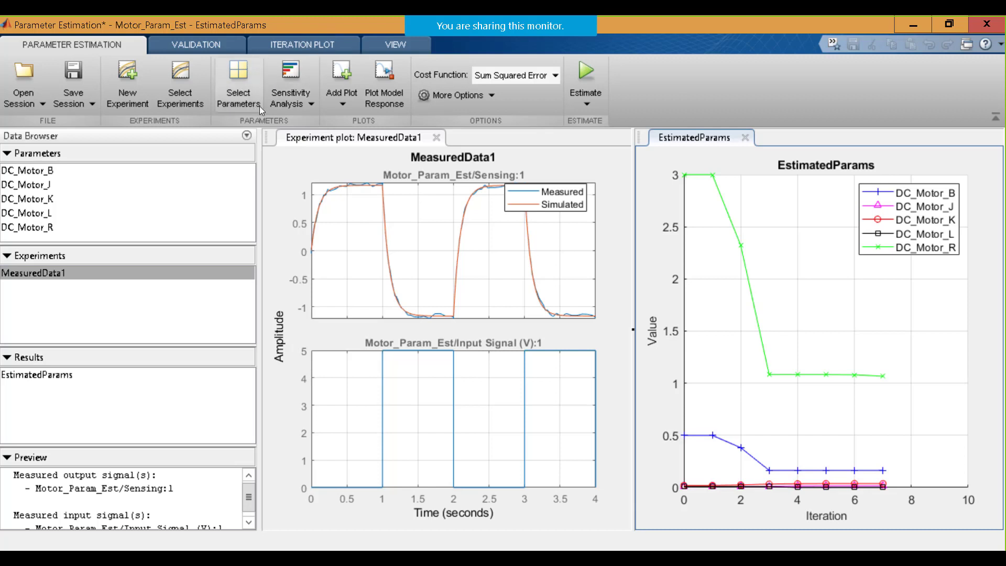
mouse_move(478, 545)
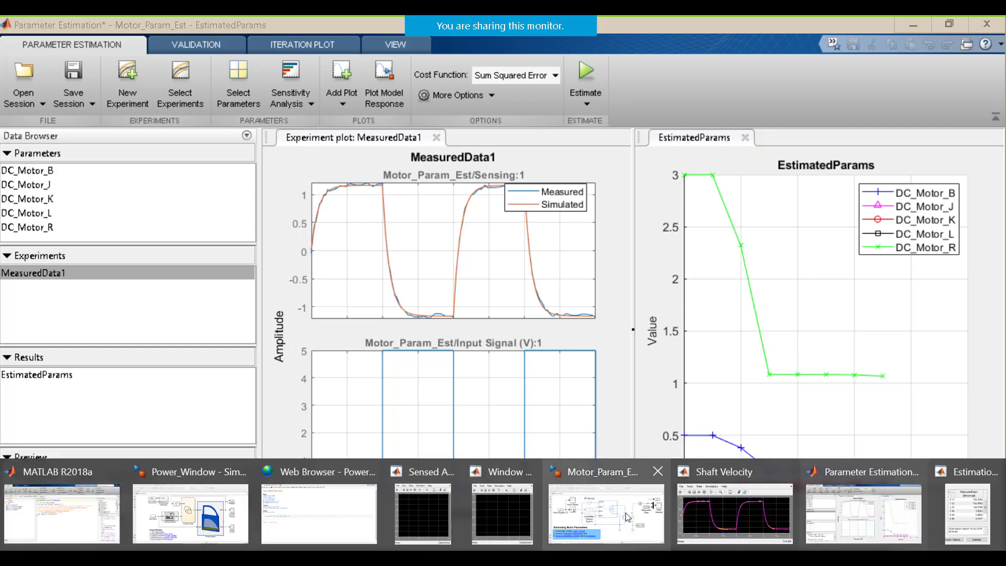
Open Motor_Param_Est's DC Motor block parameters, checking the Mechanical and Electrical Torque tabs
click(605, 472)
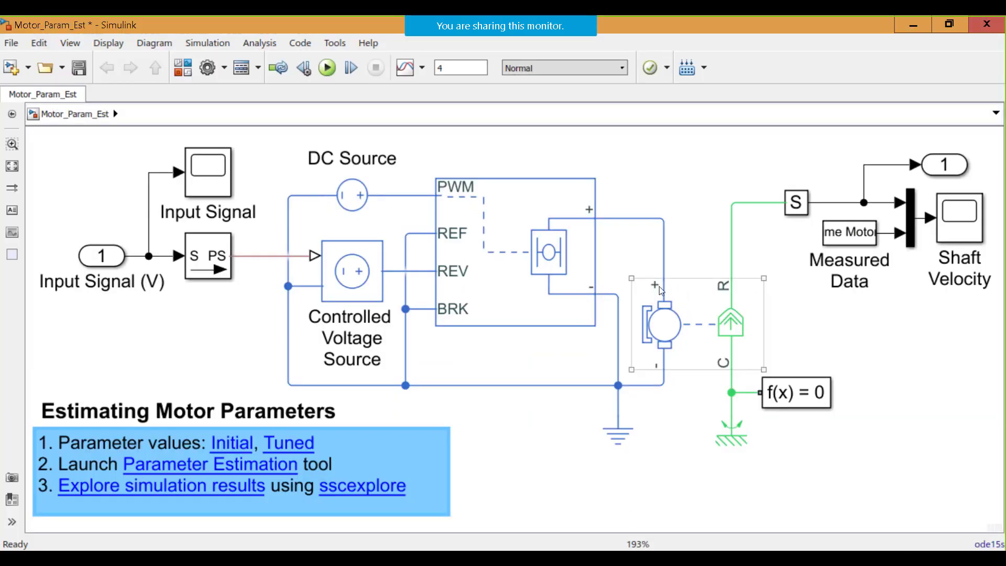
mouse_move(682, 332)
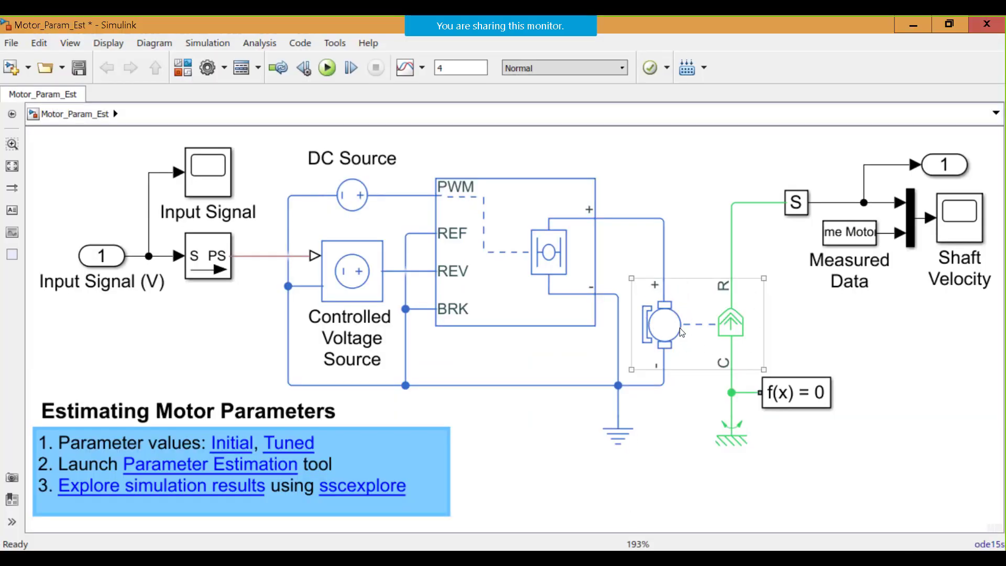
click(664, 324)
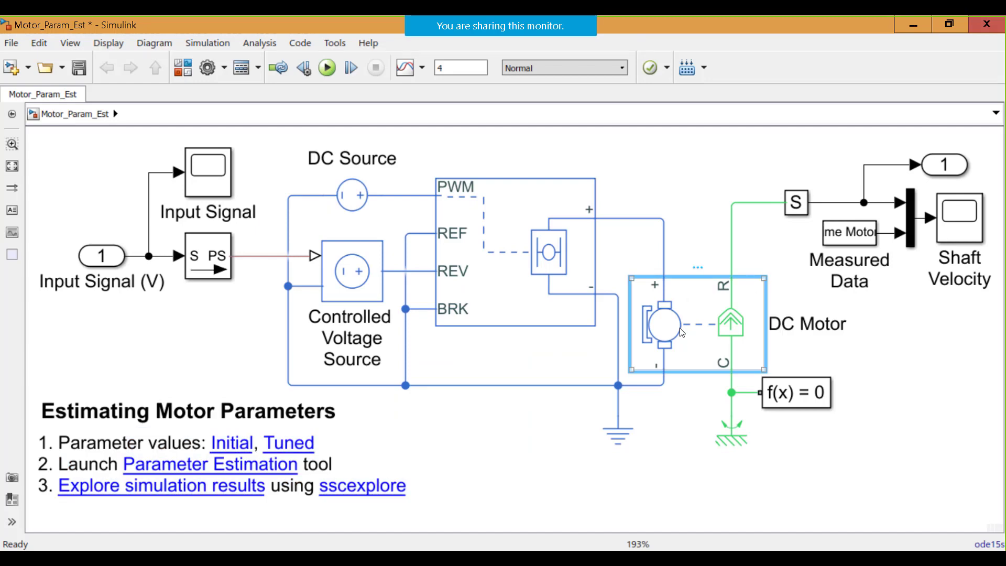
double_click(661, 324)
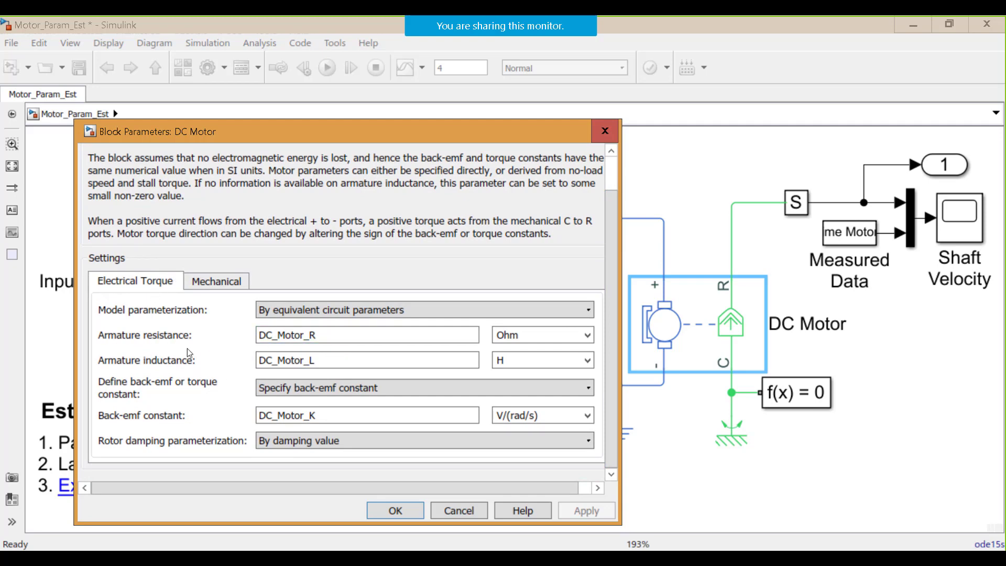
mouse_move(182, 369)
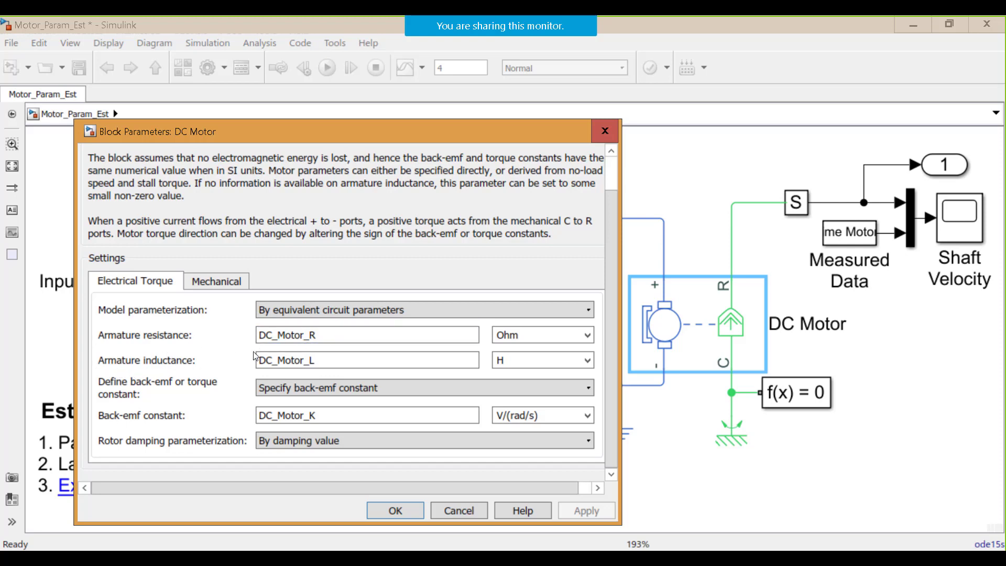
mouse_move(120, 426)
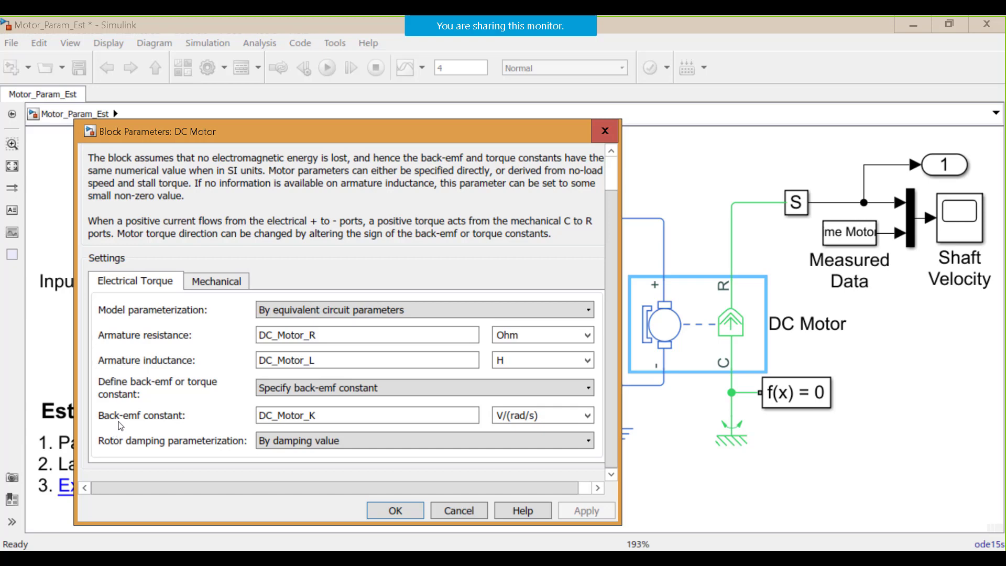
mouse_move(204, 427)
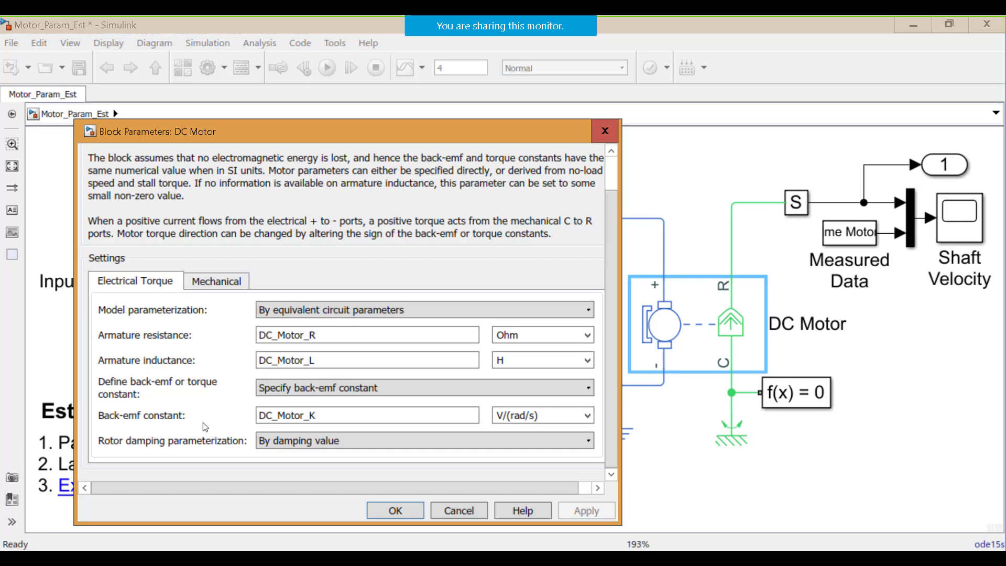
click(366, 415)
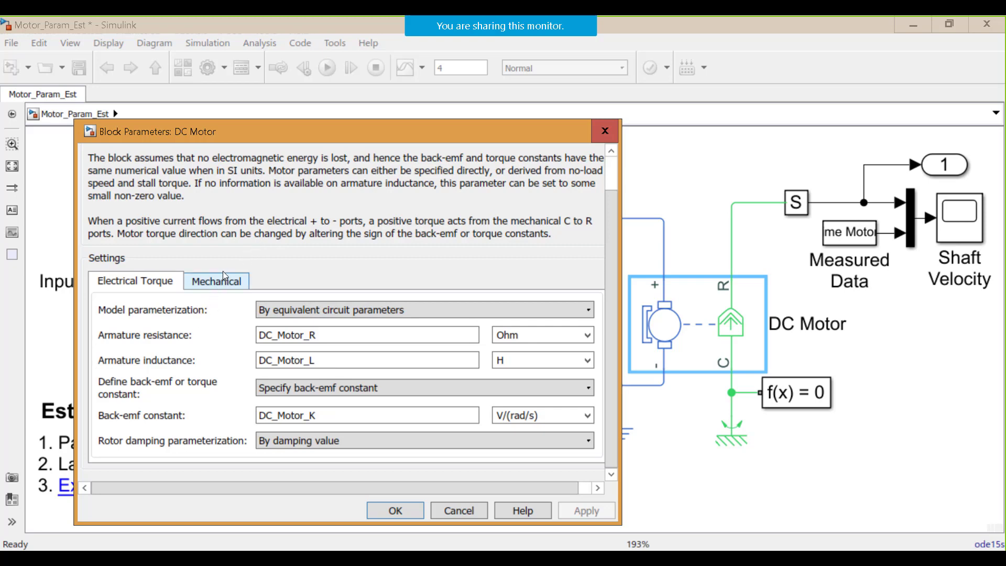
click(217, 281)
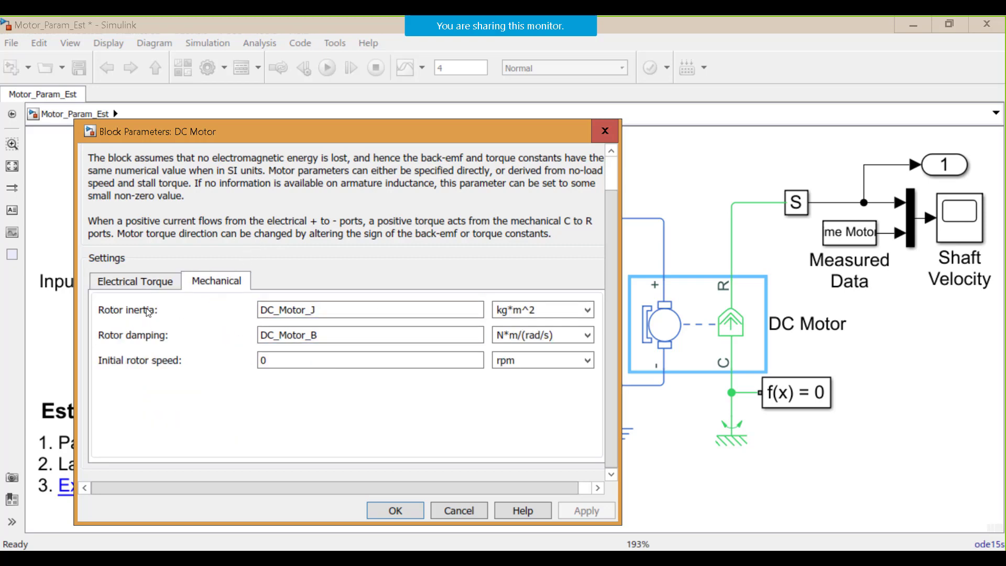
mouse_move(148, 343)
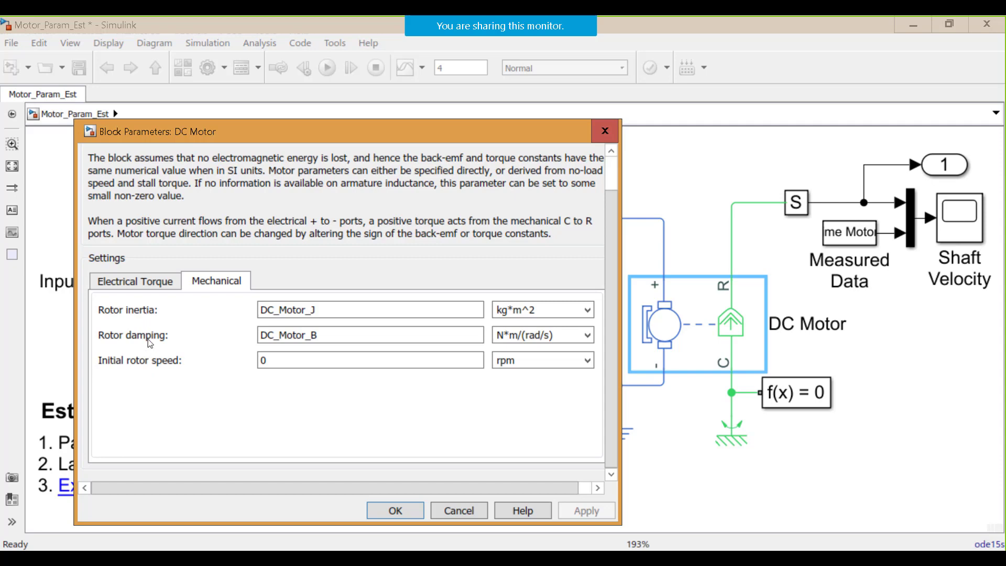
click(134, 280)
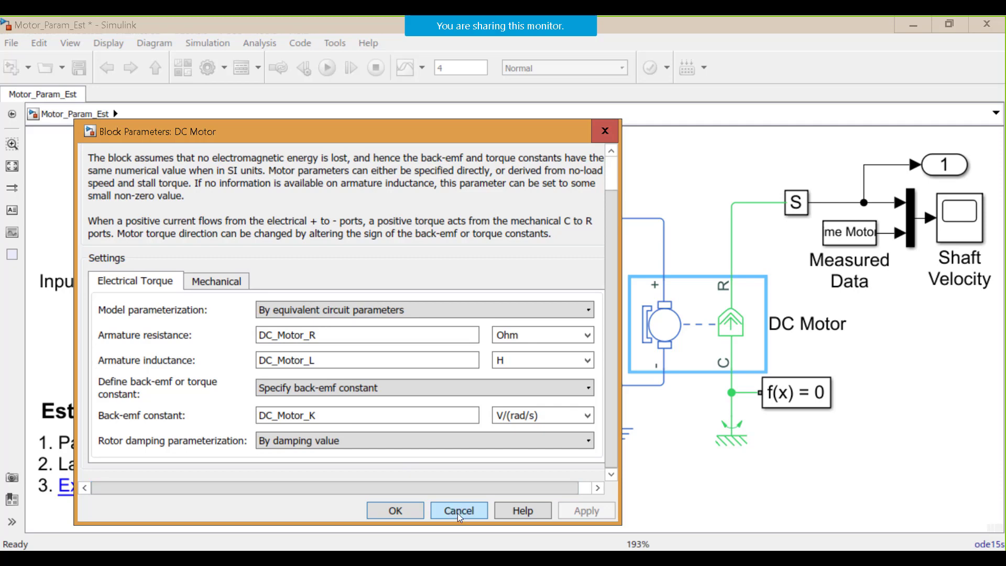
mouse_move(464, 518)
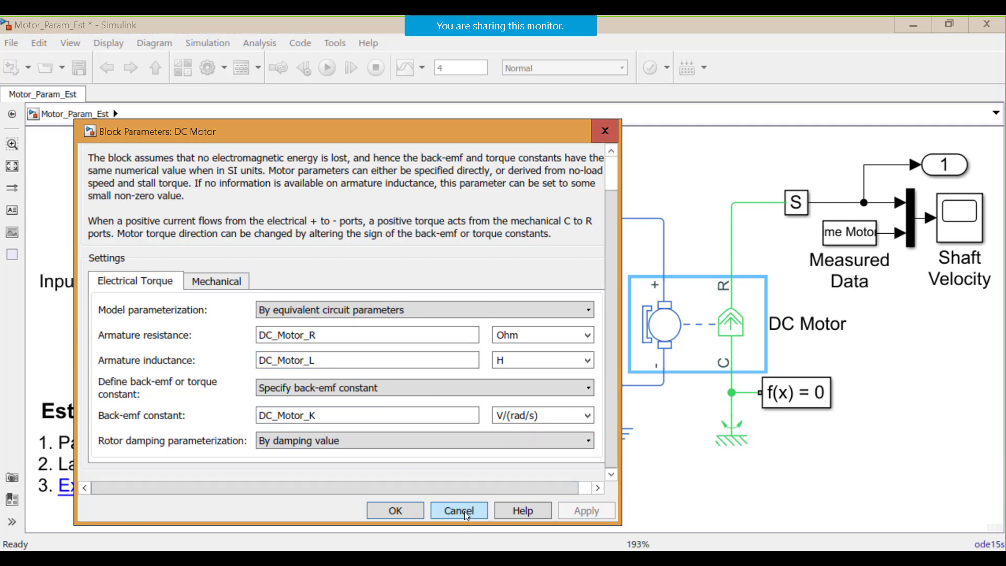
Cancel the DC Motor block dialog and bring up the Sensitivity Analysis options
click(458, 510)
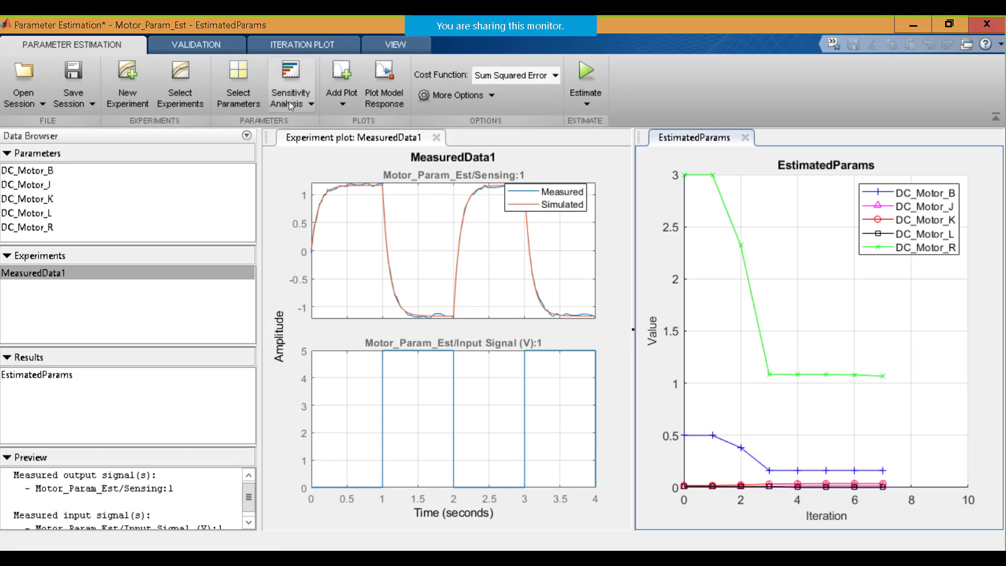
mouse_move(295, 82)
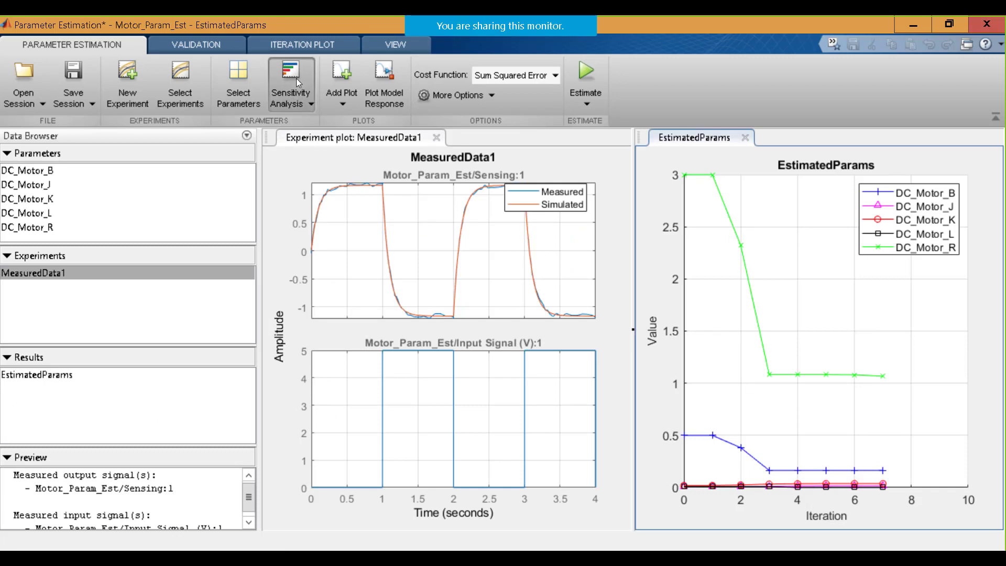
click(291, 83)
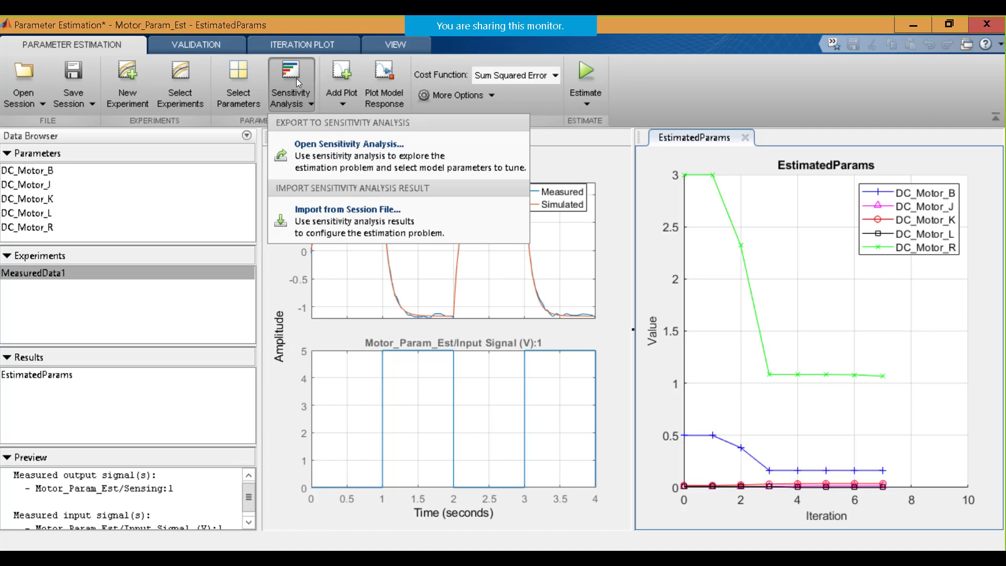
mouse_move(340, 169)
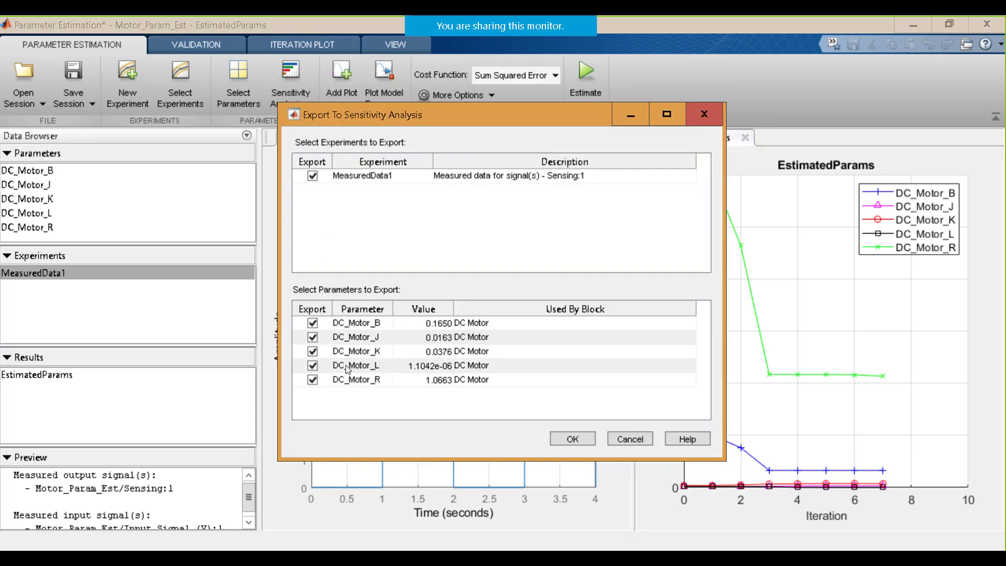
mouse_move(391, 251)
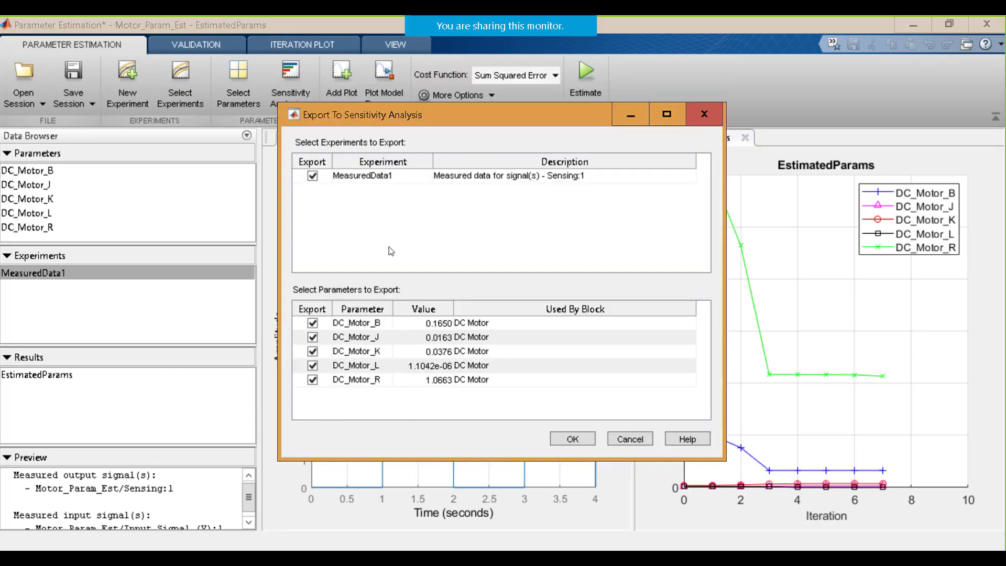
mouse_move(584, 181)
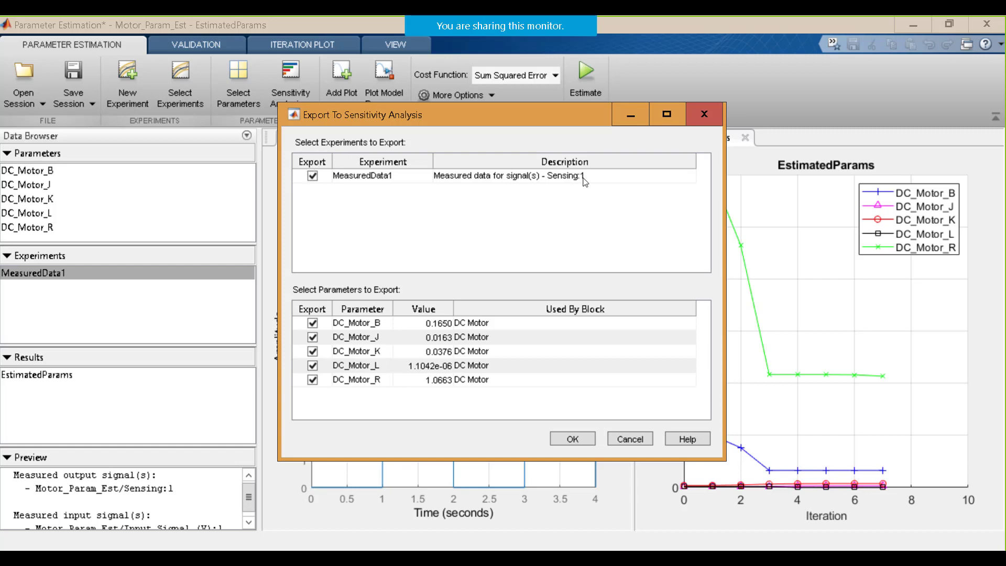
mouse_move(311, 302)
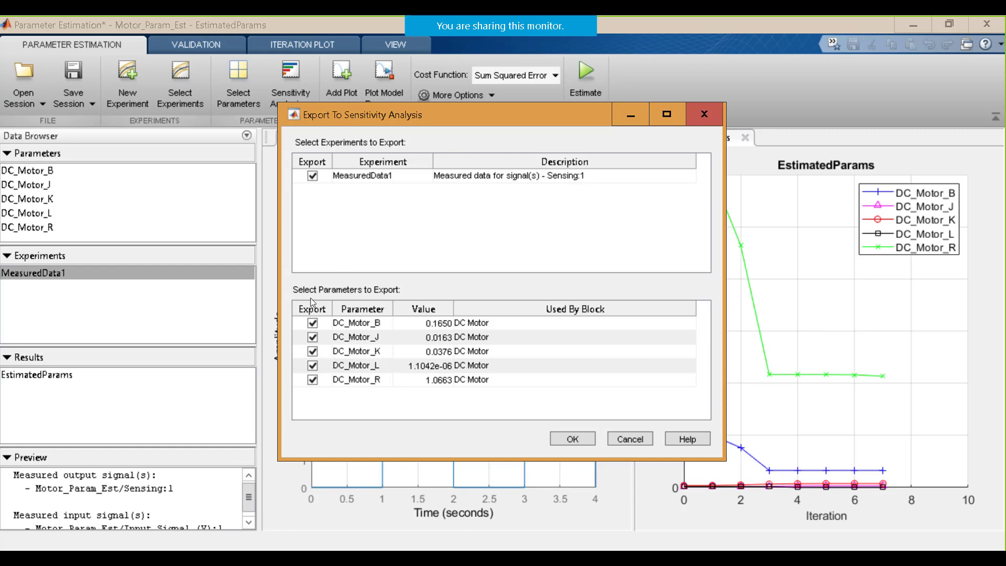
mouse_move(454, 289)
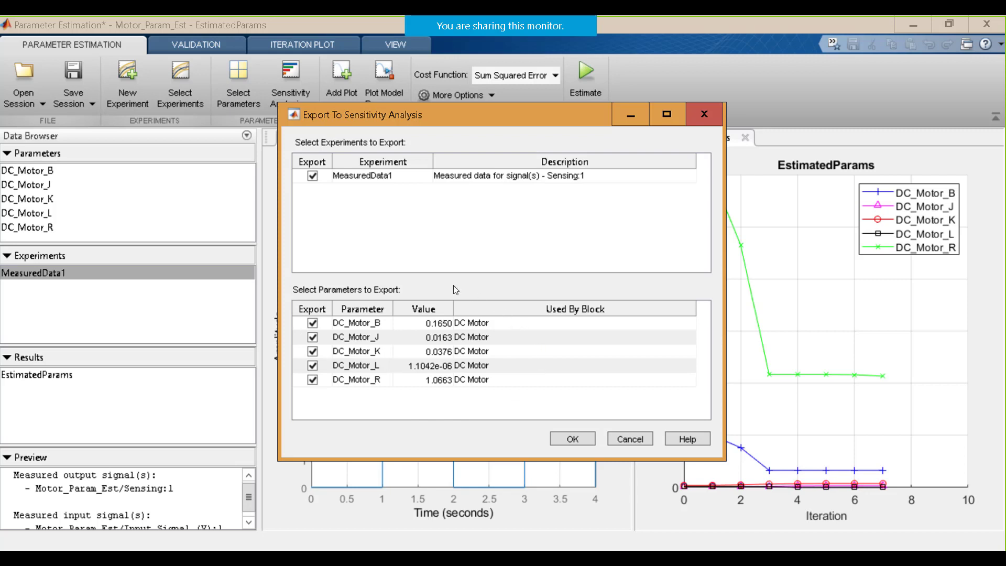
mouse_move(306, 334)
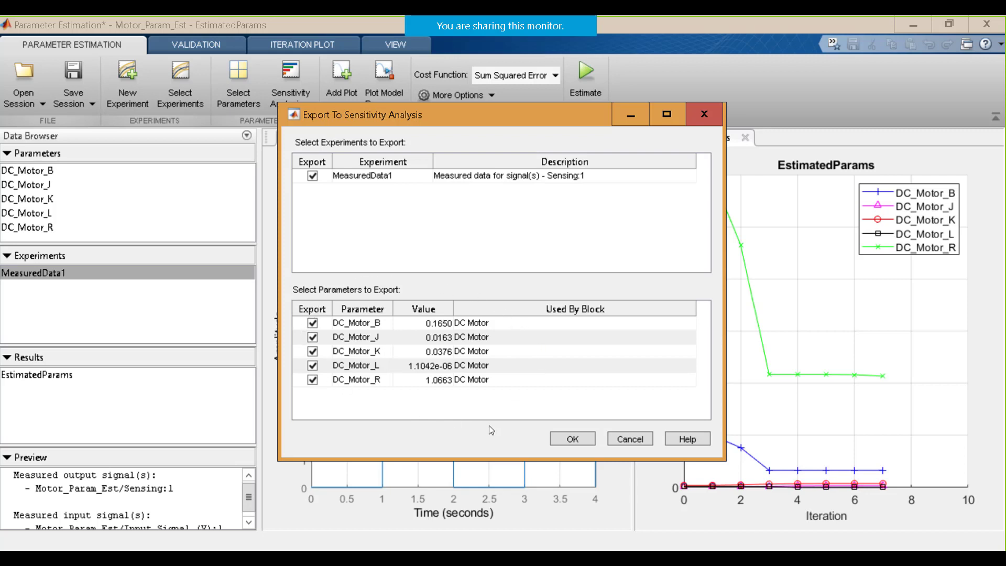
mouse_move(392, 389)
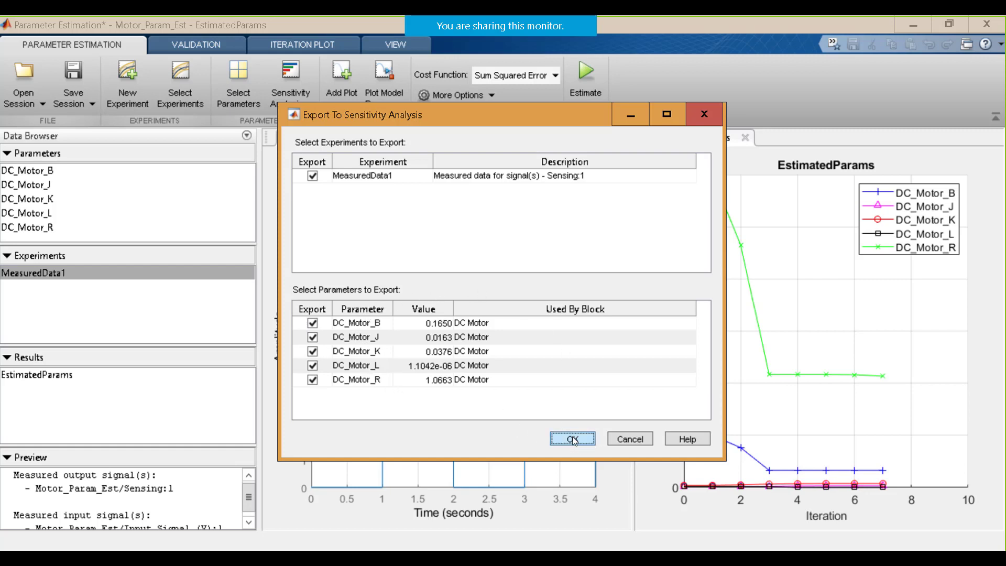
Export MeasuredData1 and the five estimated values as ParamSet, then show Generate Values choices
click(571, 438)
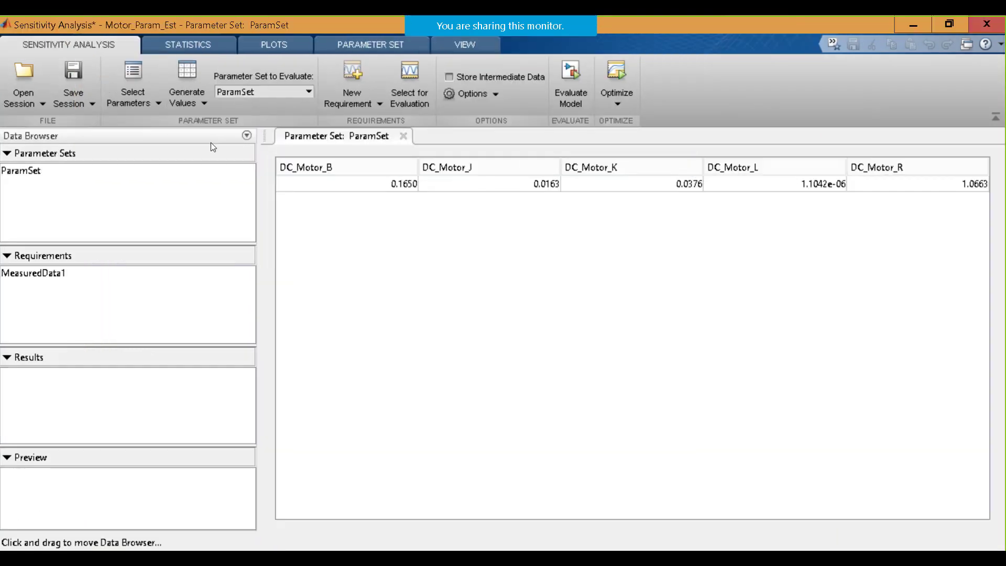
mouse_move(194, 140)
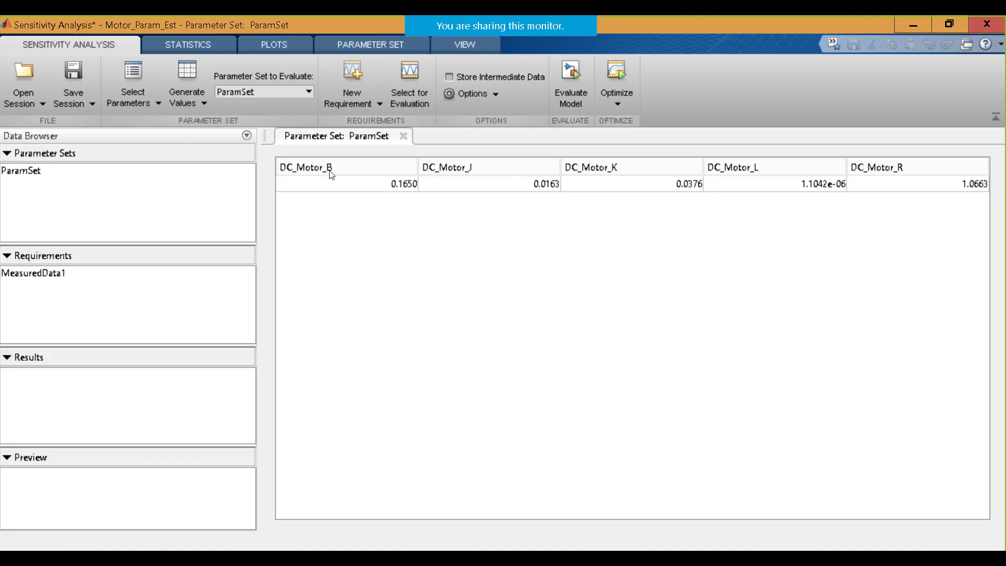
mouse_move(782, 160)
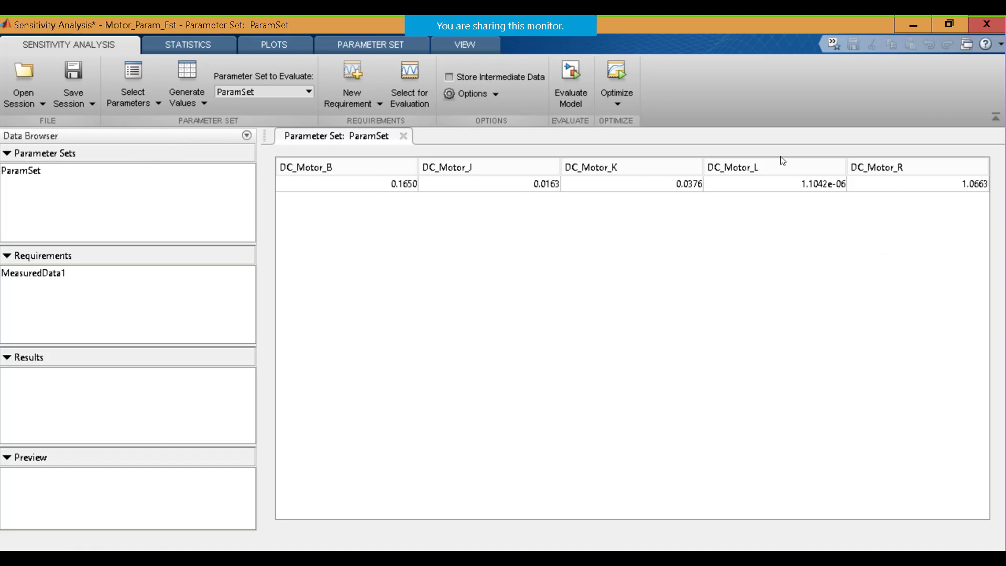
mouse_move(212, 151)
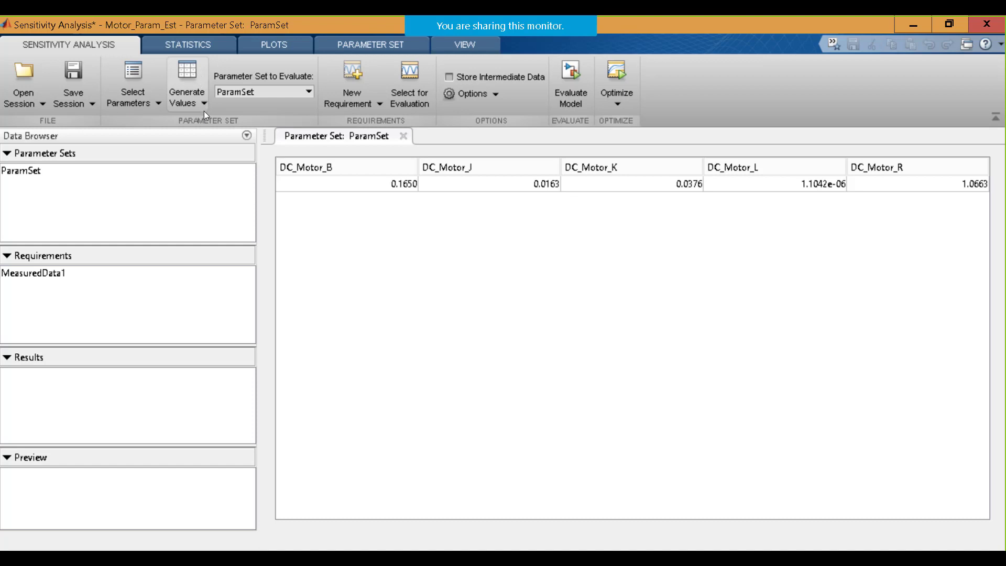
click(186, 84)
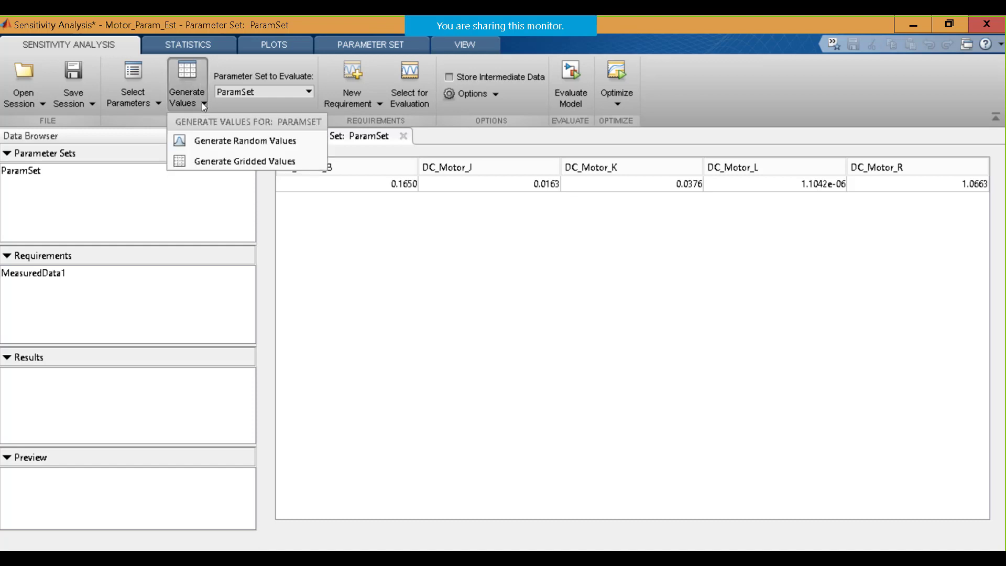
mouse_move(226, 157)
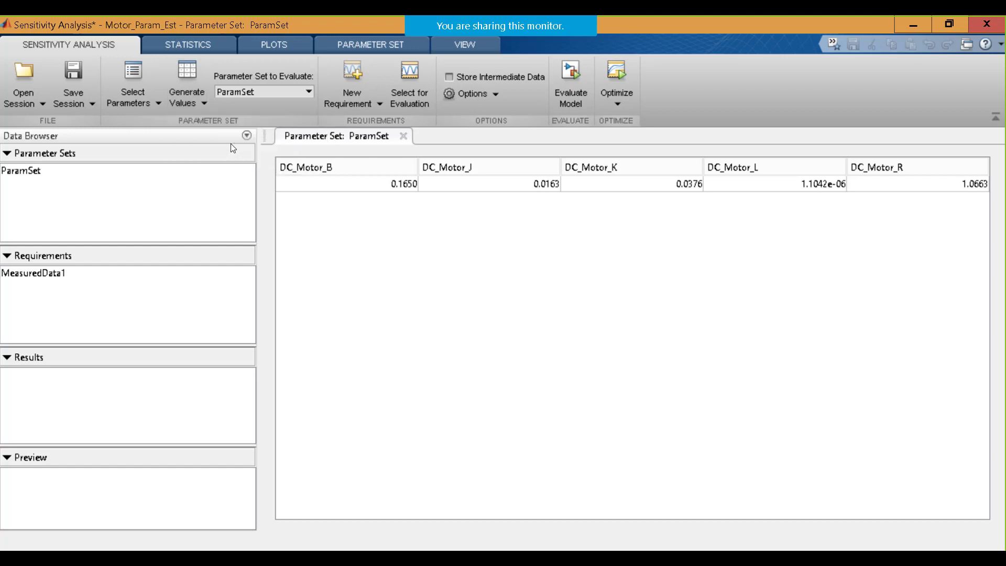
Fill ParamSet with 10 random samples of all five DC motor parameters, using uniform distributions
click(187, 83)
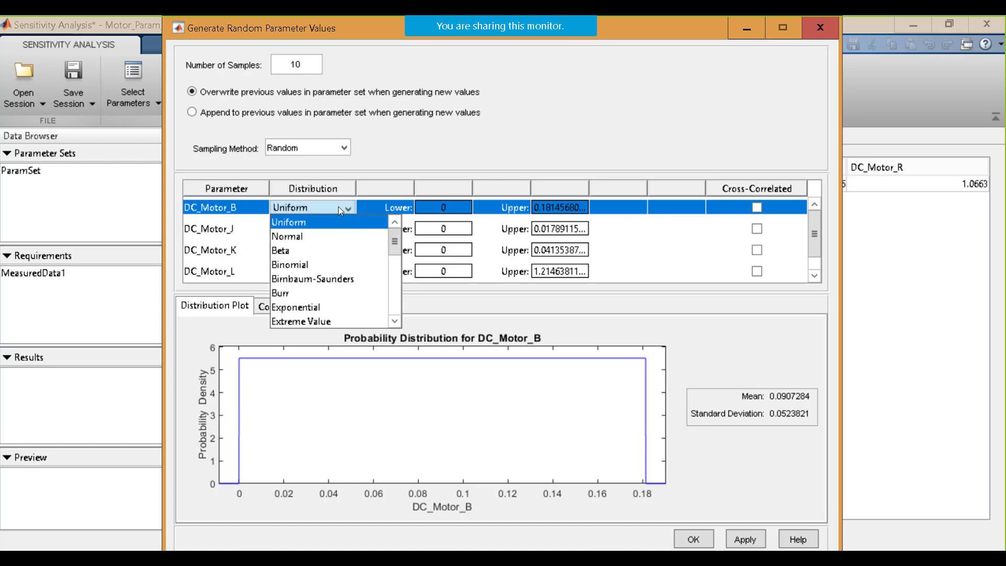
click(286, 237)
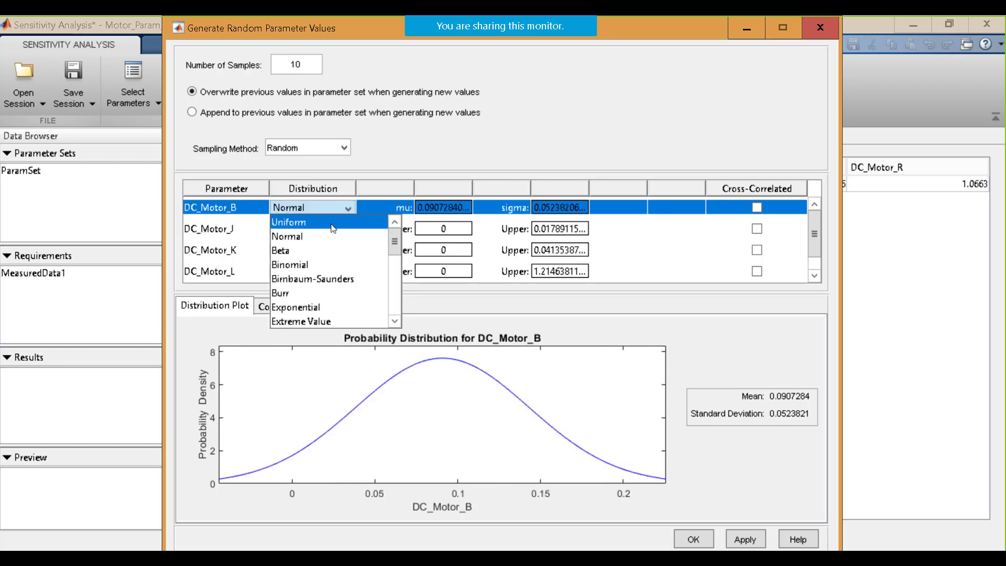
click(287, 221)
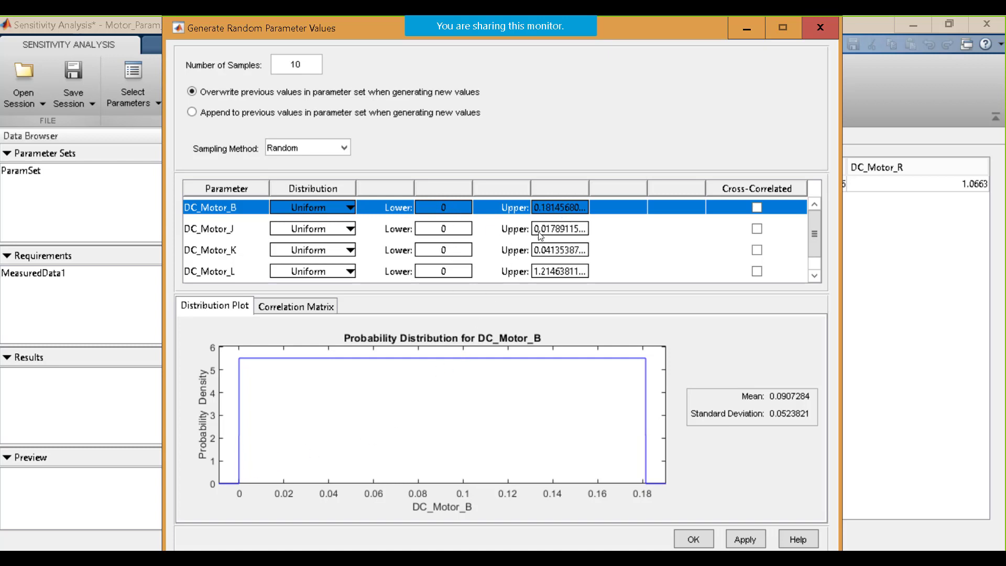
mouse_move(688, 292)
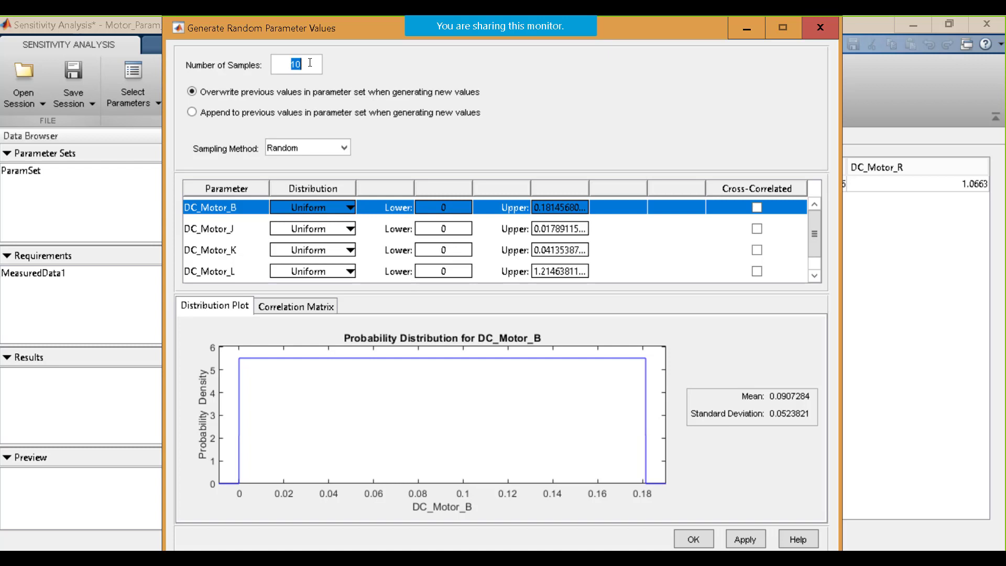
mouse_move(473, 214)
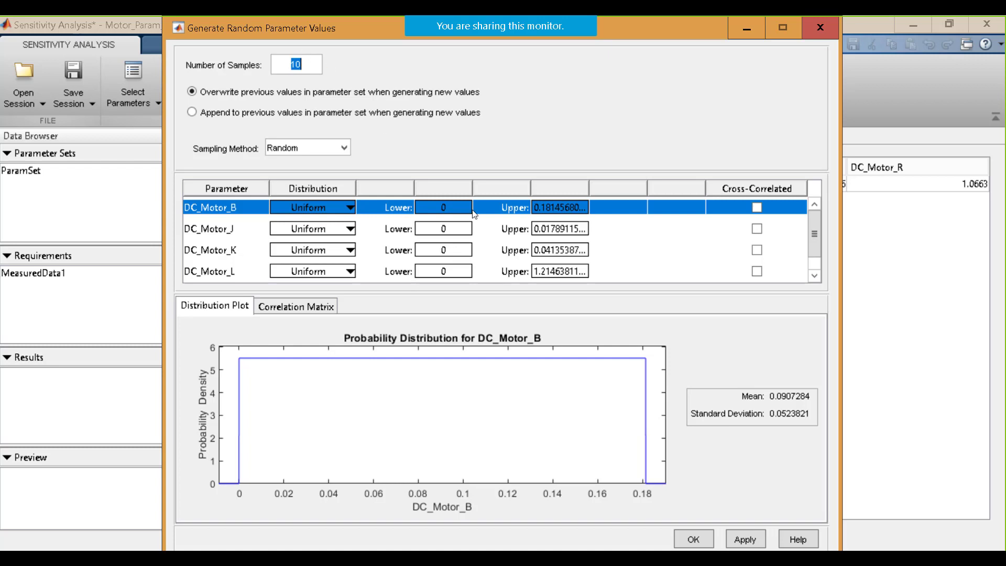
click(744, 538)
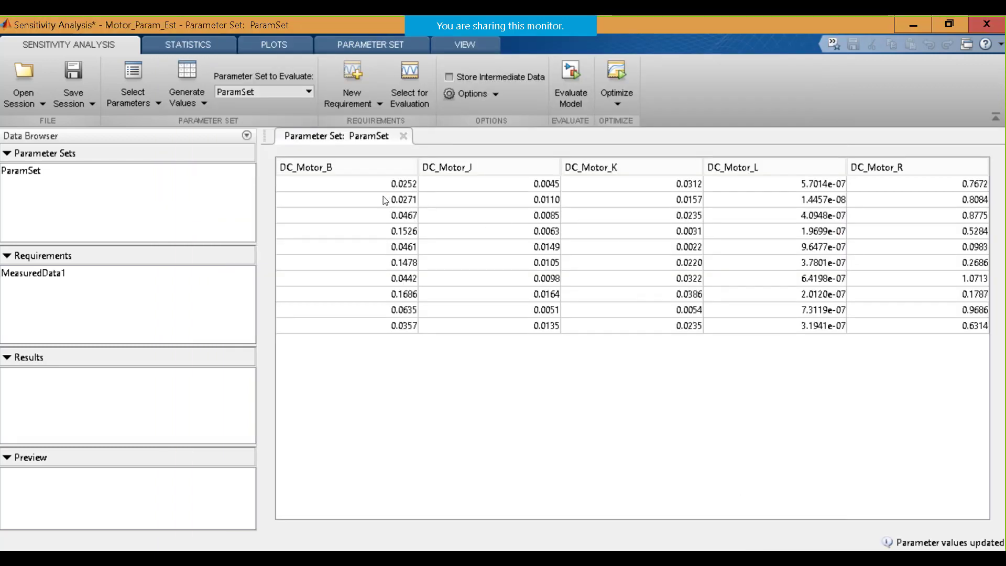
mouse_move(885, 369)
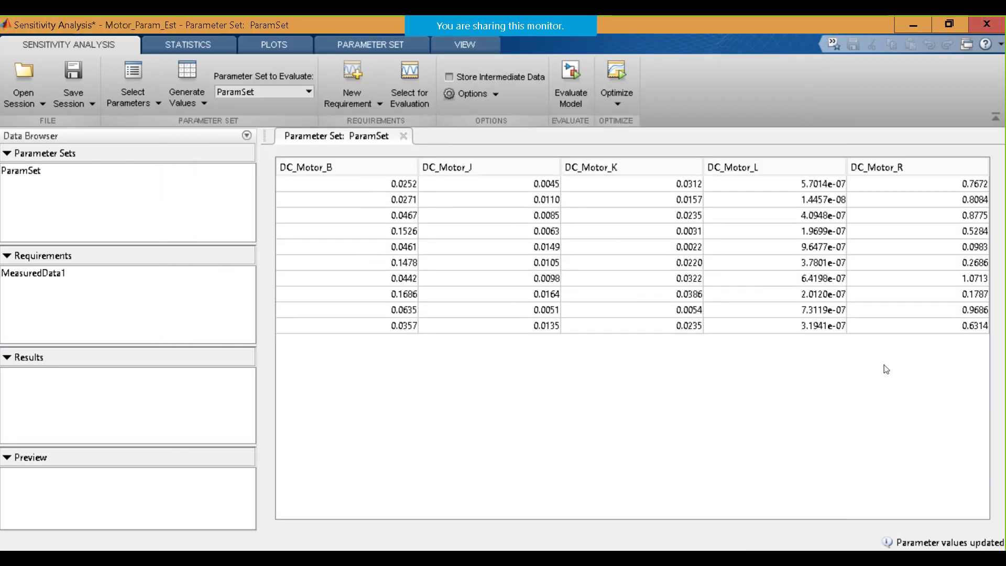
mouse_move(375, 220)
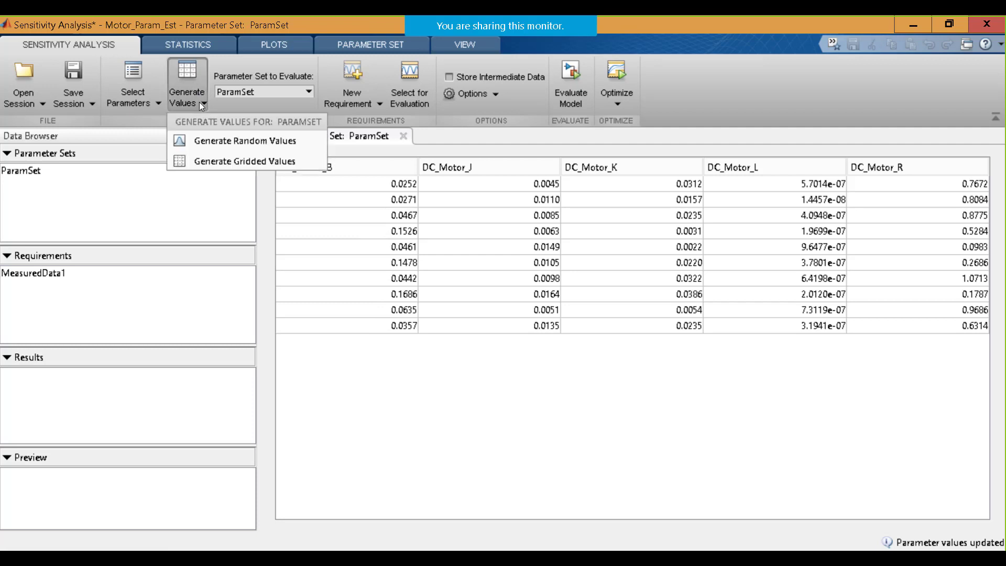
click(244, 140)
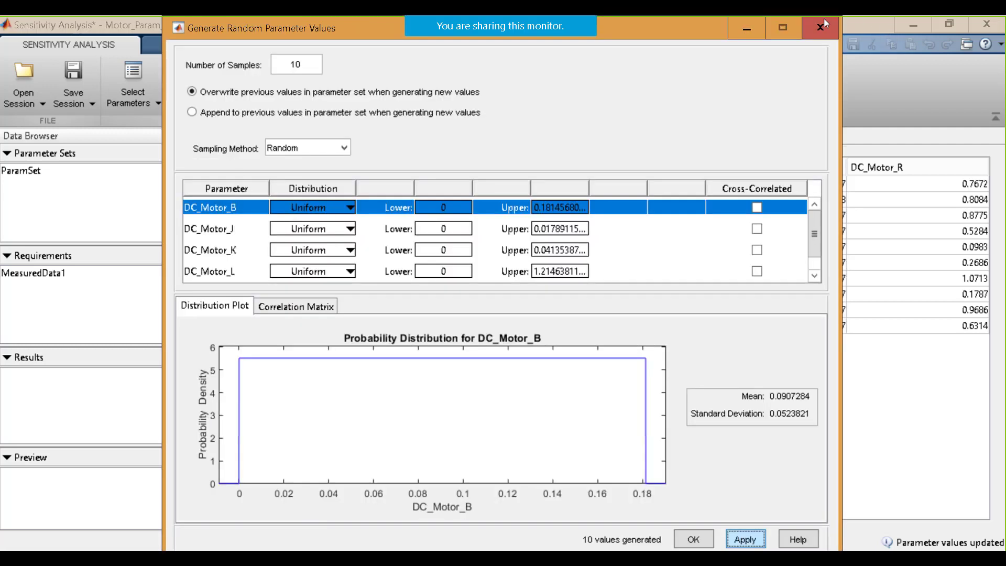
click(692, 539)
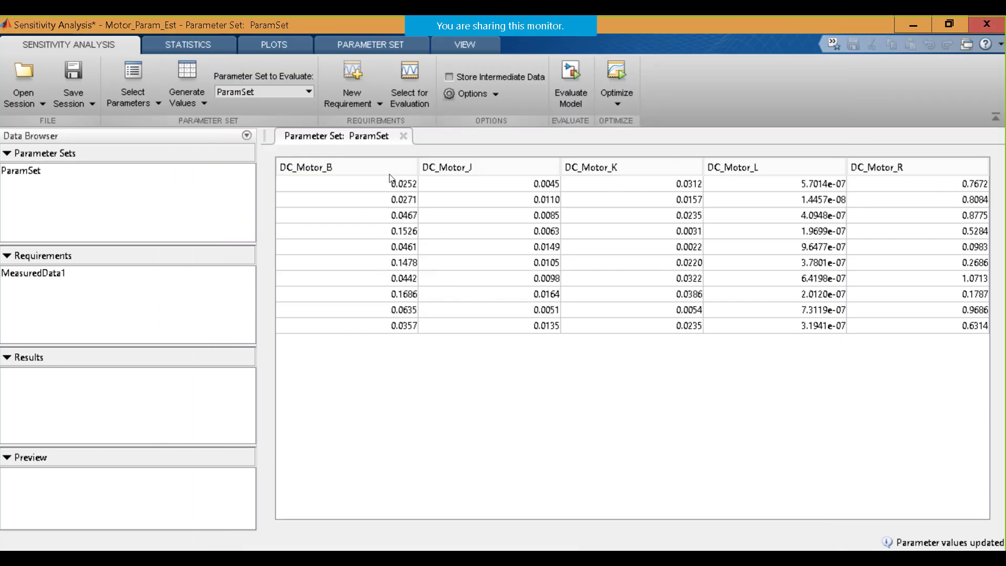
mouse_move(385, 181)
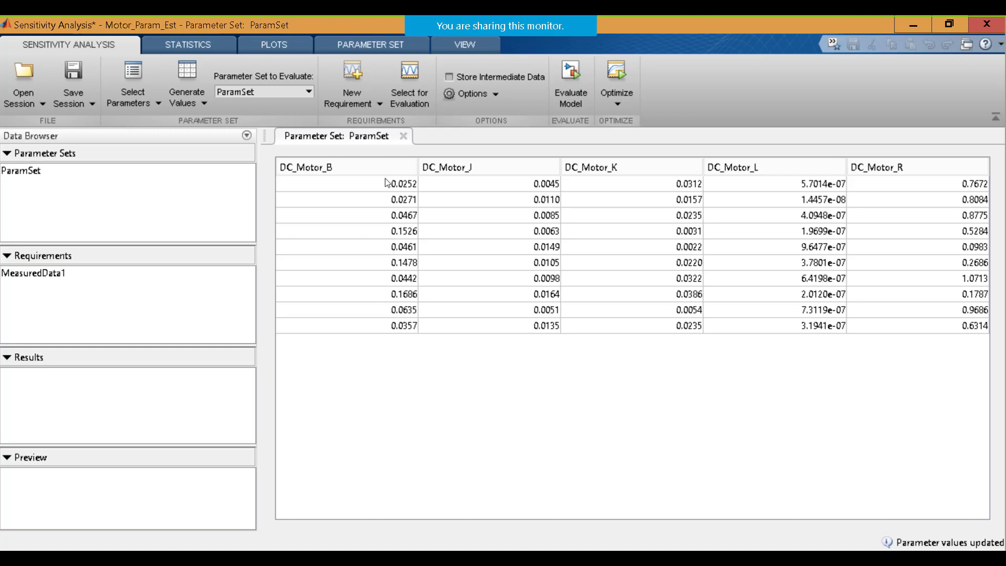
click(569, 83)
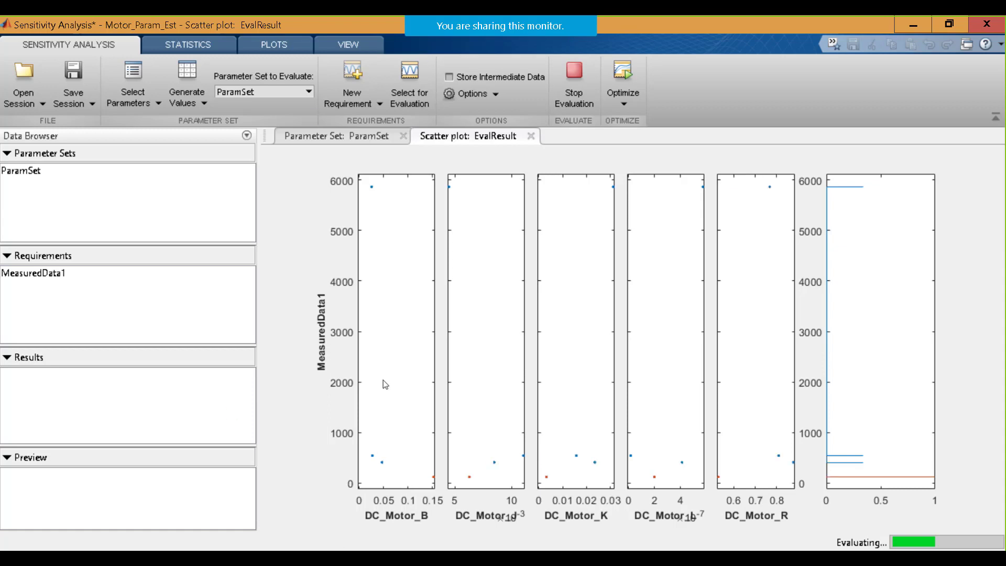
mouse_move(352, 285)
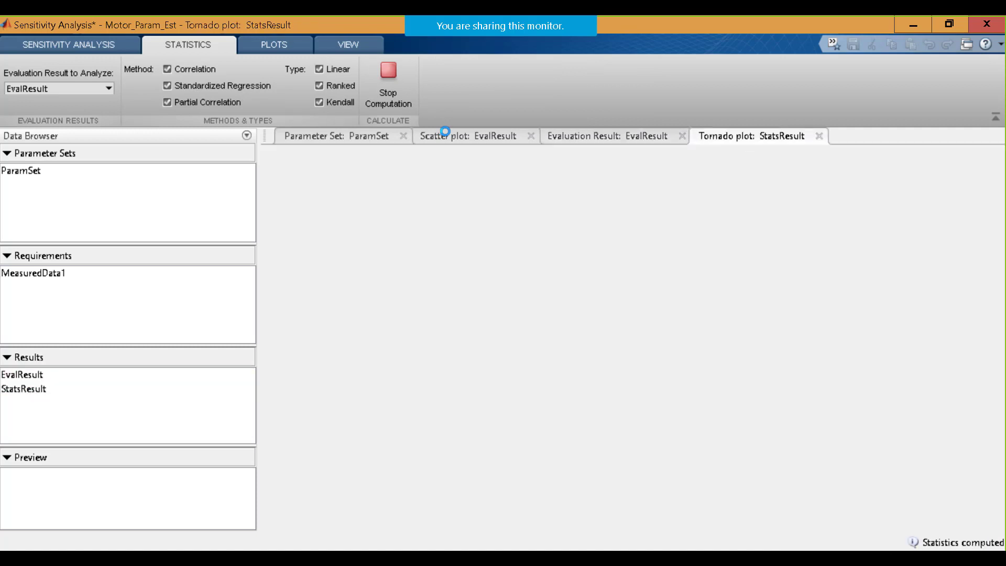
Show the StatsResult tornado plot ranking DC_Motor_K, J, B, R and L influence on MeasuredData1
click(388, 83)
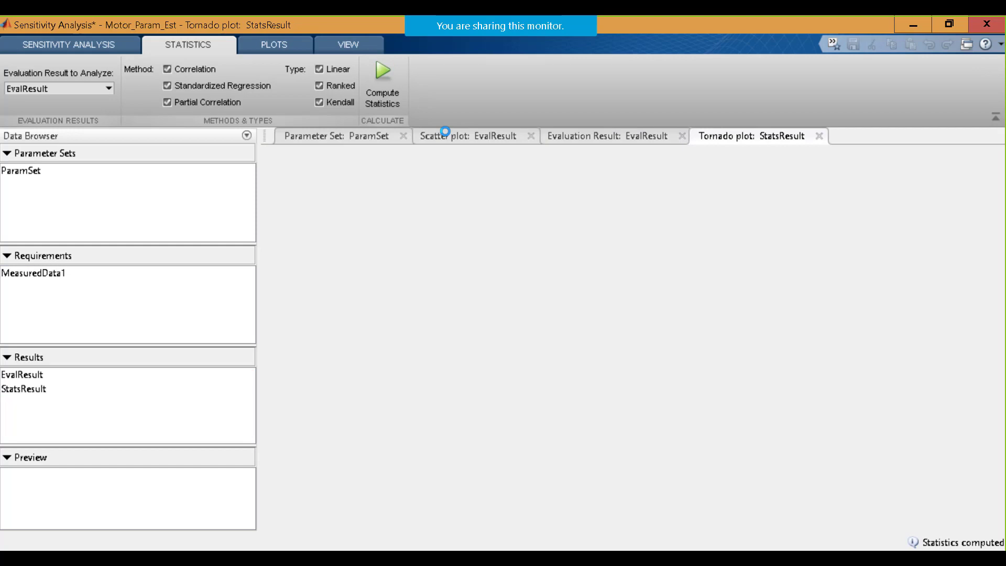
click(382, 70)
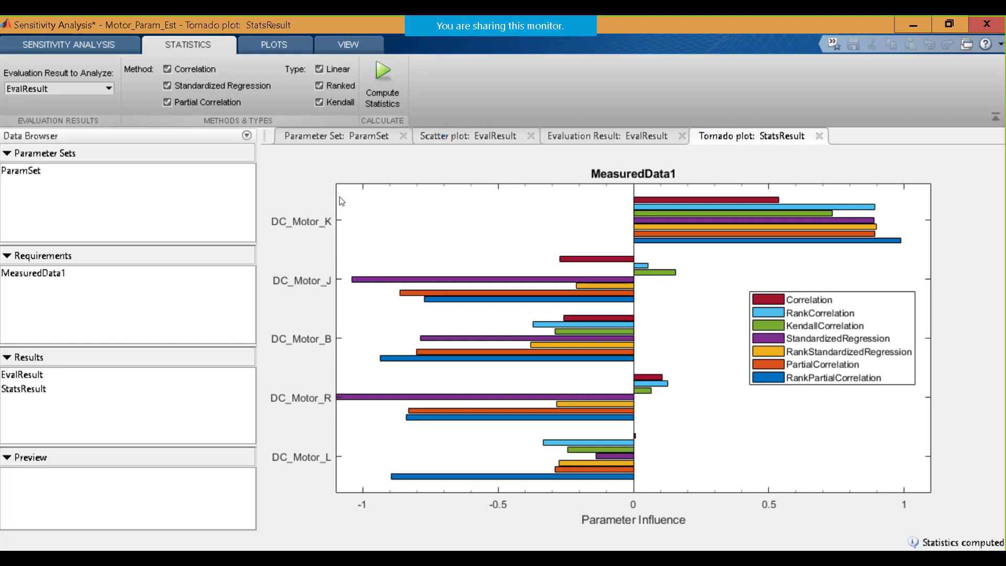
mouse_move(667, 243)
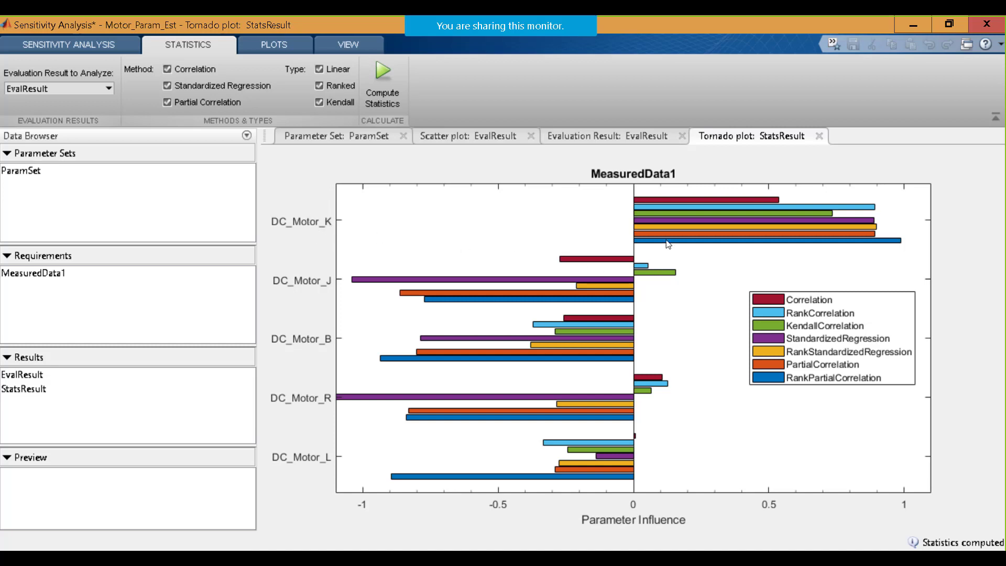
mouse_move(641, 190)
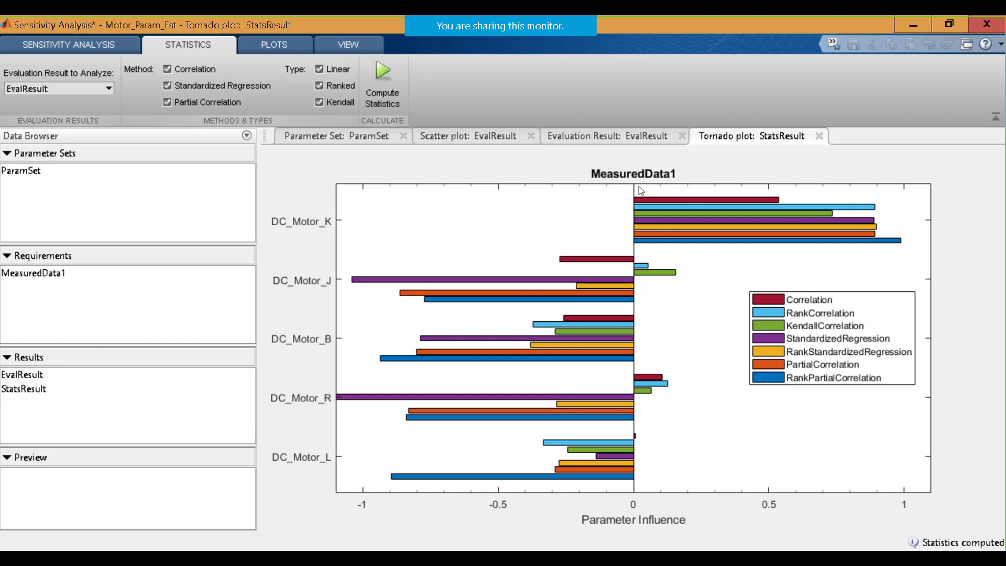
mouse_move(615, 243)
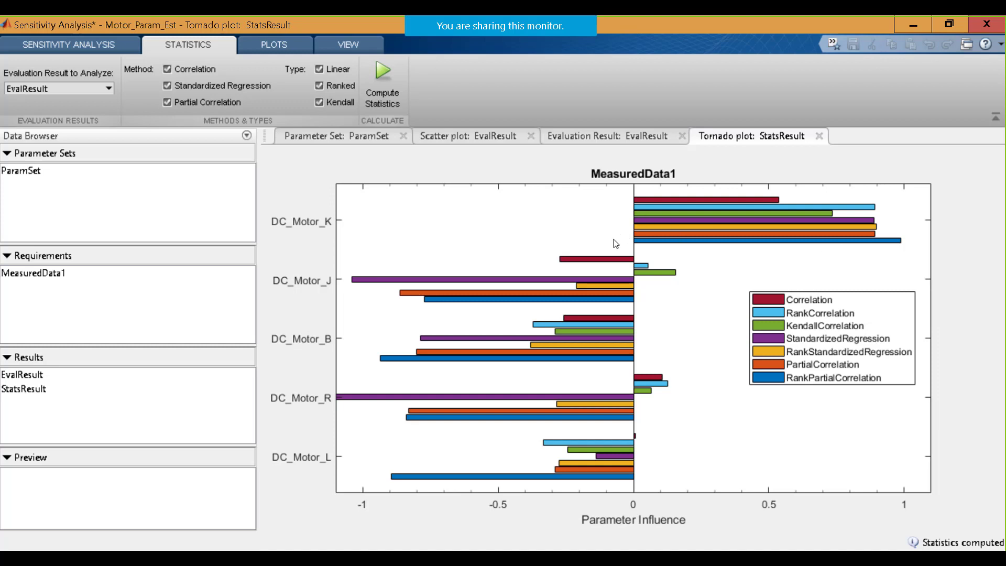
mouse_move(386, 332)
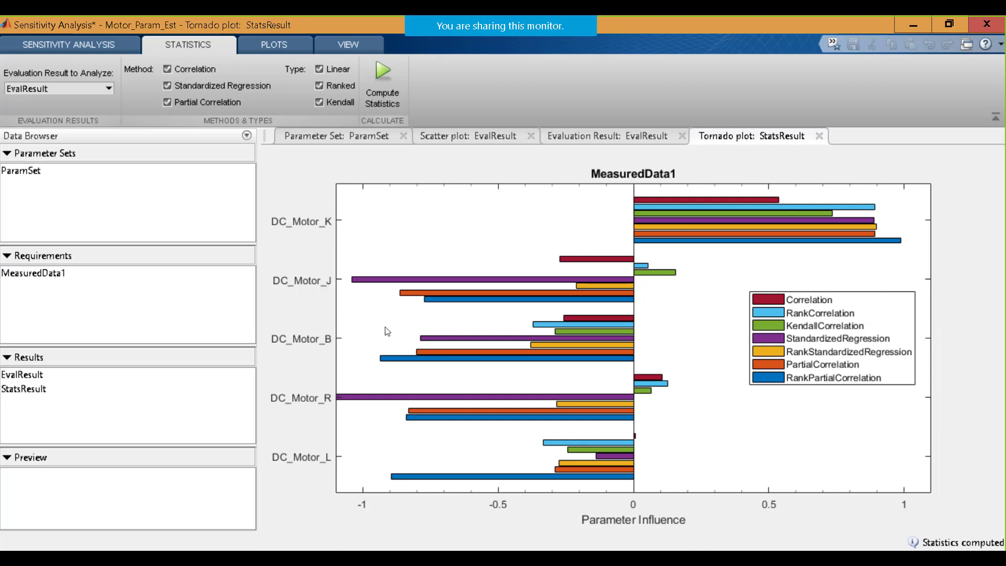
mouse_move(871, 290)
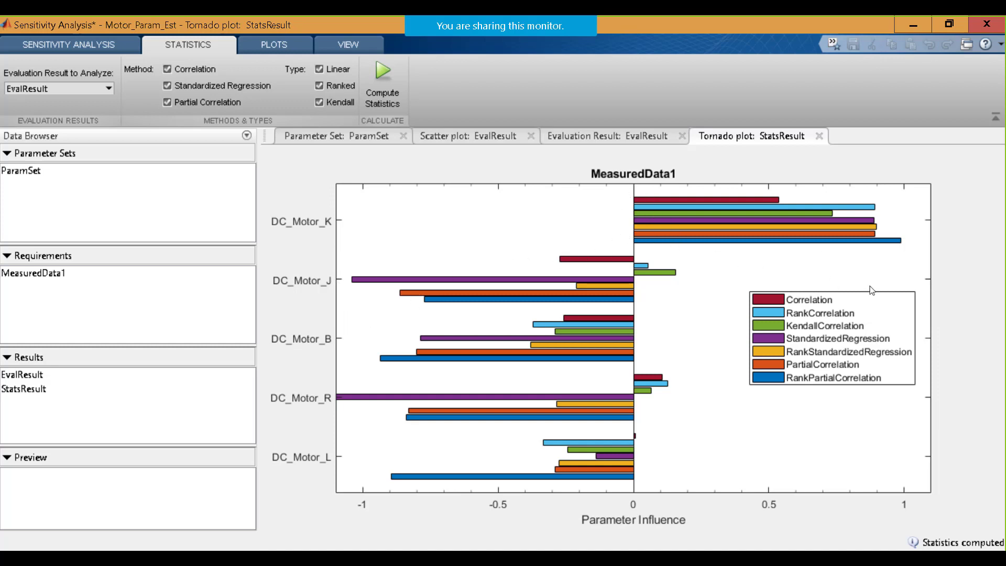
mouse_move(335, 285)
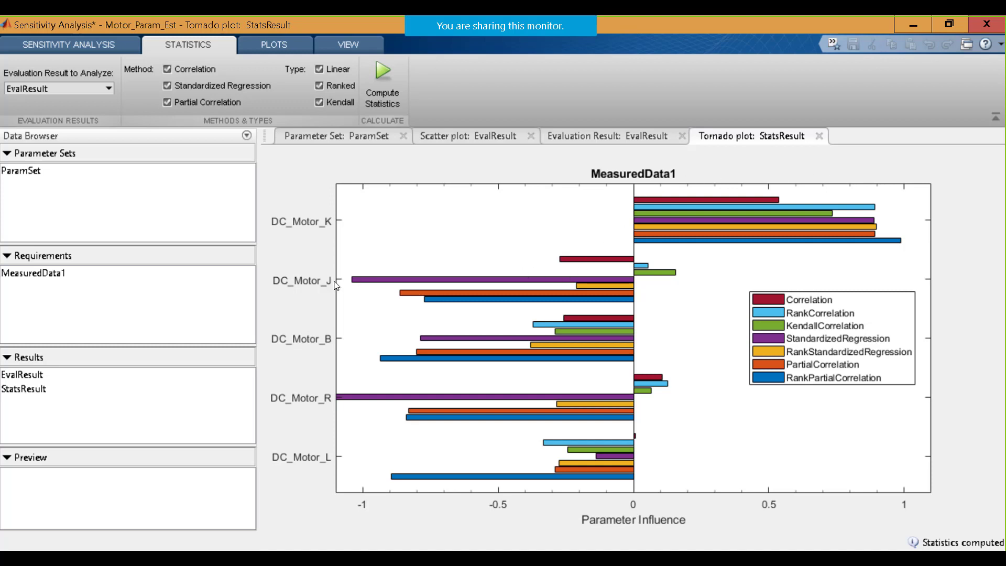
click(468, 135)
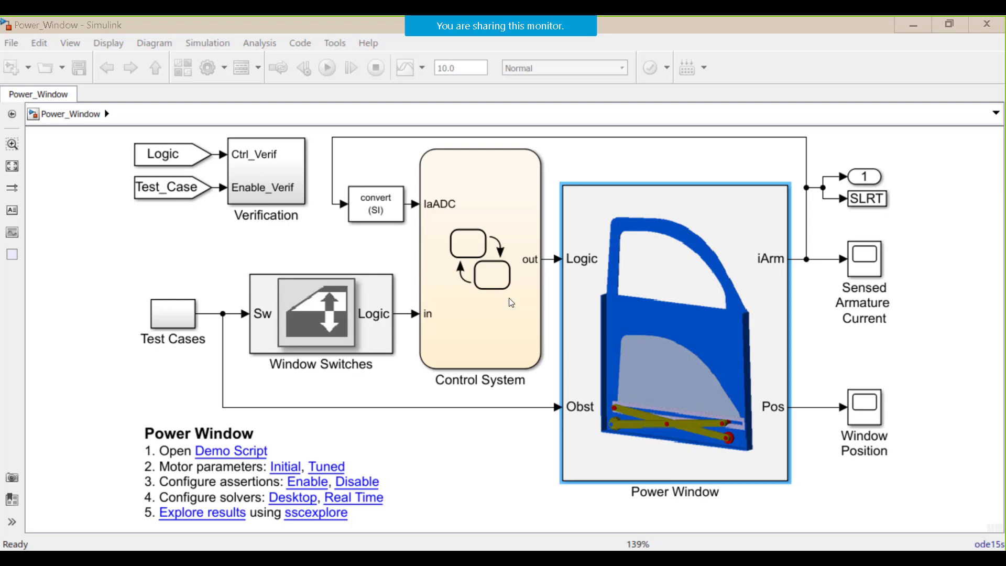
mouse_move(225, 327)
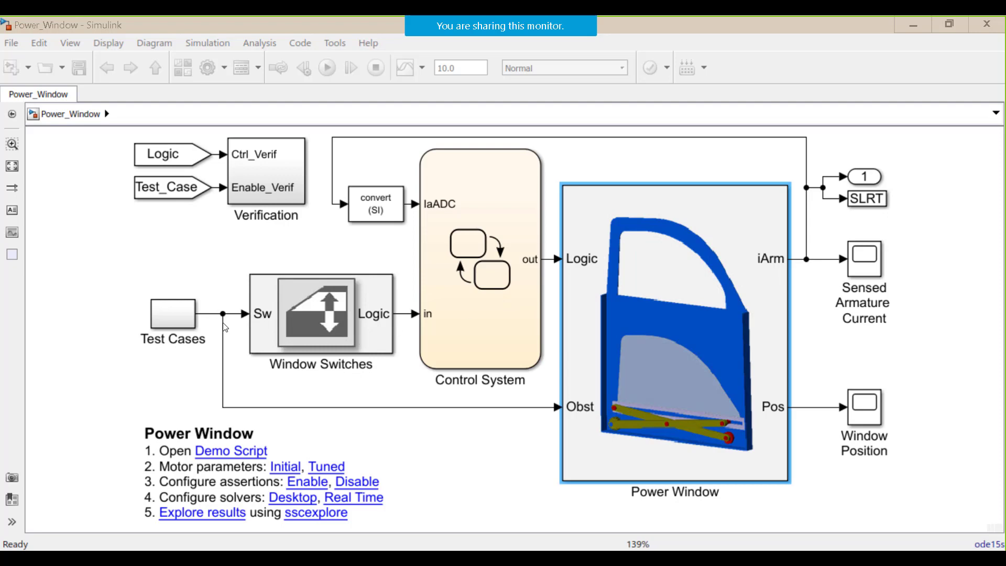
Select blocks in the Power_Window diagram, then open the Power Window subsystem to show Motor and Driver and Mechanism
click(317, 314)
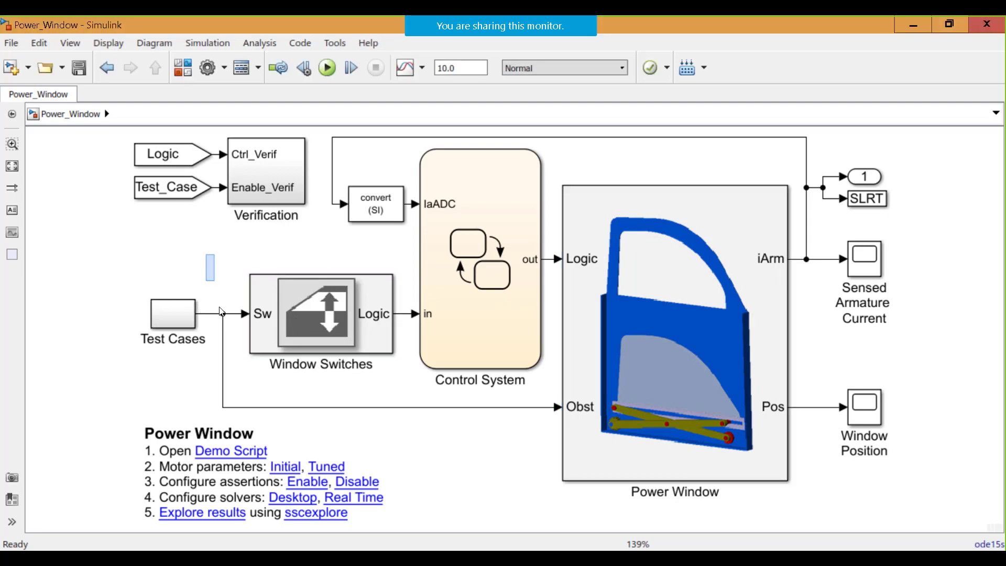
click(174, 314)
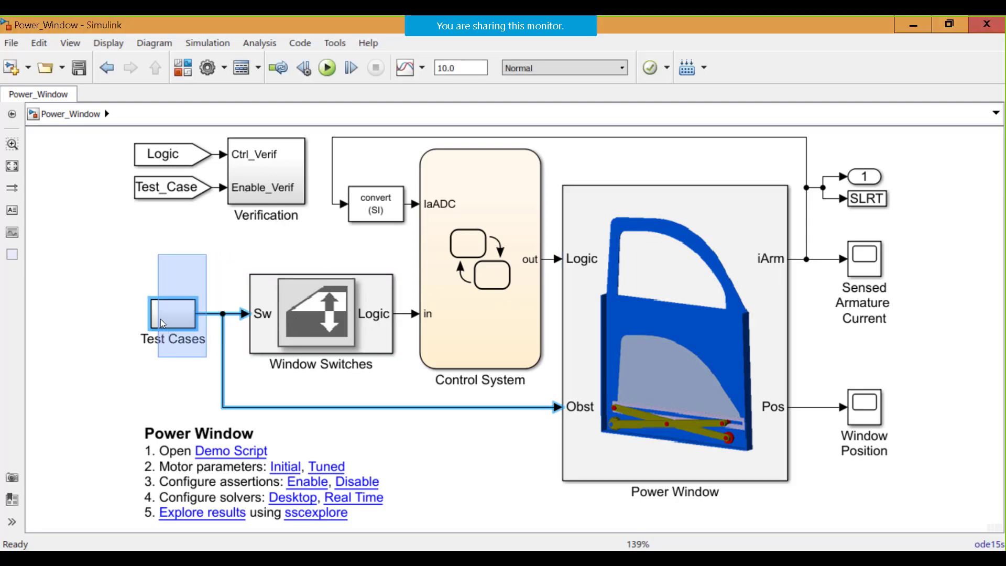
click(173, 315)
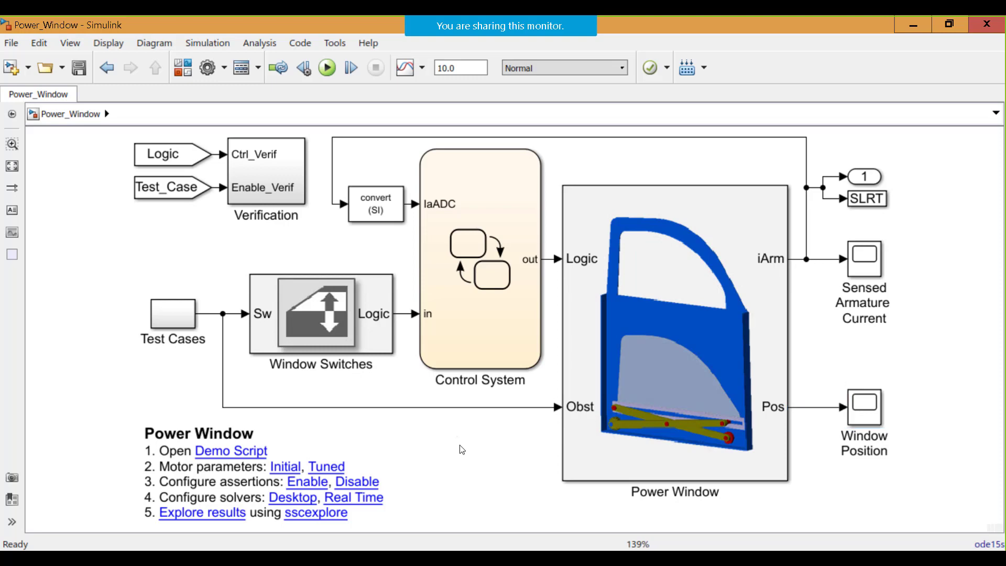
click(658, 395)
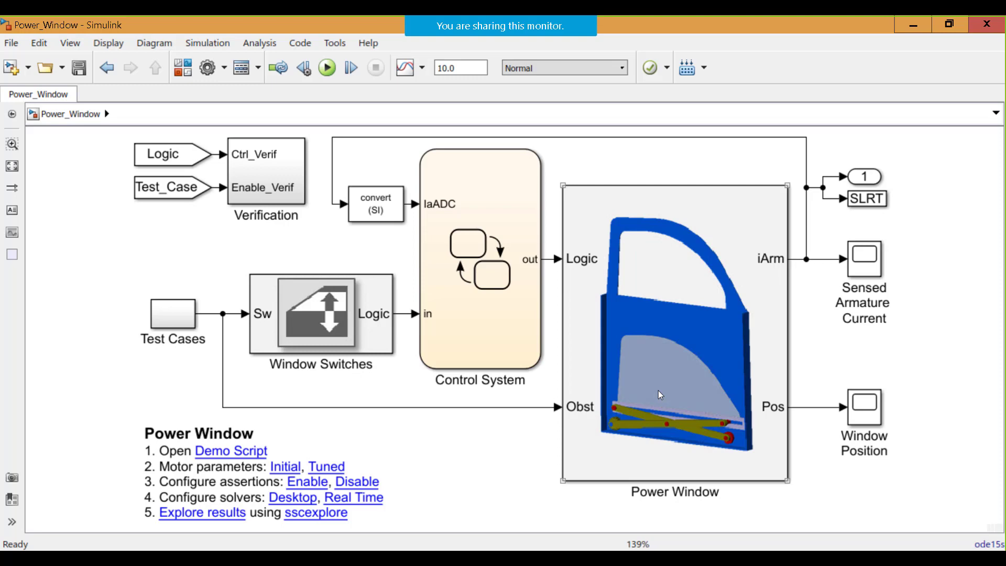
mouse_move(641, 309)
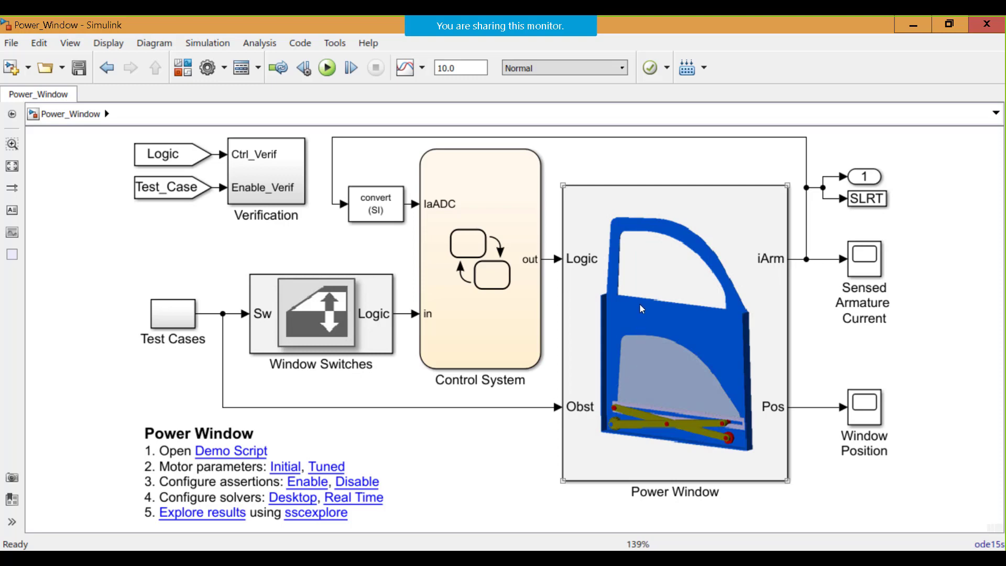
double_click(674, 320)
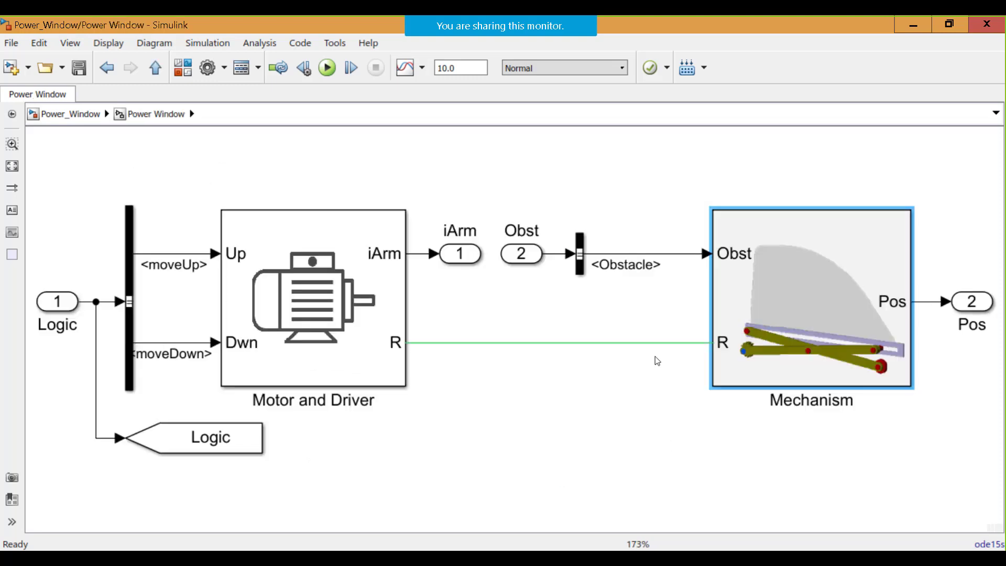
Go back to the top-level Power_Window diagram using the breadcrumb link
click(154, 68)
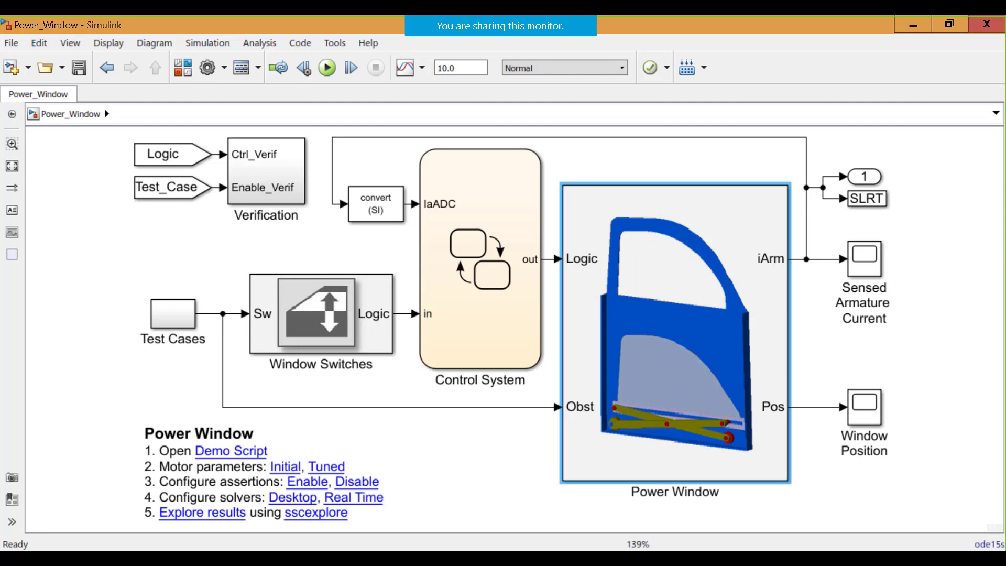
Select the Test Cases and Control System blocks, then reopen the Power Window subsystem
click(173, 319)
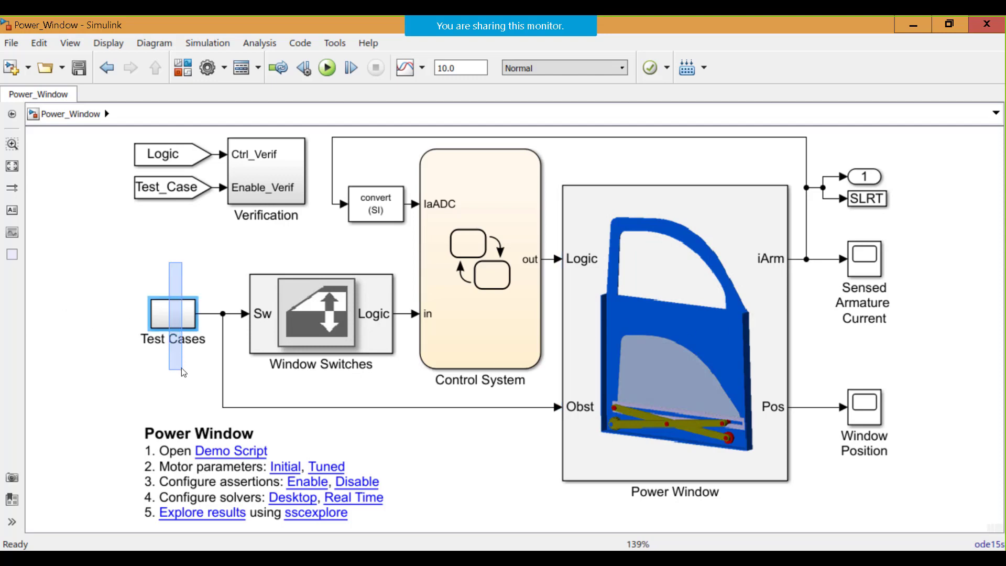
click(864, 405)
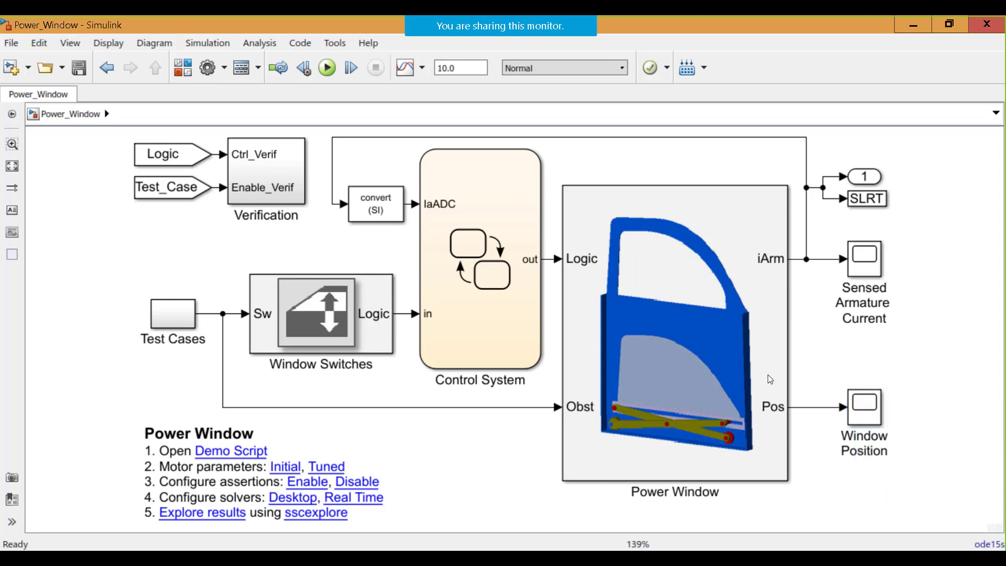
mouse_move(275, 267)
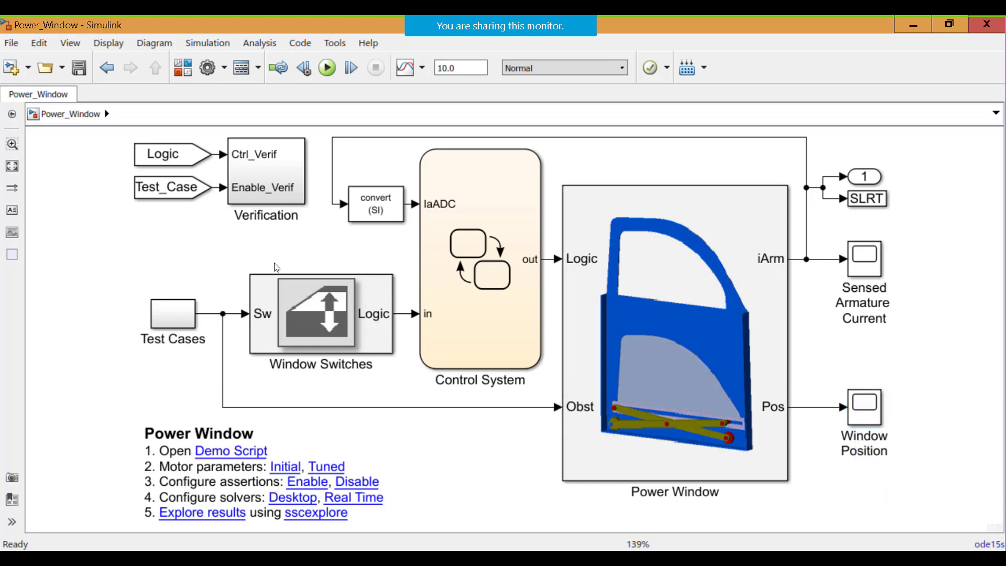
mouse_move(392, 269)
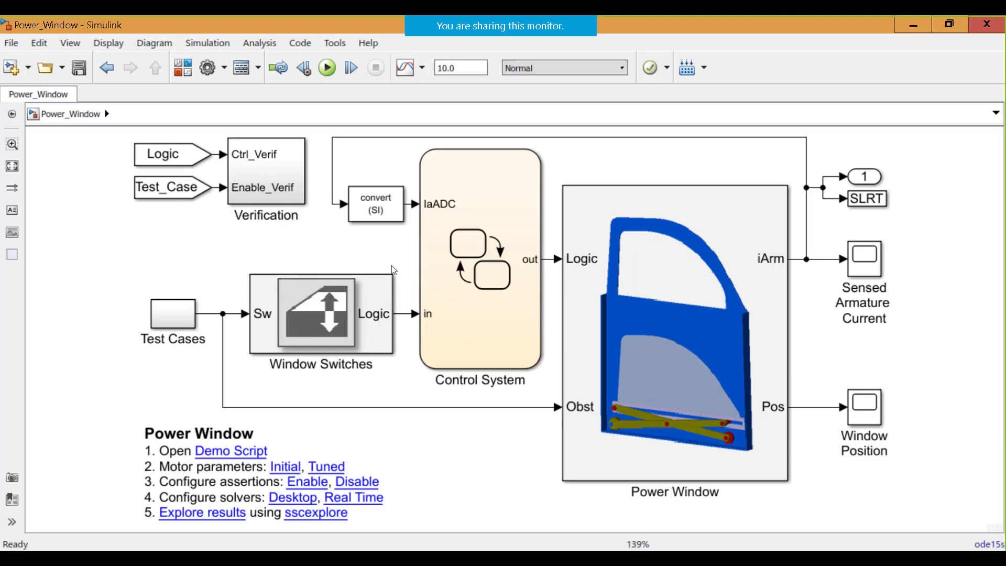
click(480, 259)
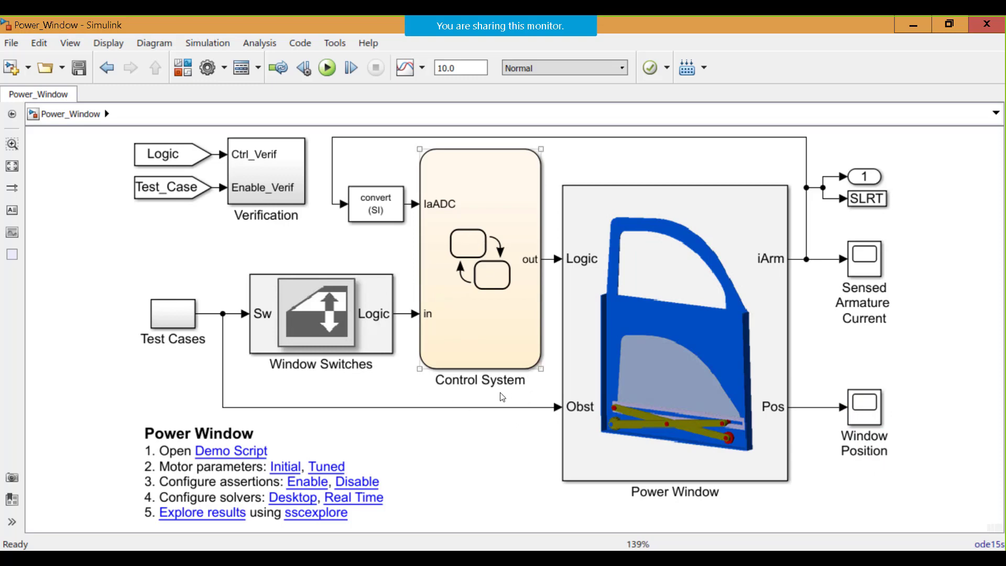
double_click(674, 334)
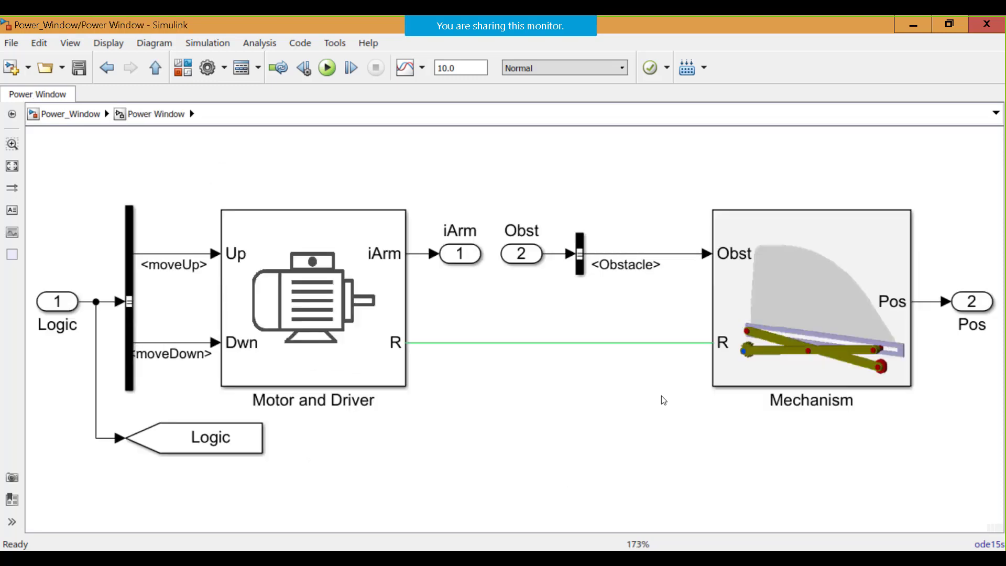
Look over the Mechanism block, then select Window Switches in the top-level Power_Window diagram
click(314, 295)
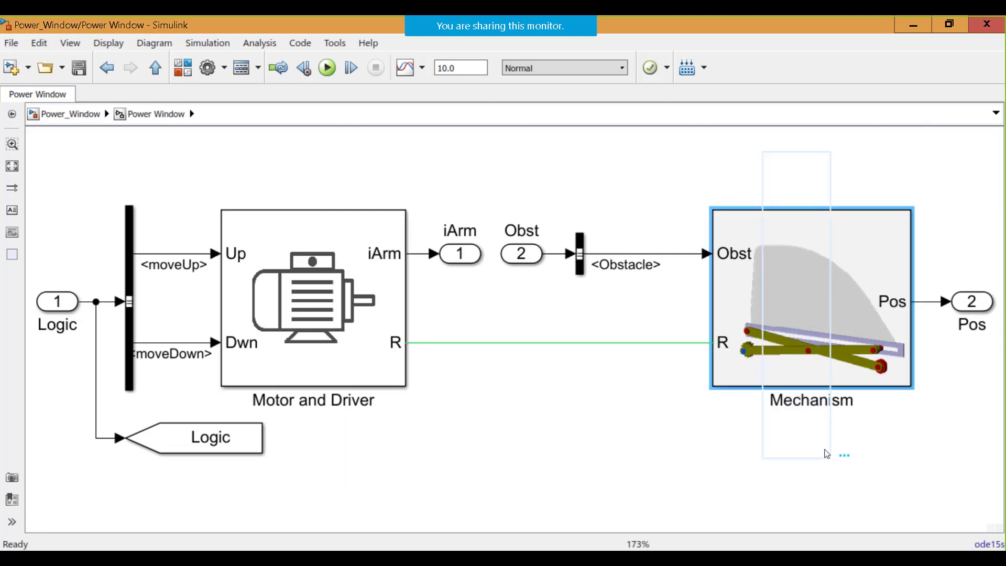
mouse_move(692, 436)
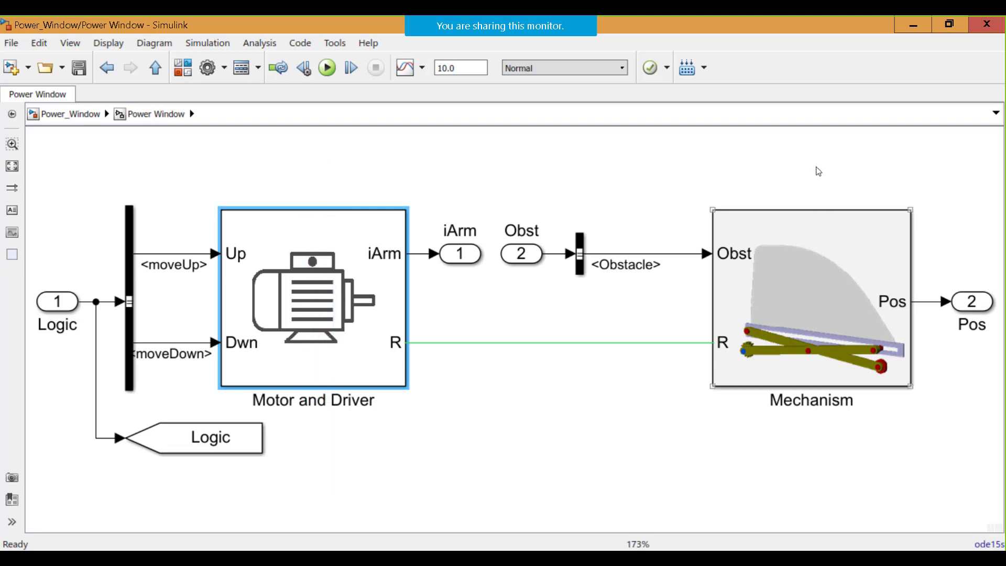
click(811, 295)
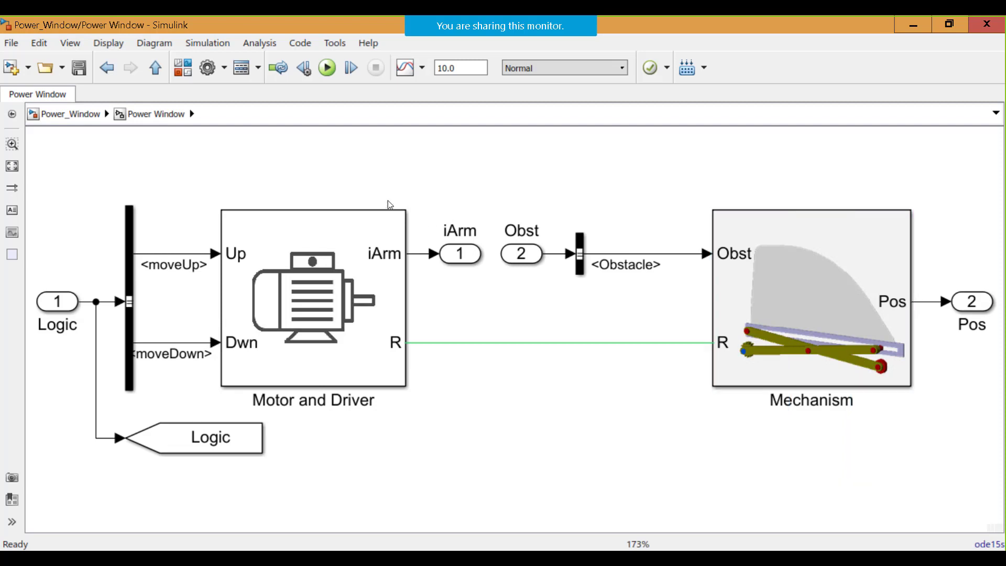
mouse_move(341, 157)
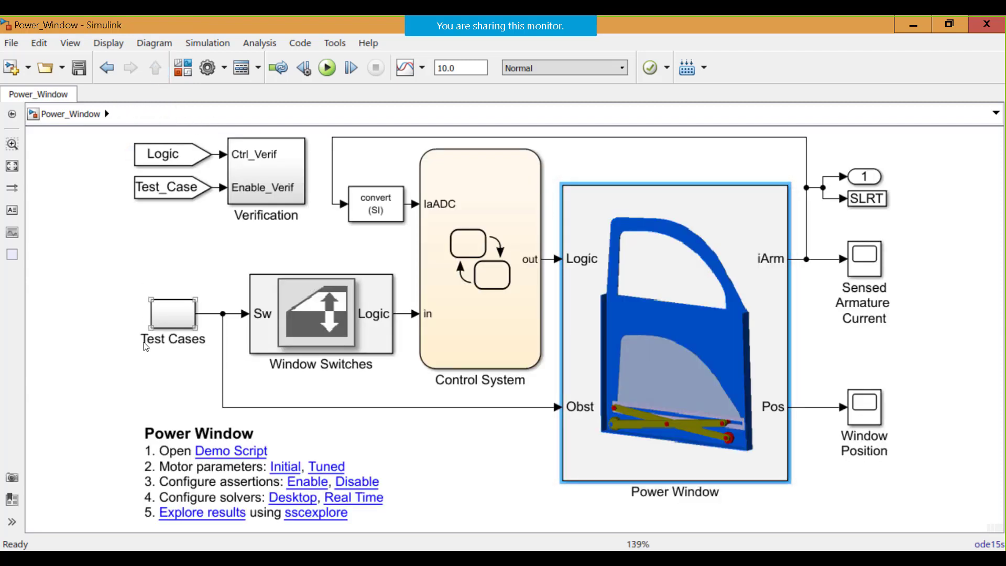
click(320, 314)
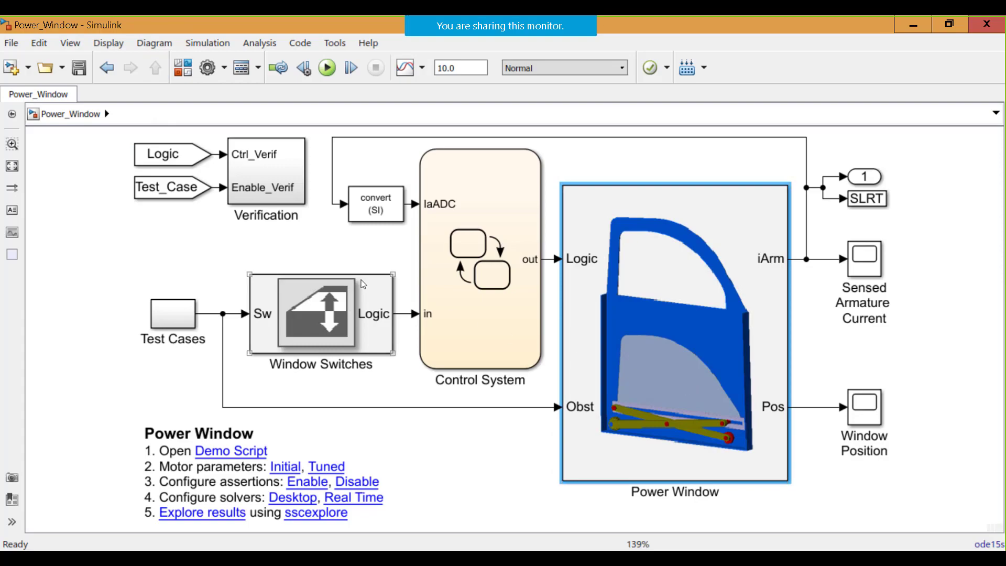